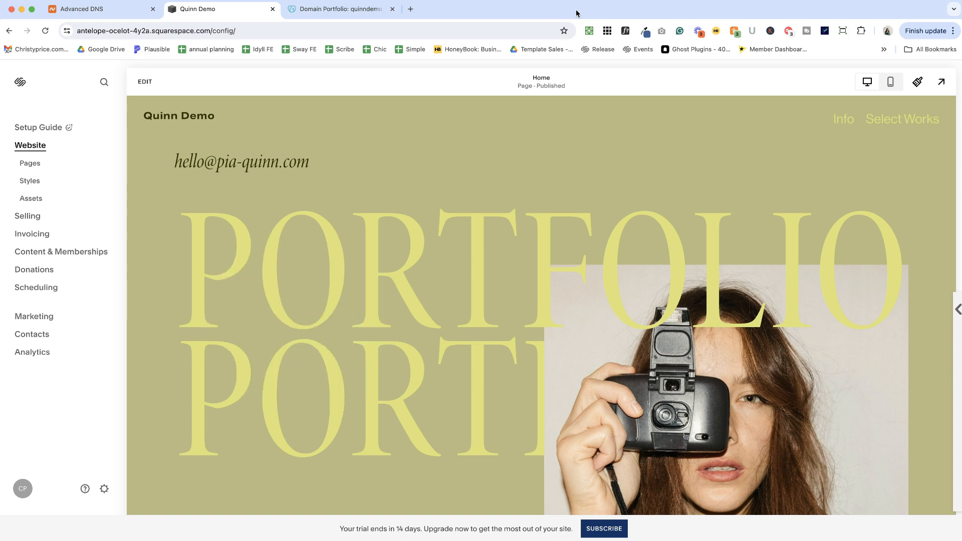
mouse_move(244, 1)
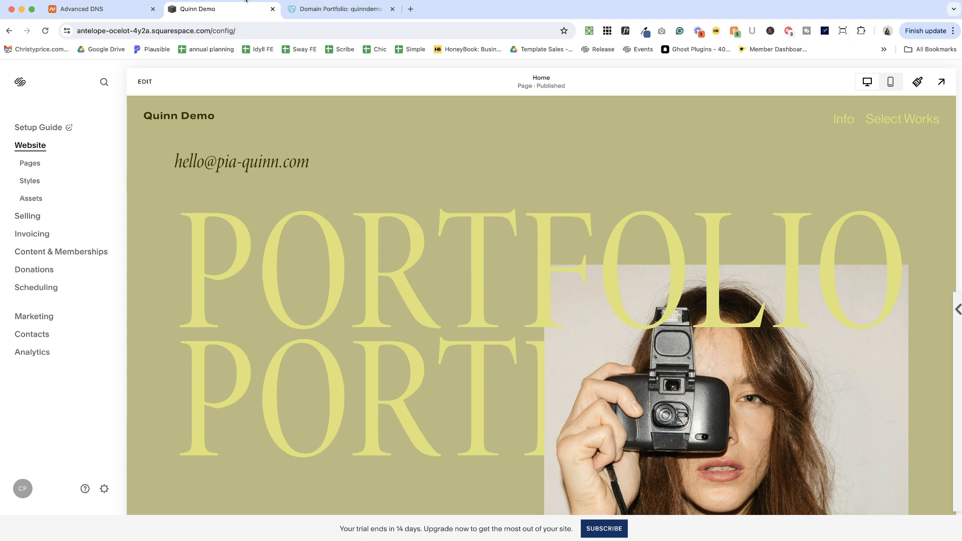
Open the settings search and start typing 'doma' to find Domains.
left_click(104, 82)
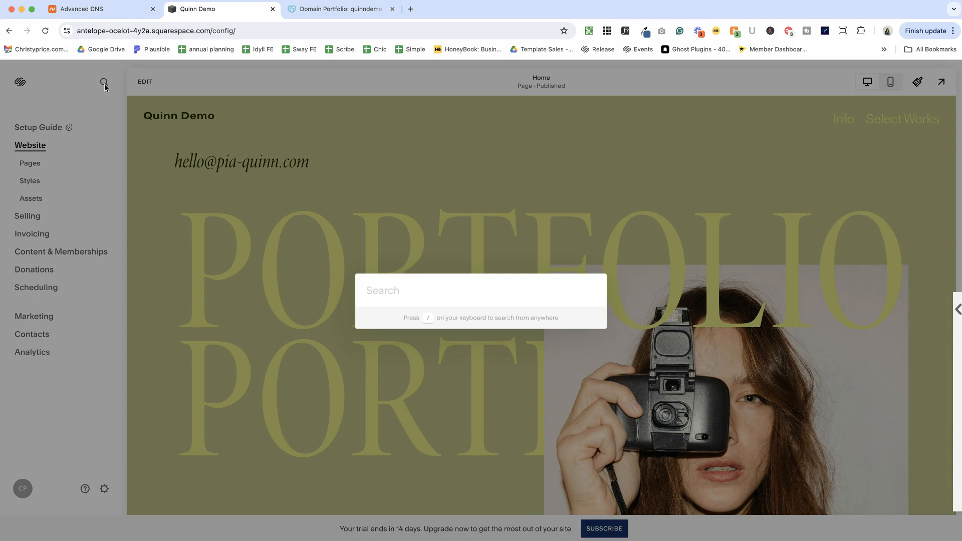
mouse_move(437, 318)
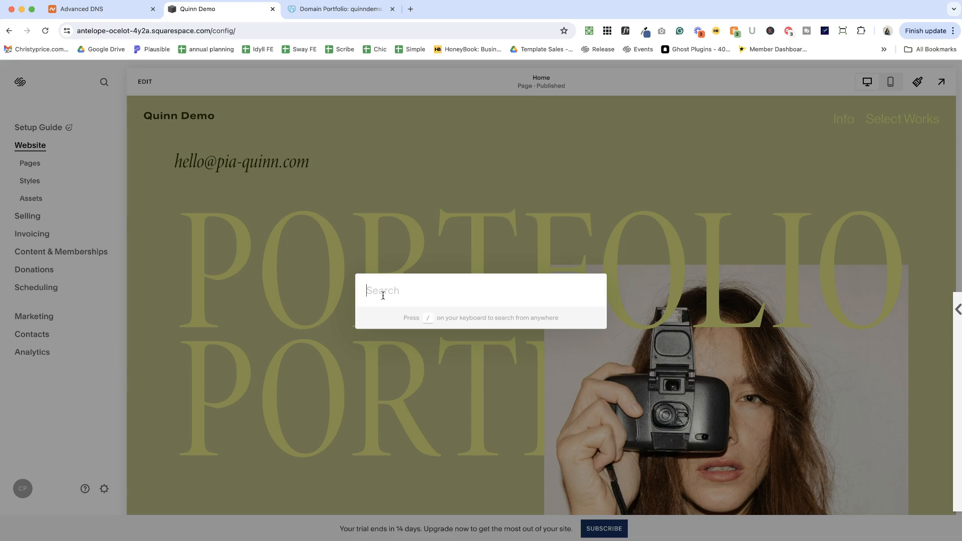
type("doma")
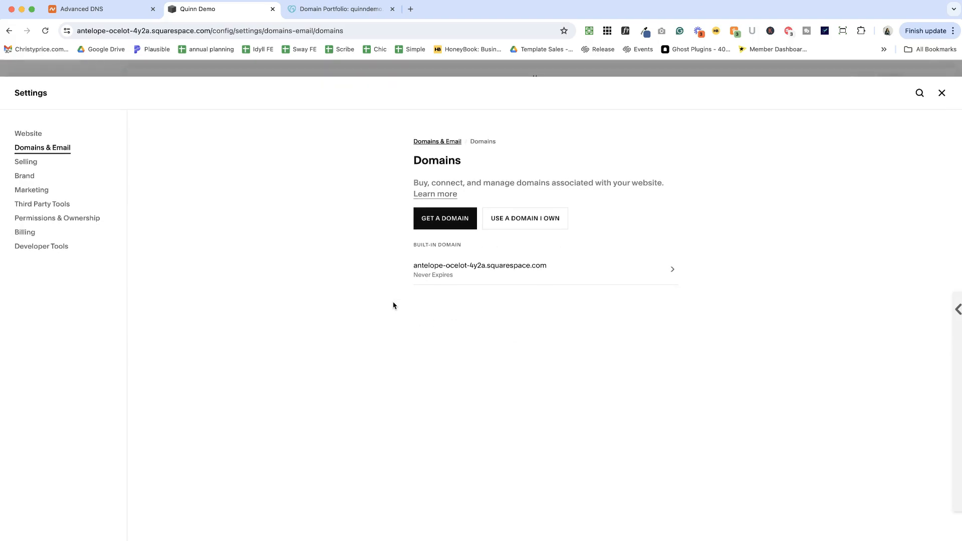
left_click(444, 218)
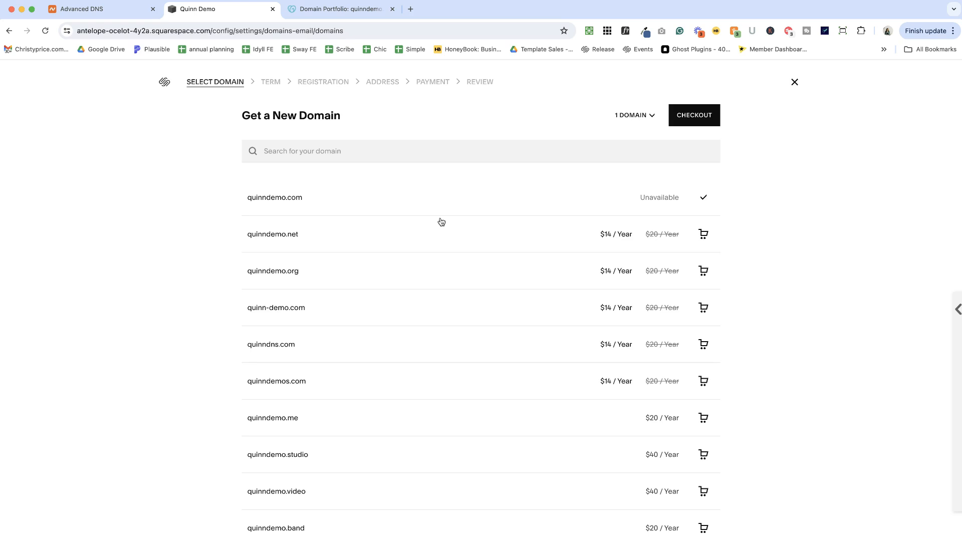
mouse_move(421, 258)
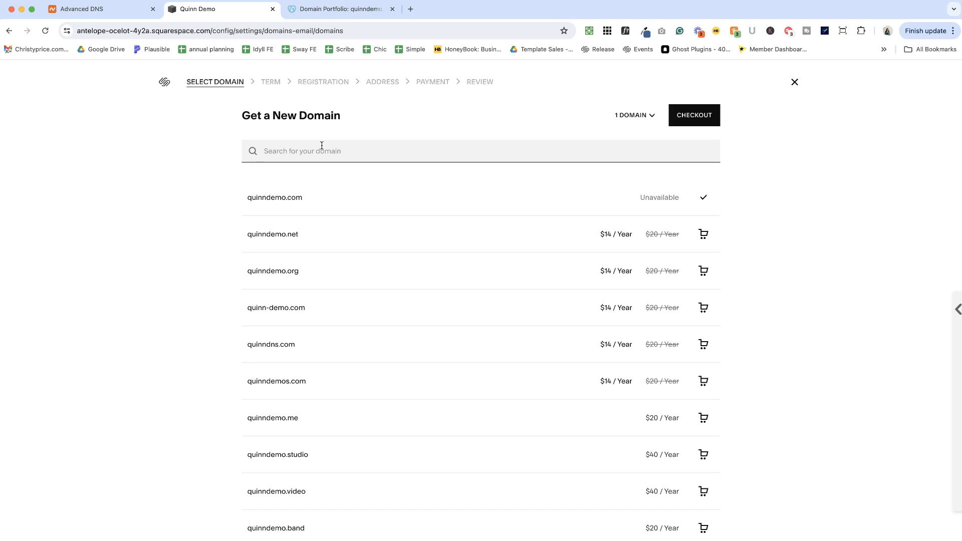
left_click(703, 234)
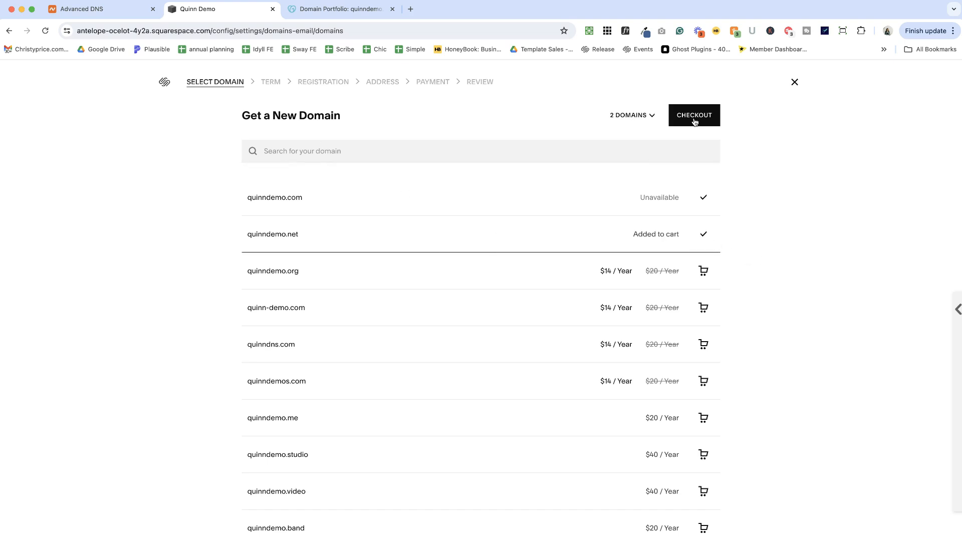
mouse_move(703, 240)
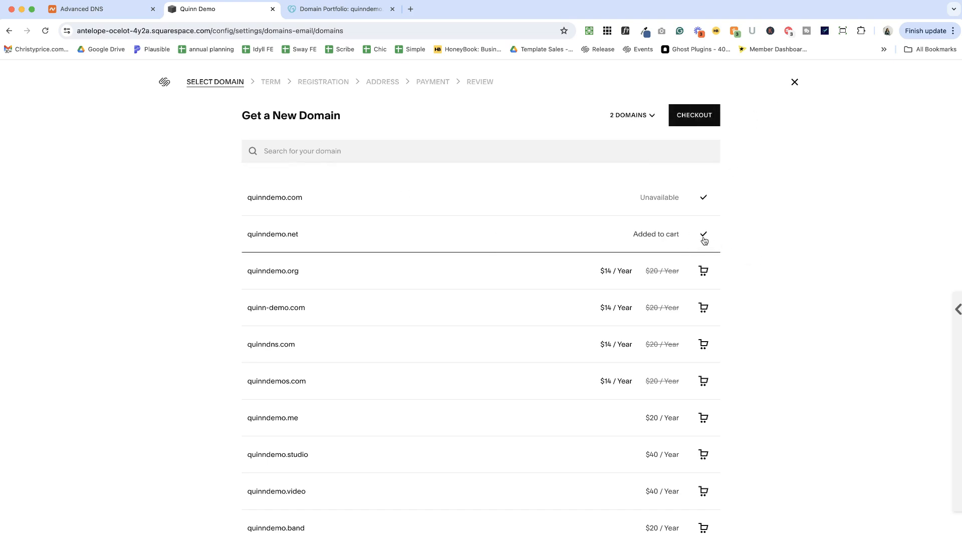
left_click(794, 82)
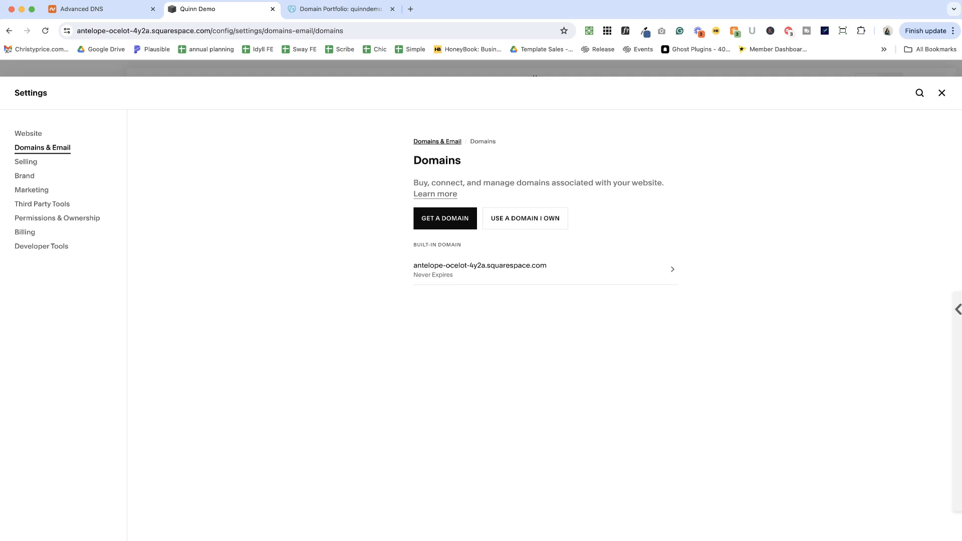
mouse_move(713, 203)
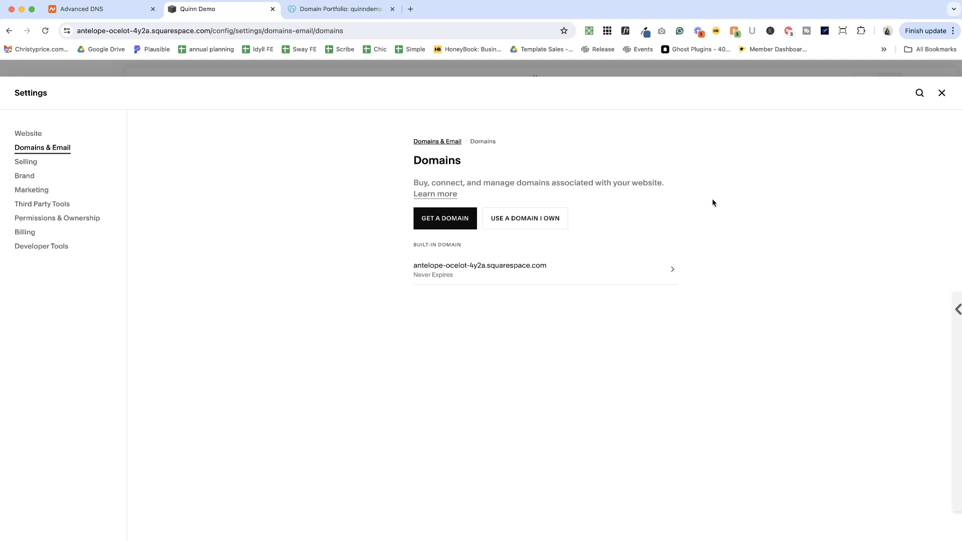
mouse_move(525, 219)
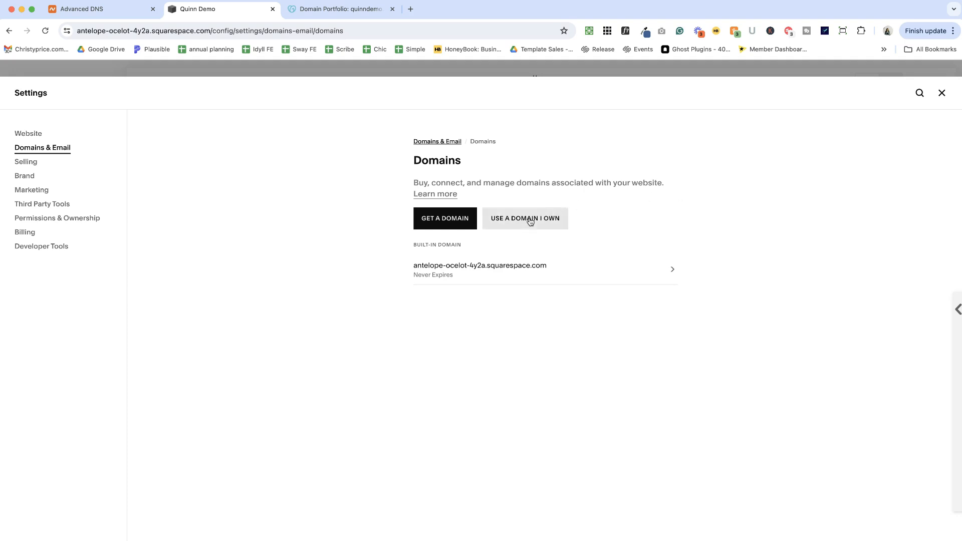
Look up quinndemo.com as a domain already owned.
left_click(525, 218)
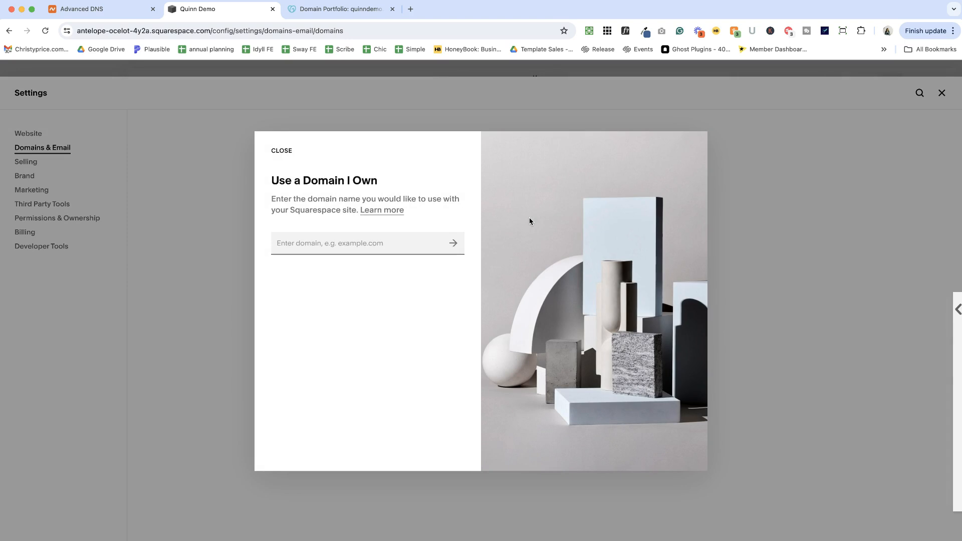
type("quinndemo.com")
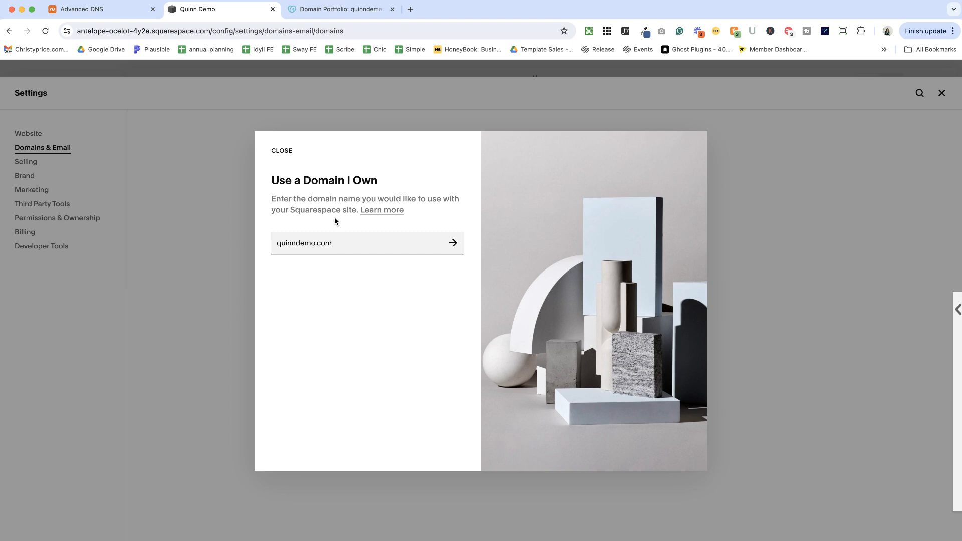
left_click(453, 243)
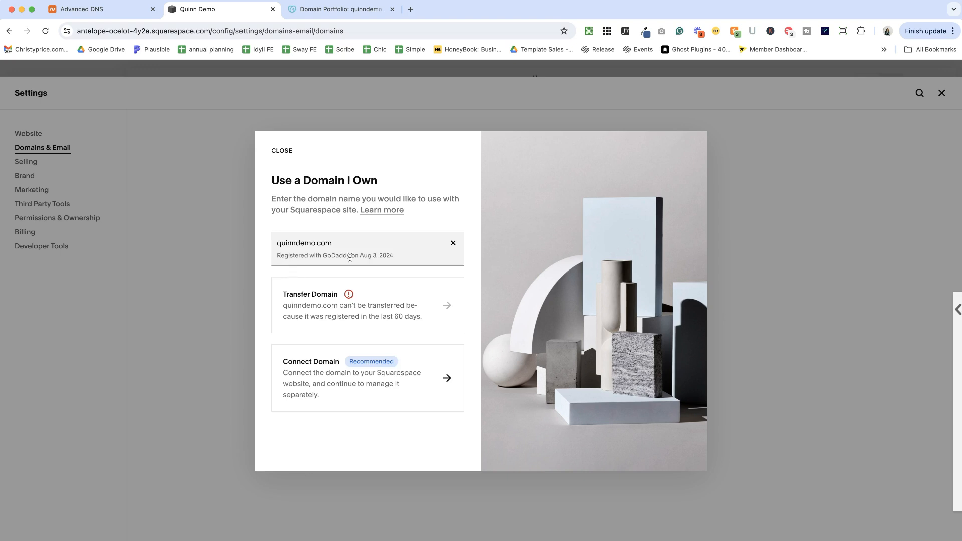
mouse_move(347, 295)
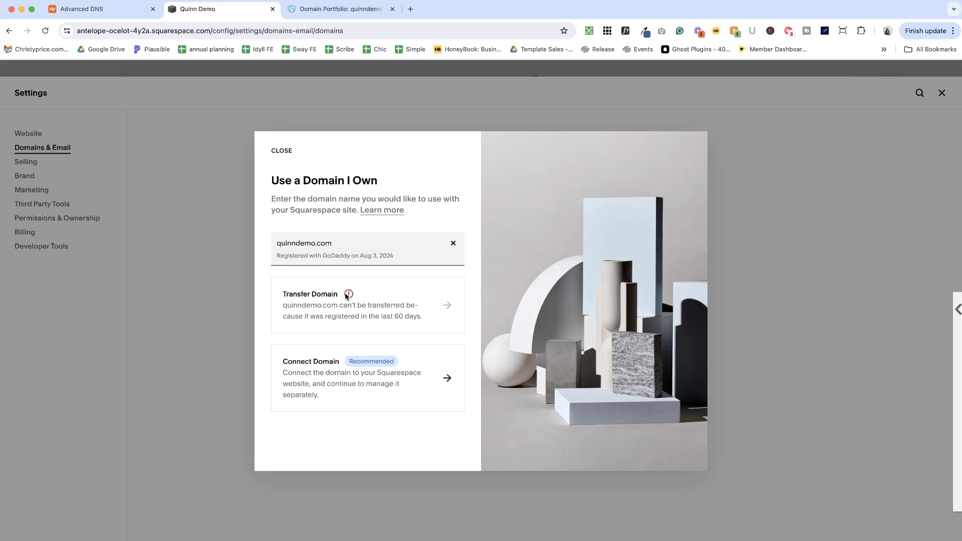
mouse_move(336, 302)
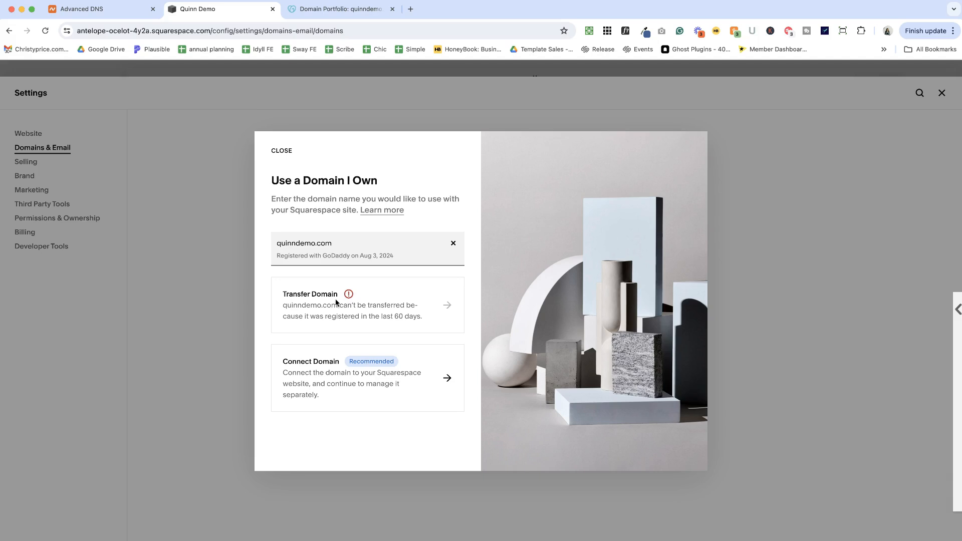
mouse_move(416, 319)
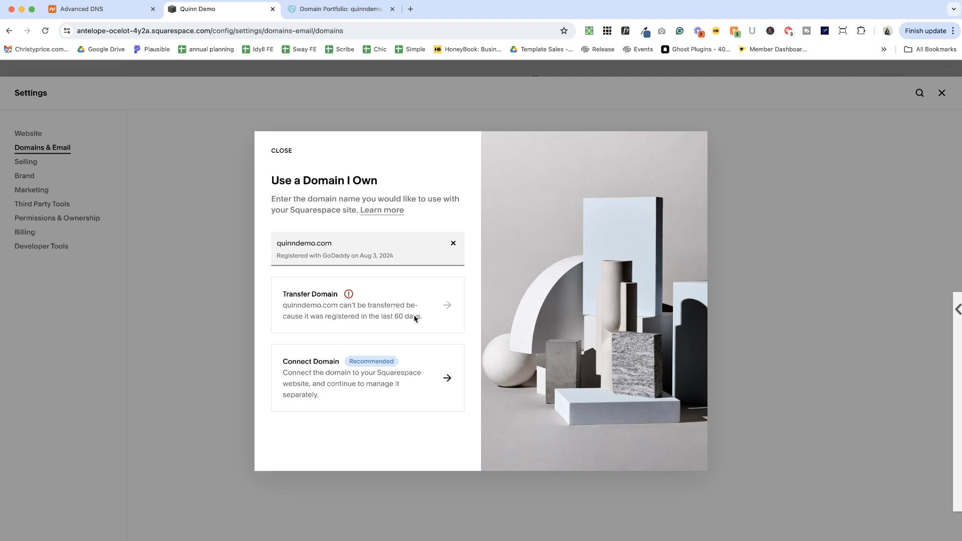
mouse_move(322, 317)
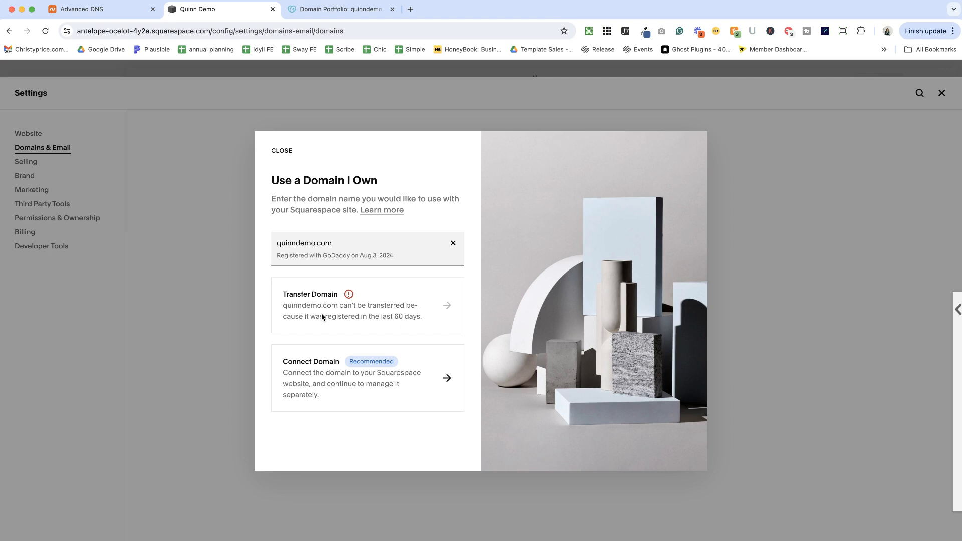
mouse_move(336, 307)
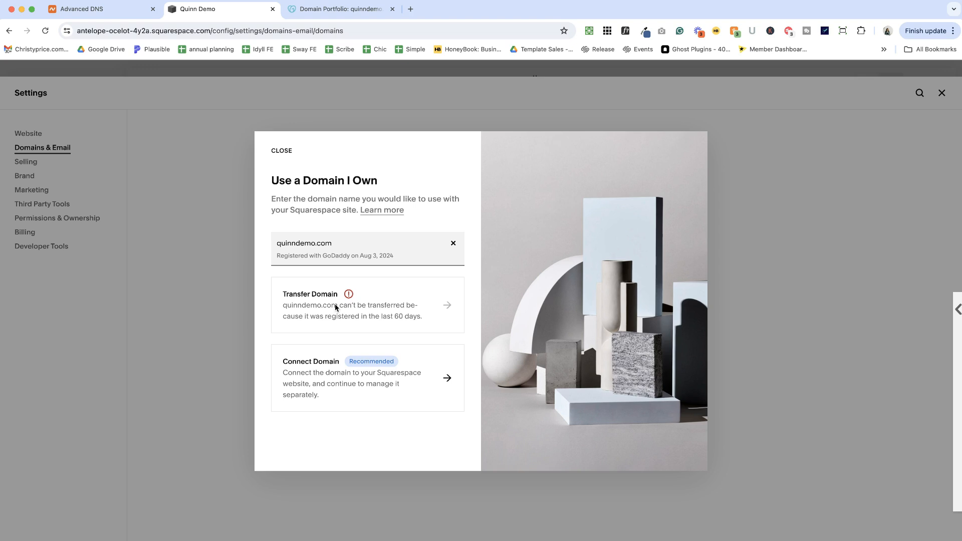
mouse_move(312, 394)
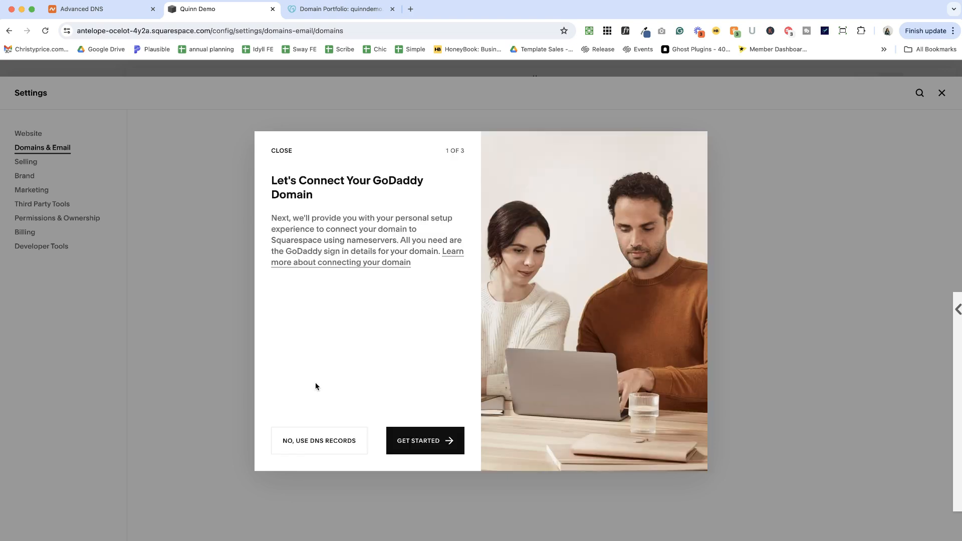
mouse_move(325, 317)
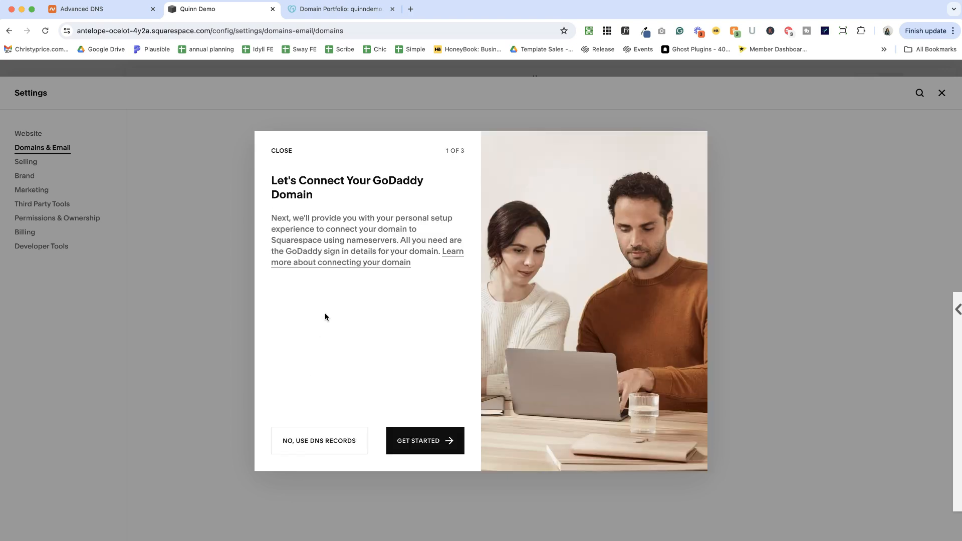
mouse_move(284, 213)
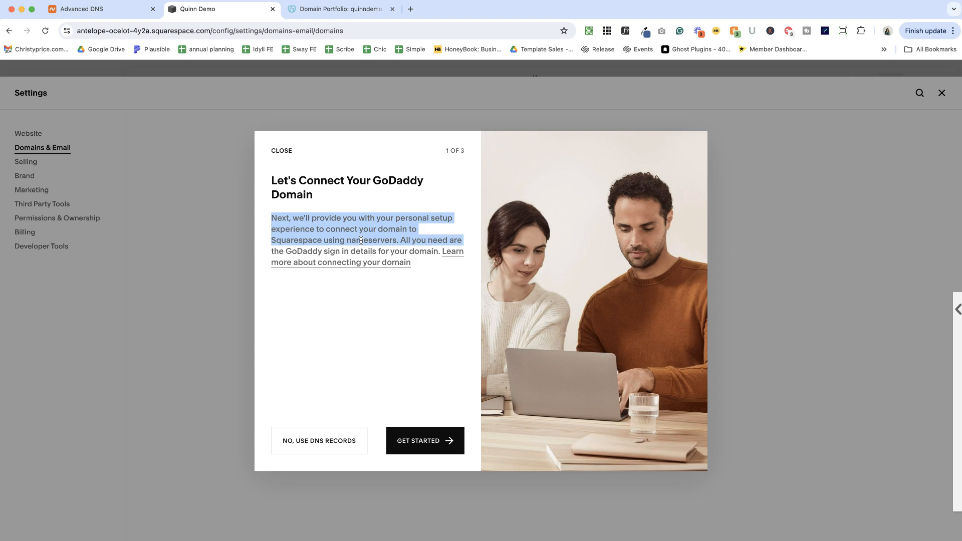
mouse_move(362, 269)
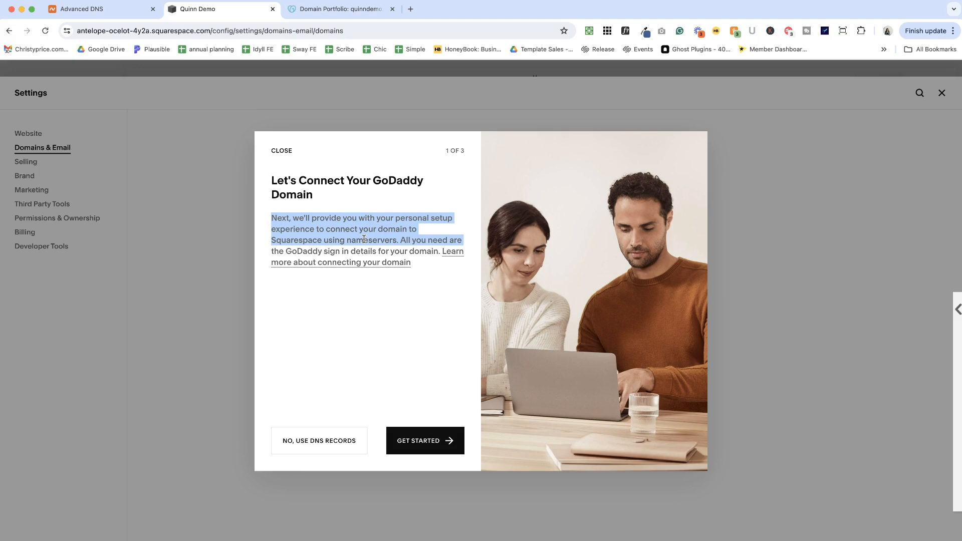
Advance the GoDaddy guide to its nameserver step and open quinndemo.com's GoDaddy DNS Management.
left_click(424, 441)
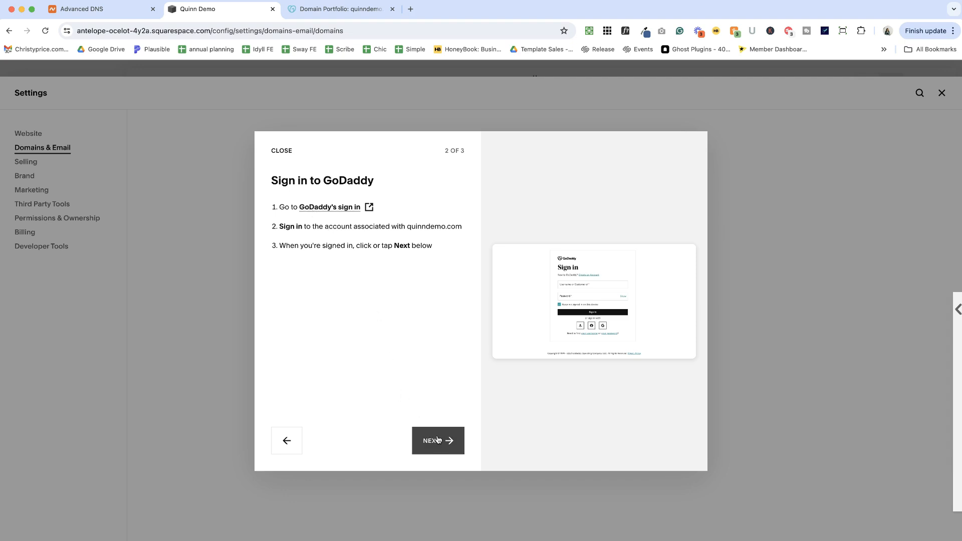
left_click(437, 440)
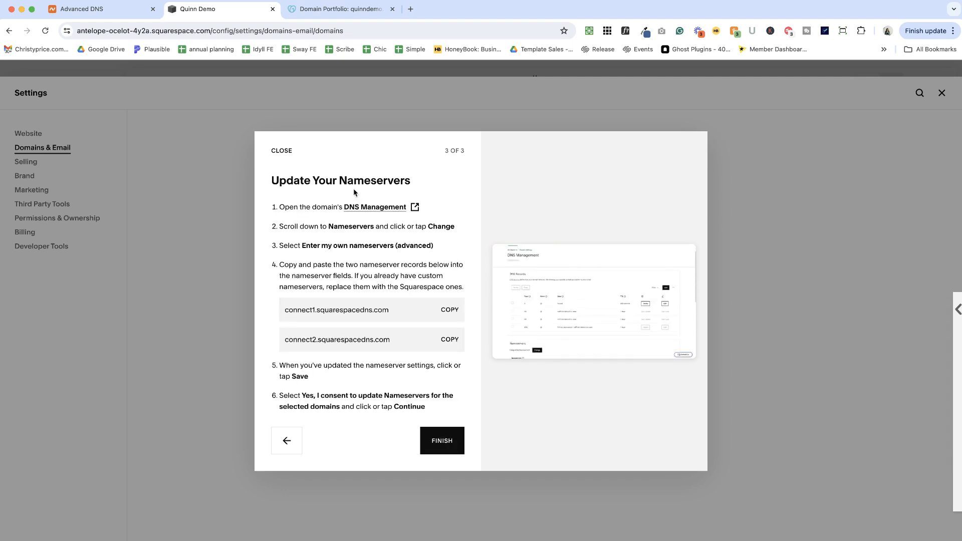
left_click(375, 208)
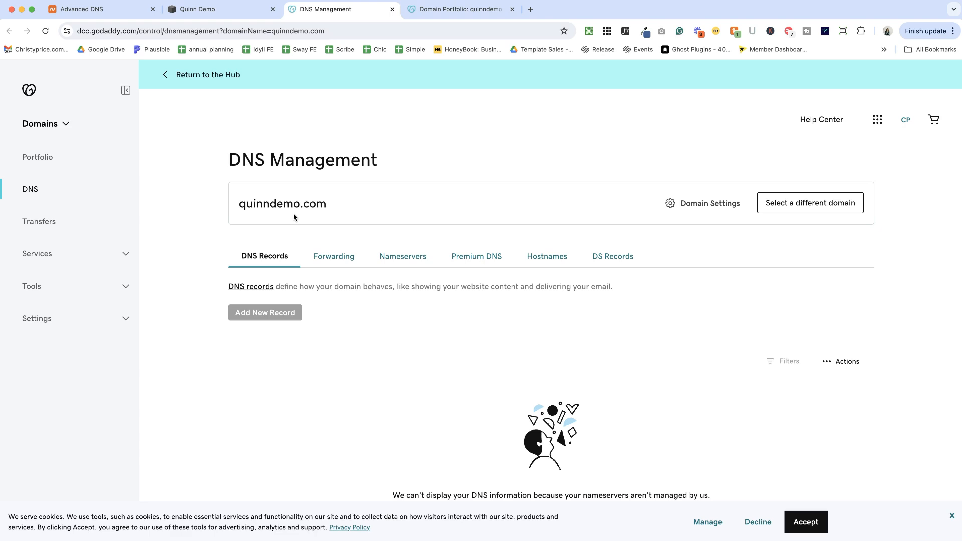
Copy the first Squarespace nameserver and view GoDaddy's nameservers for quinndemo.com.
left_click(219, 8)
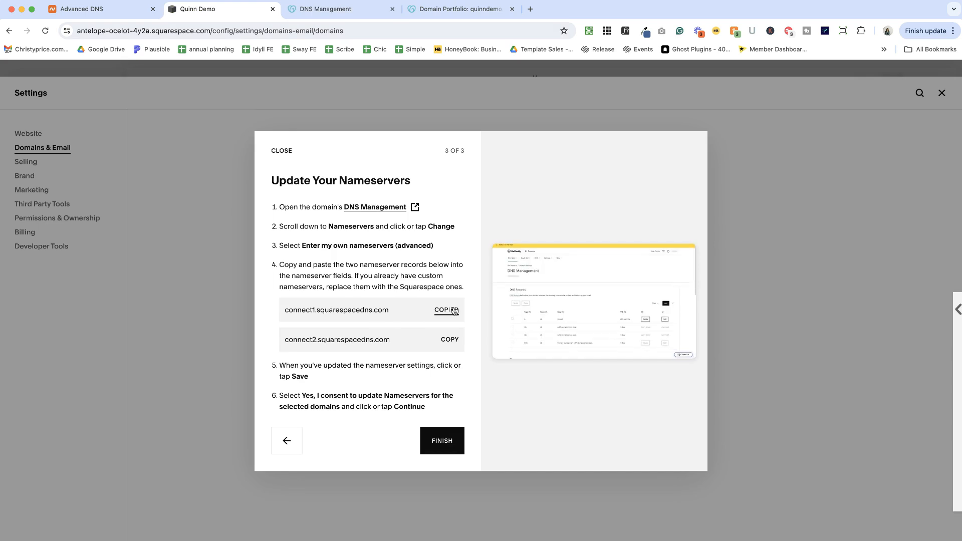
left_click(341, 9)
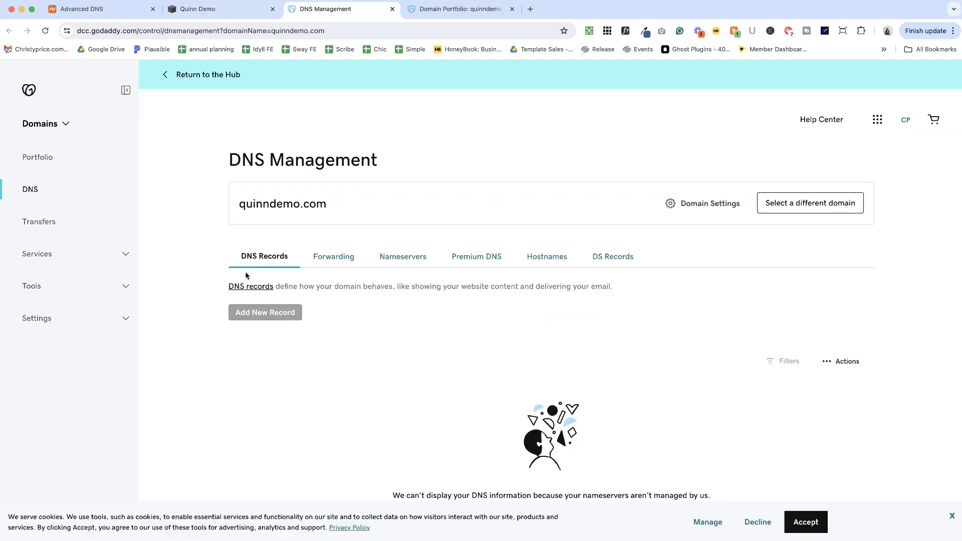
mouse_move(403, 260)
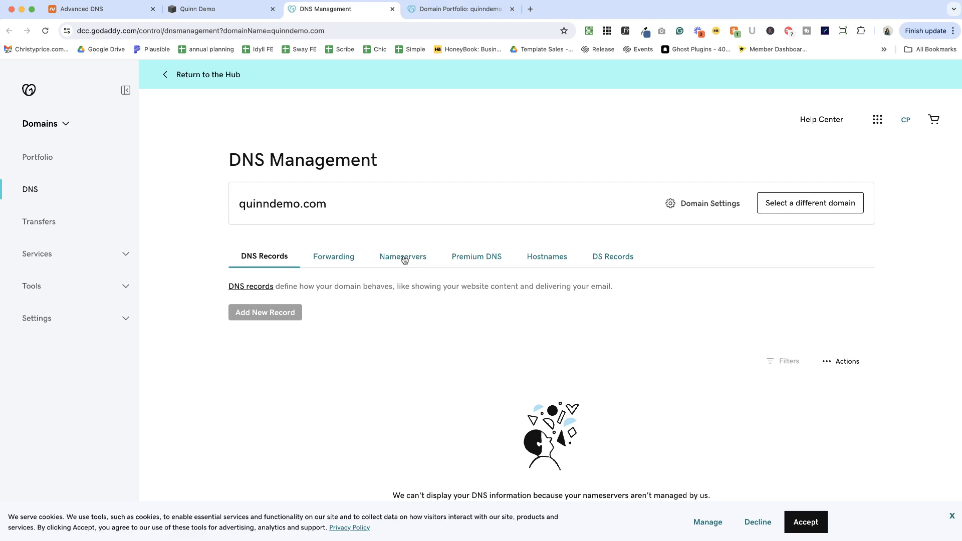
left_click(403, 256)
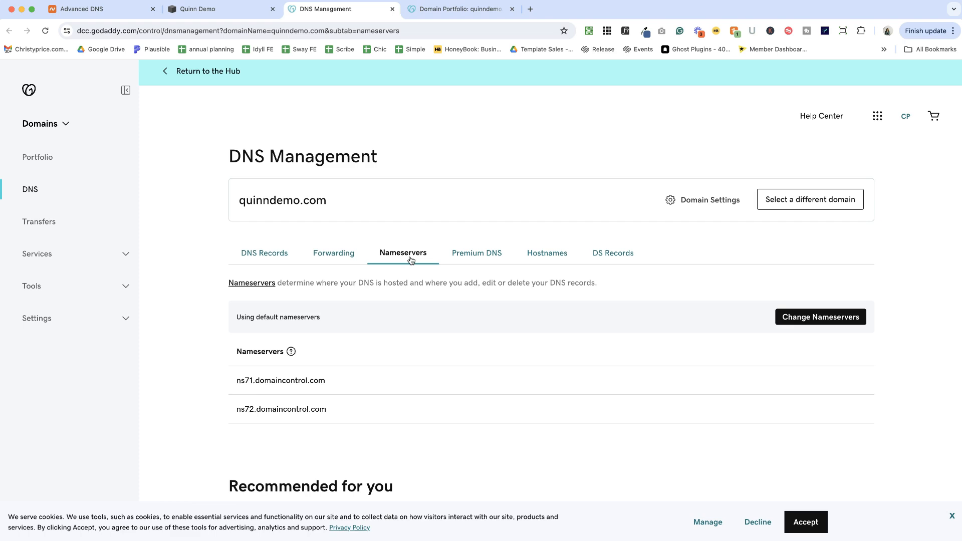
mouse_move(492, 254)
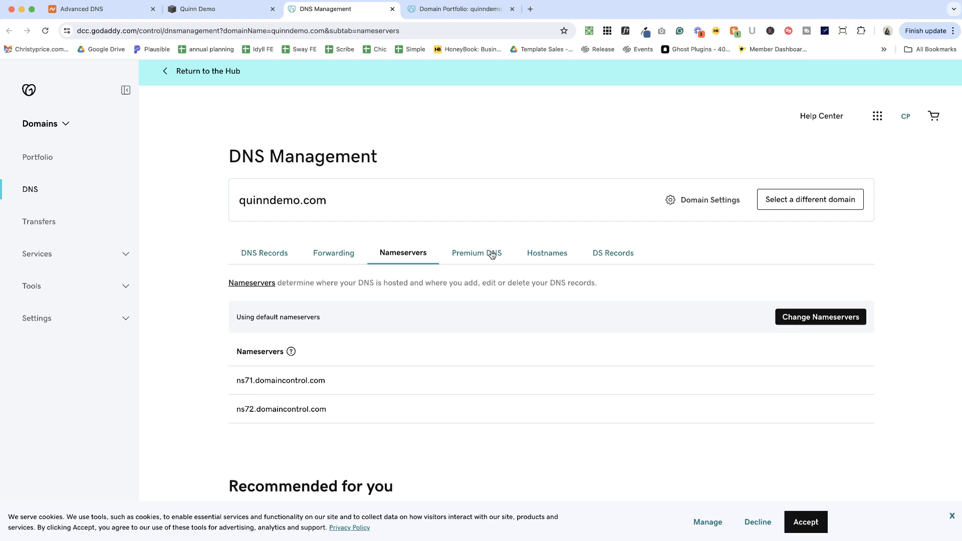
mouse_move(876, 325)
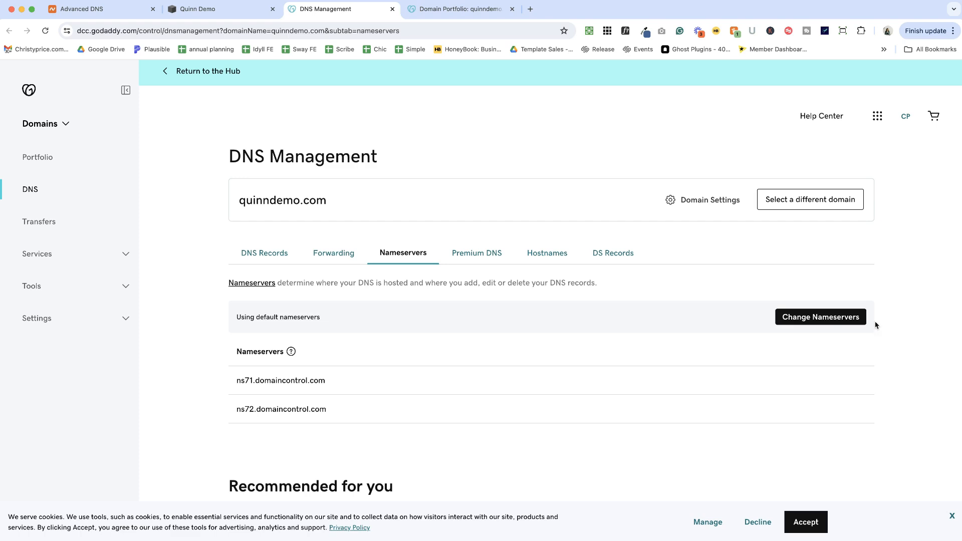
Change quinndemo.com's GoDaddy nameservers to connect1 and connect2.squarespacedns.com and save.
left_click(820, 317)
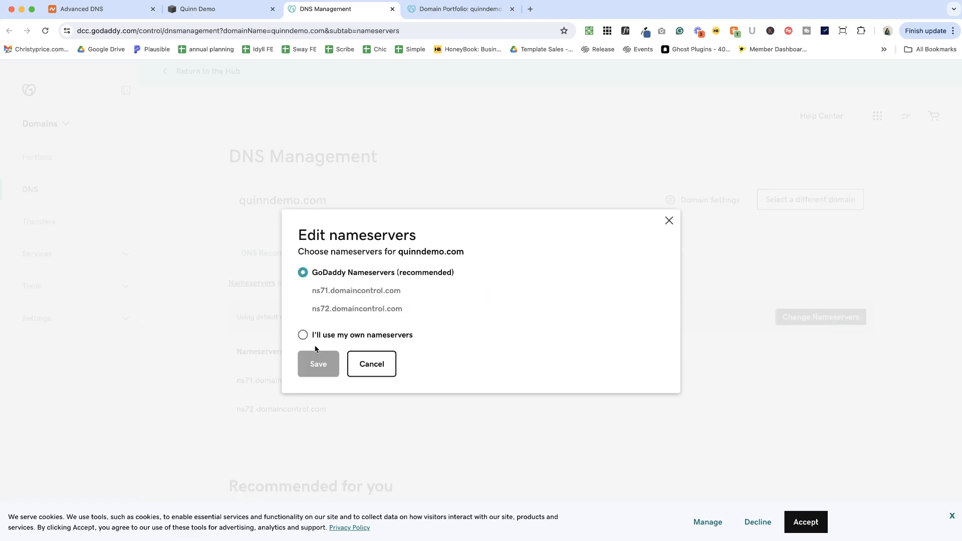
left_click(303, 334)
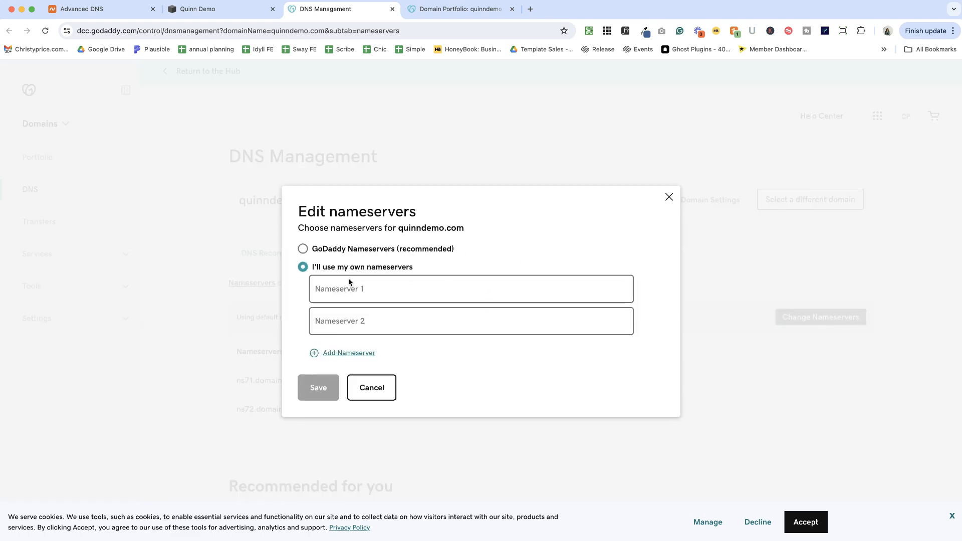
type("connect1.squarespacedns.com")
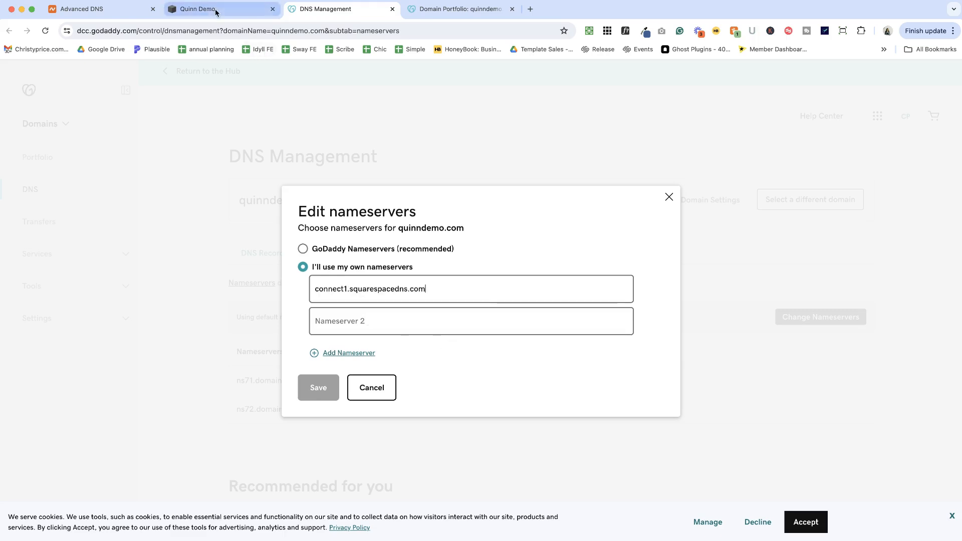
left_click(196, 8)
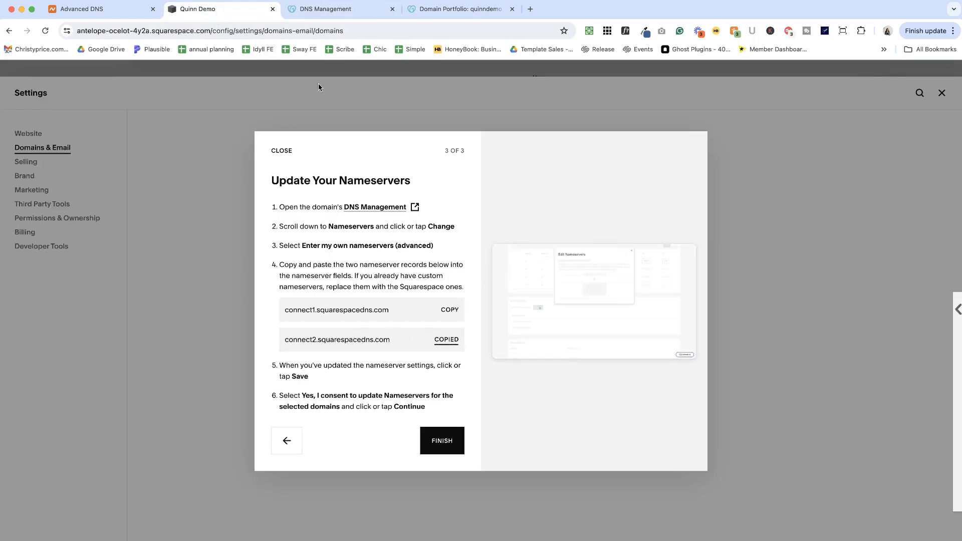
left_click(340, 9)
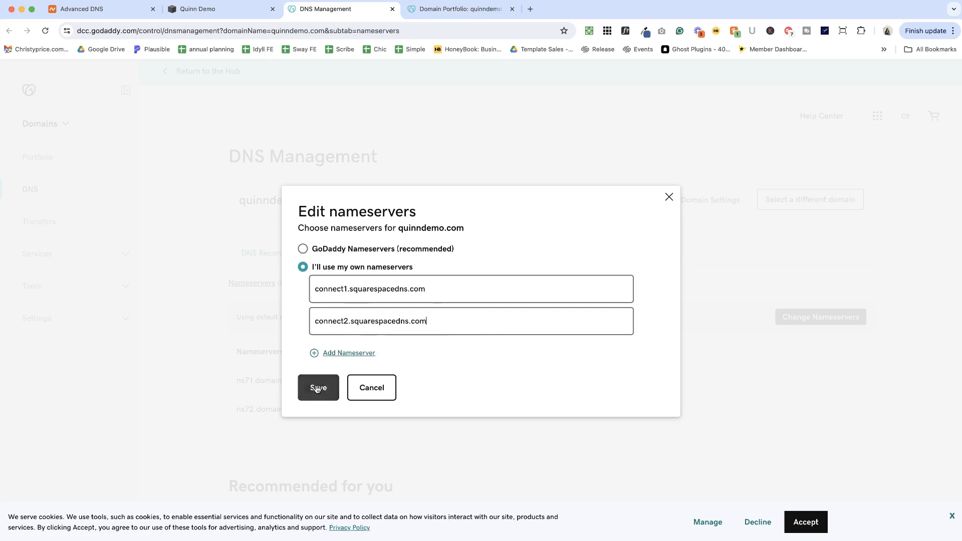
left_click(318, 388)
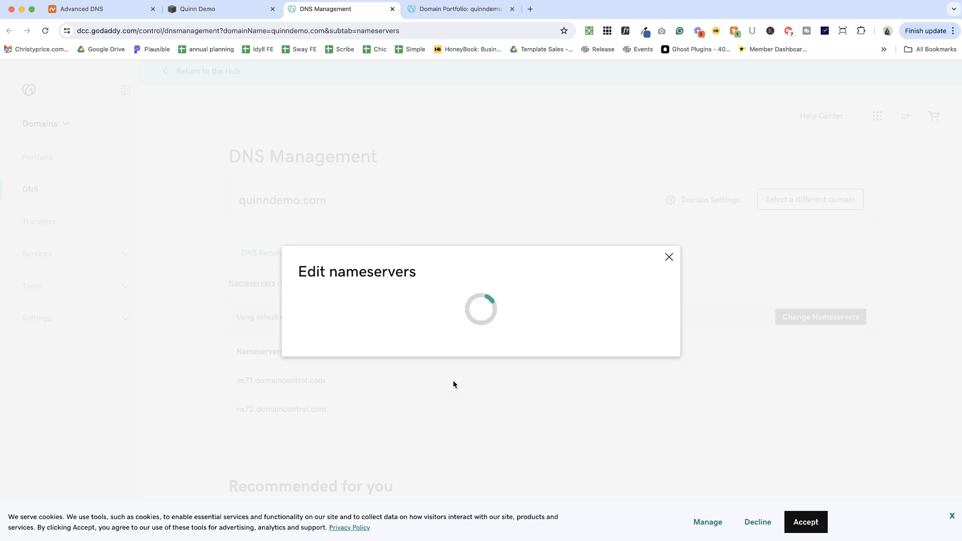
mouse_move(295, 350)
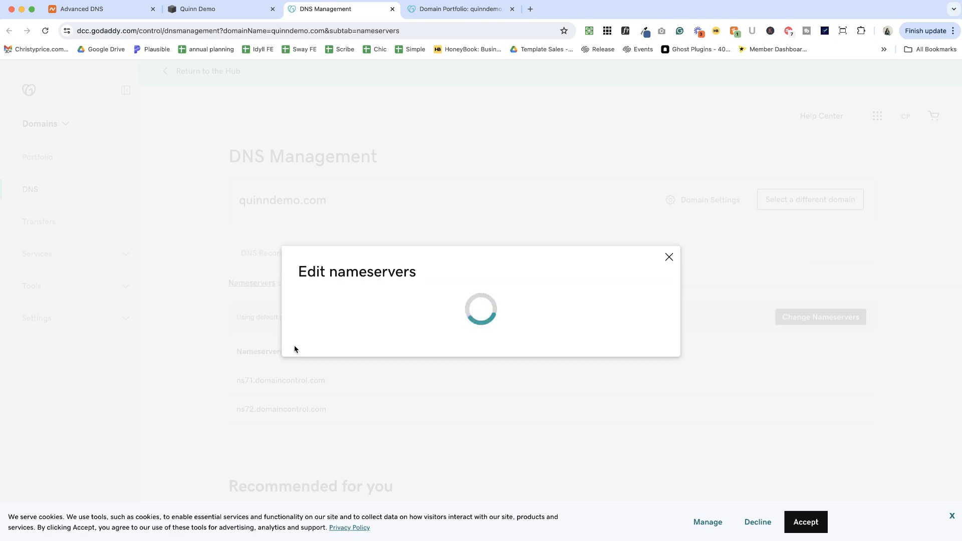
left_click(668, 256)
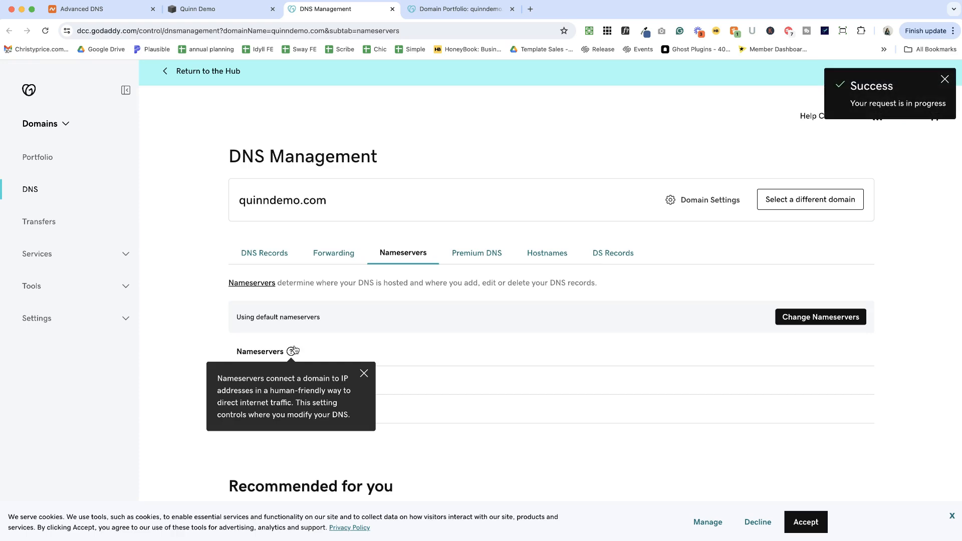
Finish the Squarespace connection guide and check quinndemo.com's SSL certificate status.
left_click(364, 373)
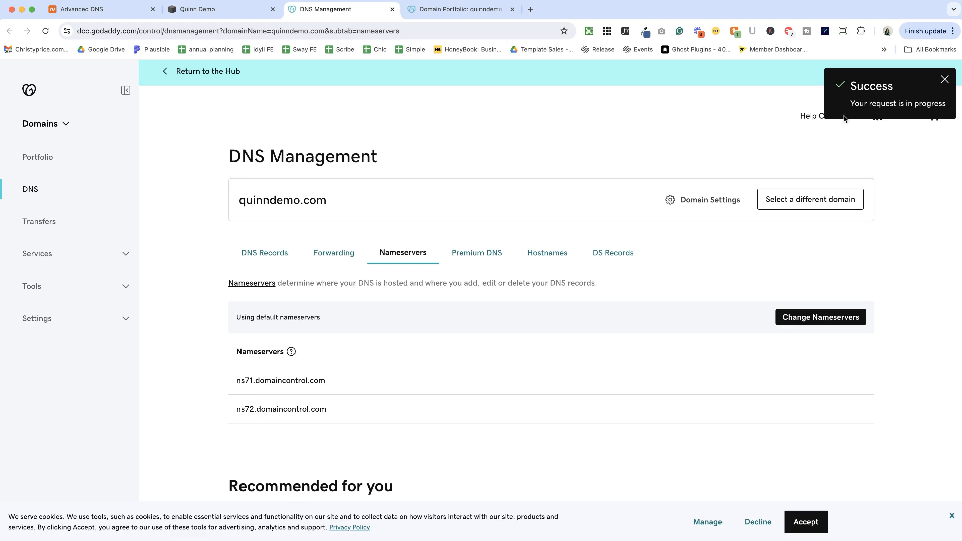
mouse_move(494, 66)
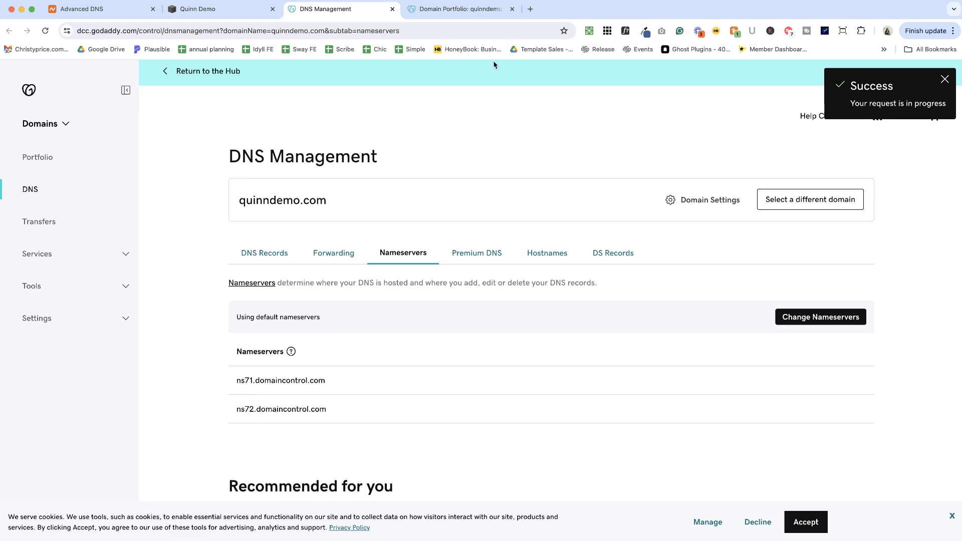
left_click(221, 9)
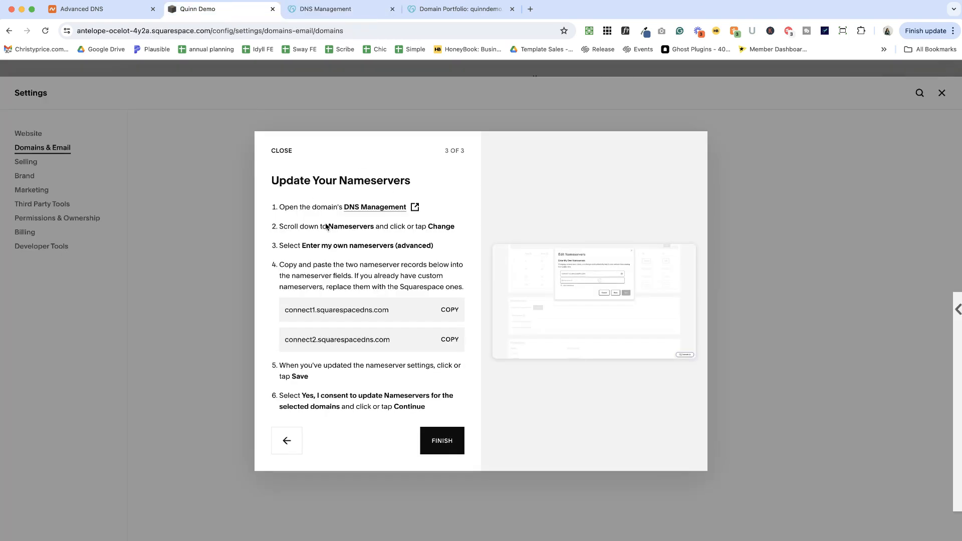
left_click(441, 441)
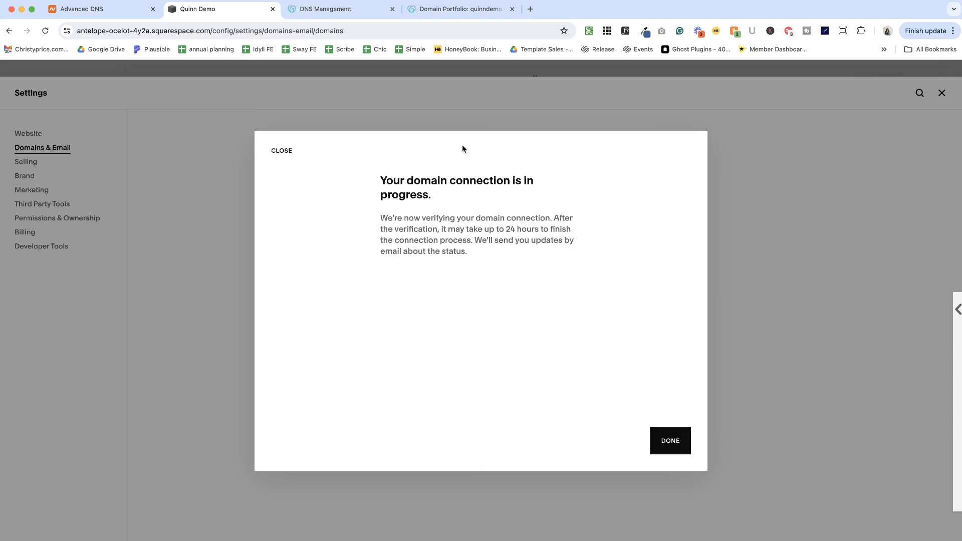
left_click(669, 440)
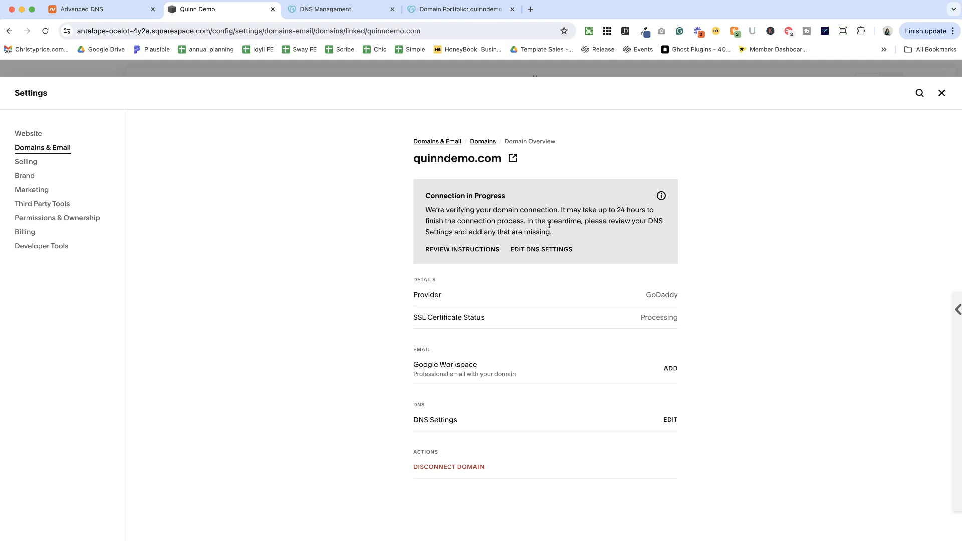
mouse_move(406, 316)
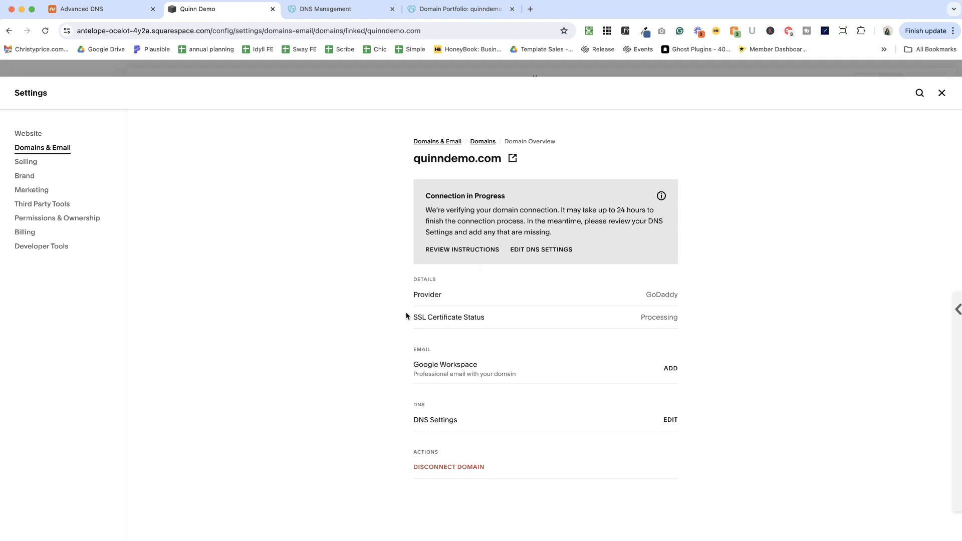
double_click(449, 317)
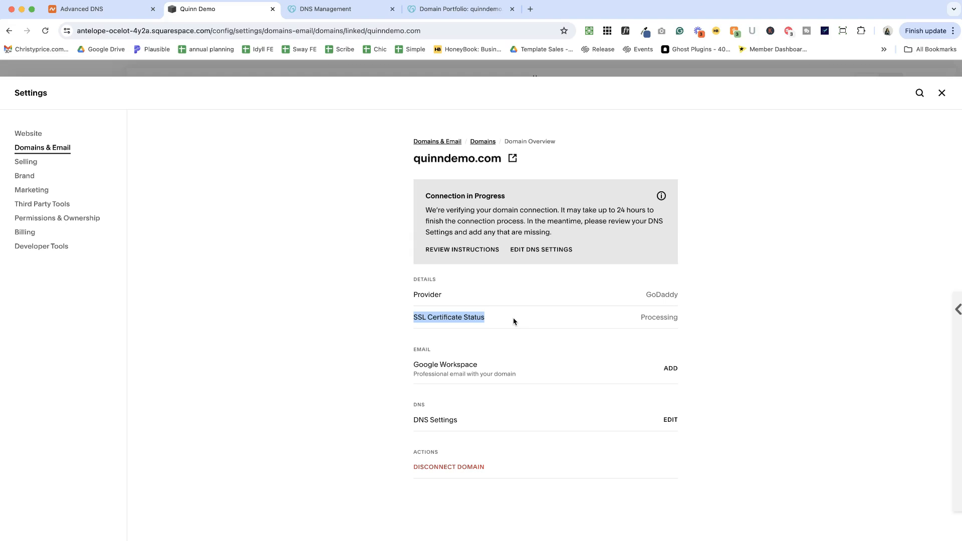
mouse_move(287, 254)
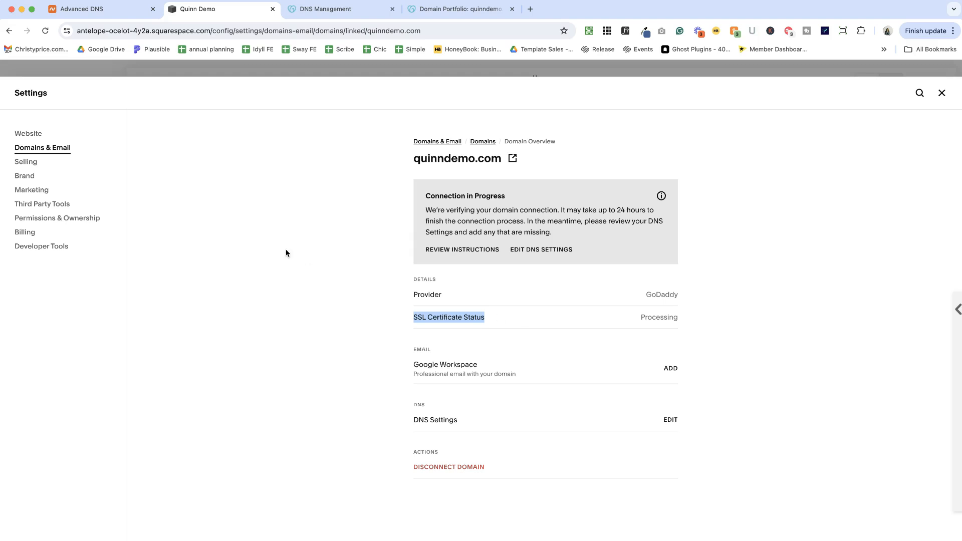
mouse_move(442, 420)
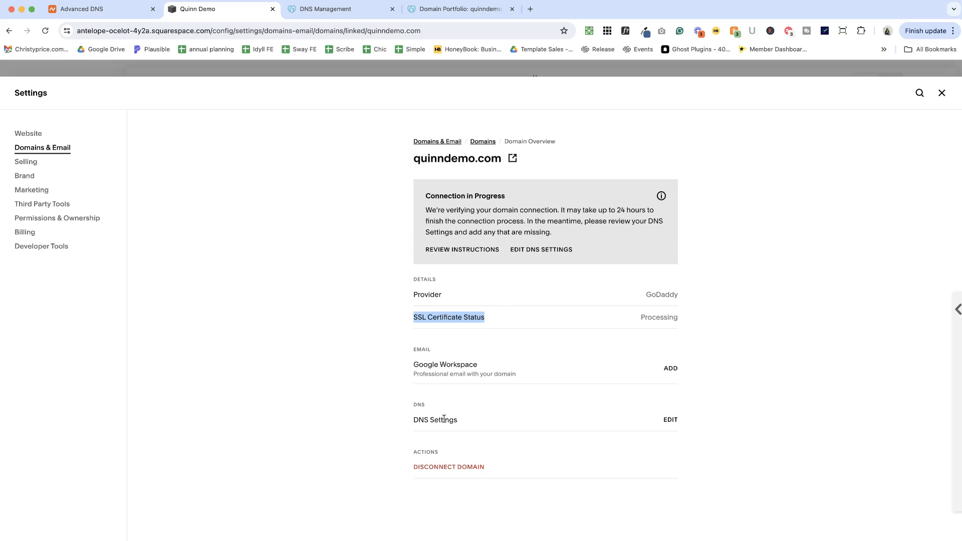
mouse_move(301, 350)
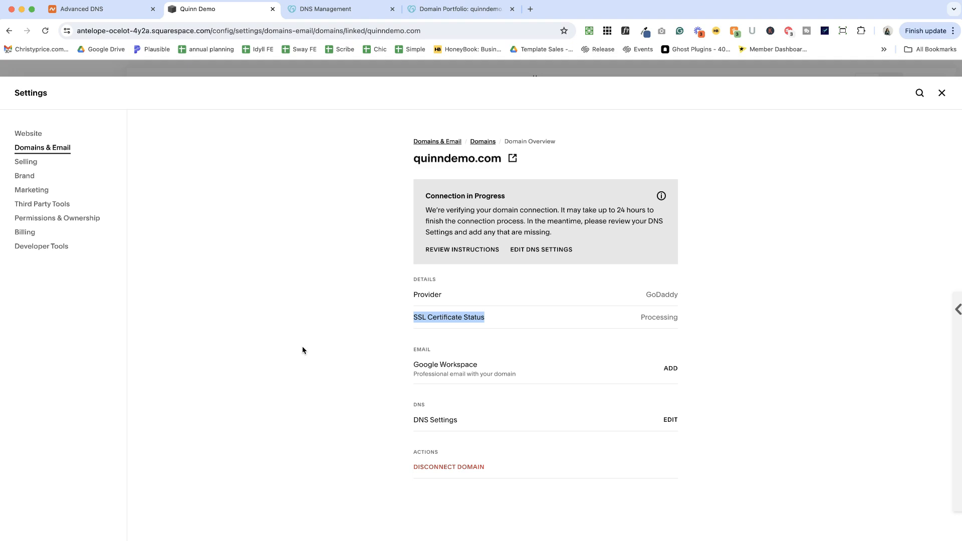
mouse_move(437, 165)
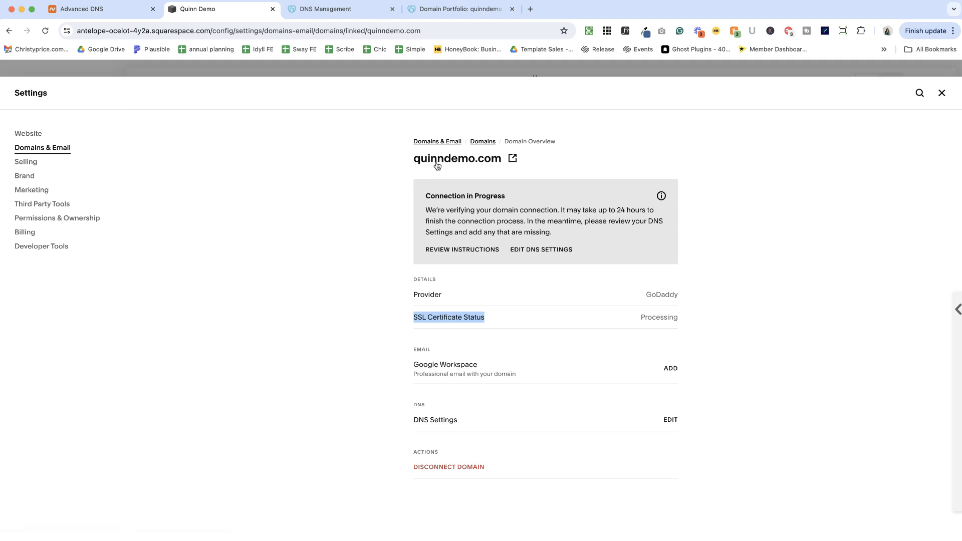
Open quinndemo.com from the Domains list and view its DNS records.
left_click(483, 142)
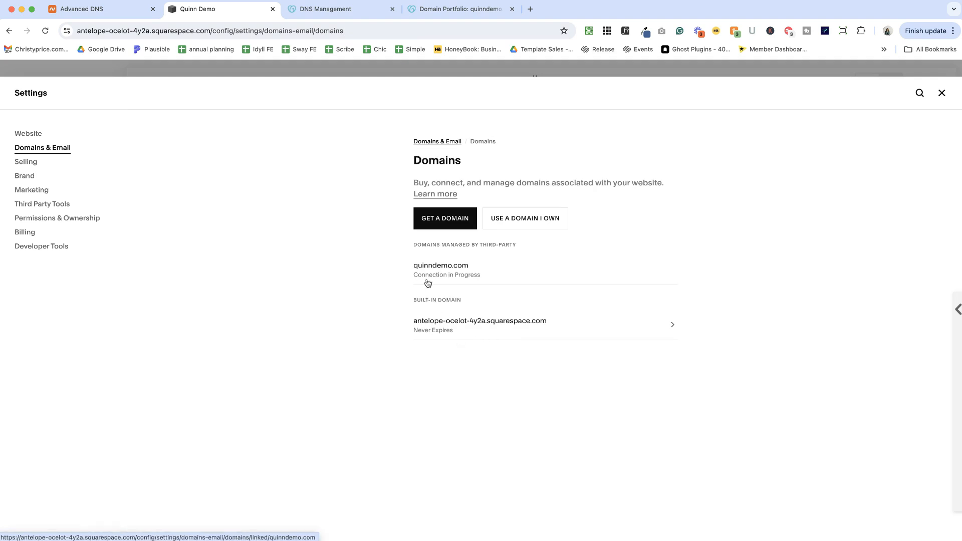
left_click(440, 265)
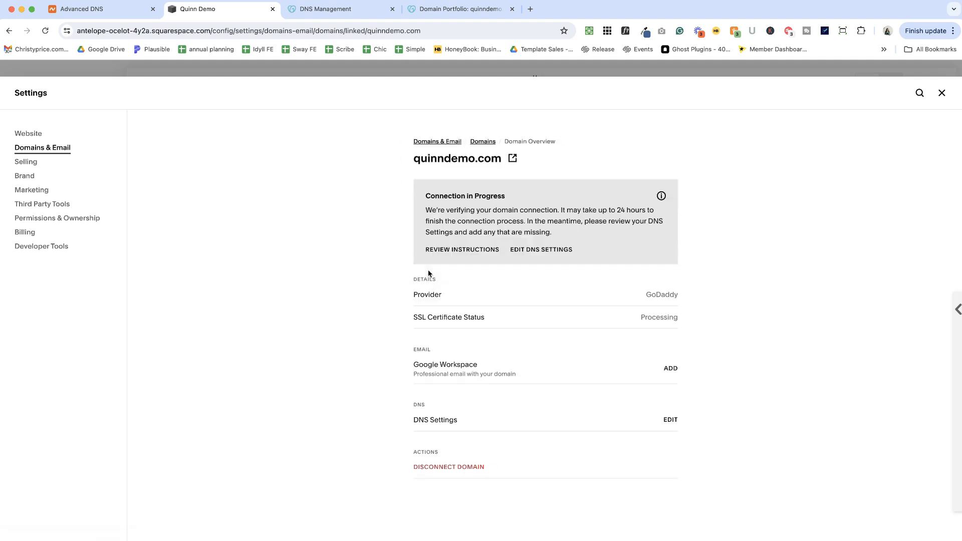
mouse_move(678, 432)
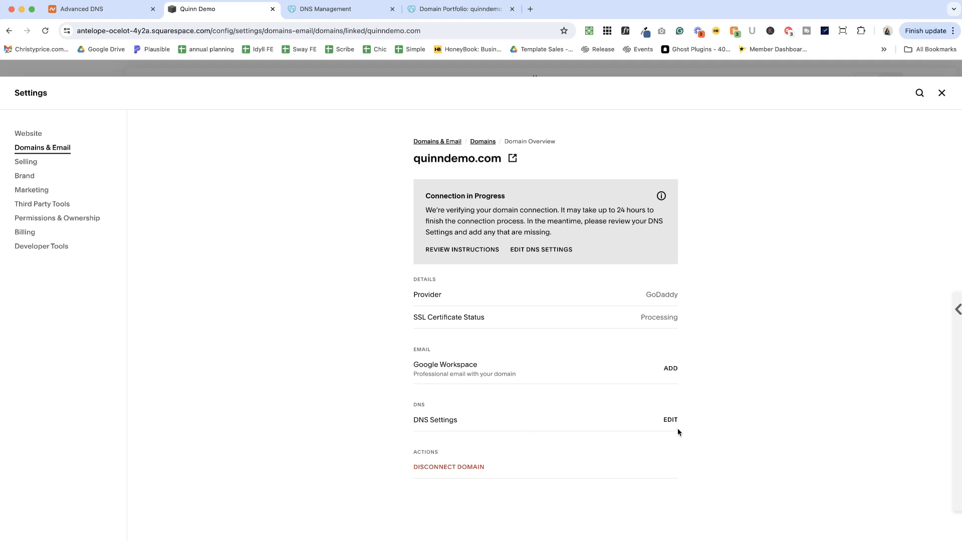
left_click(670, 420)
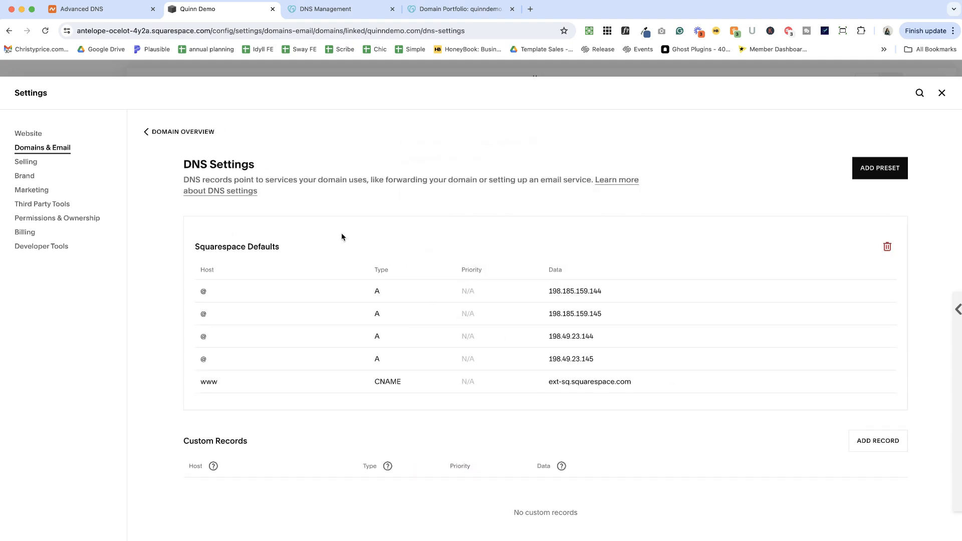
mouse_move(399, 216)
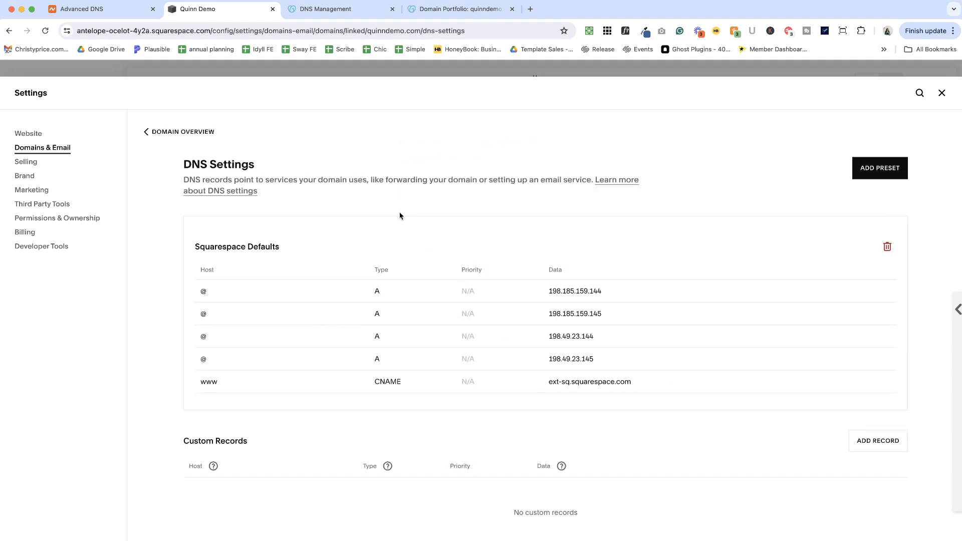
mouse_move(358, 295)
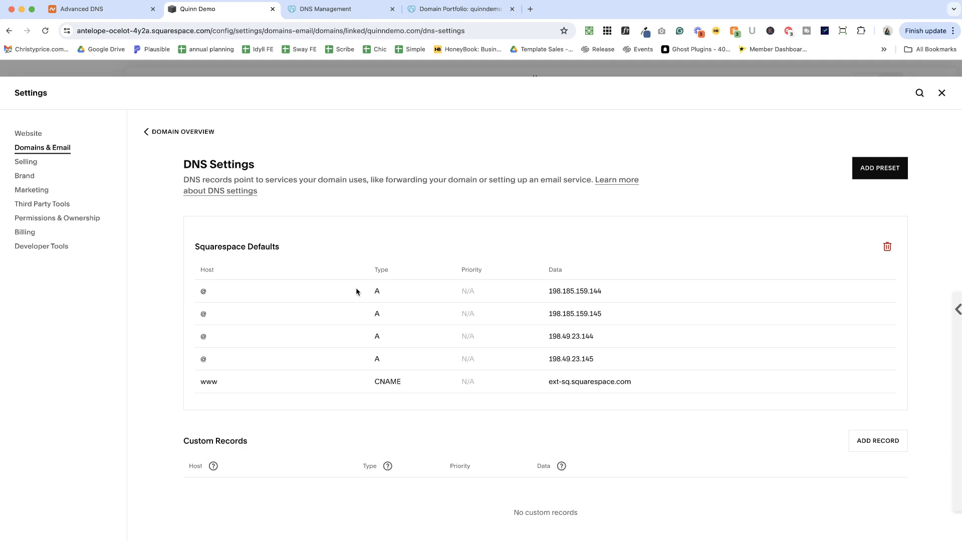
mouse_move(877, 441)
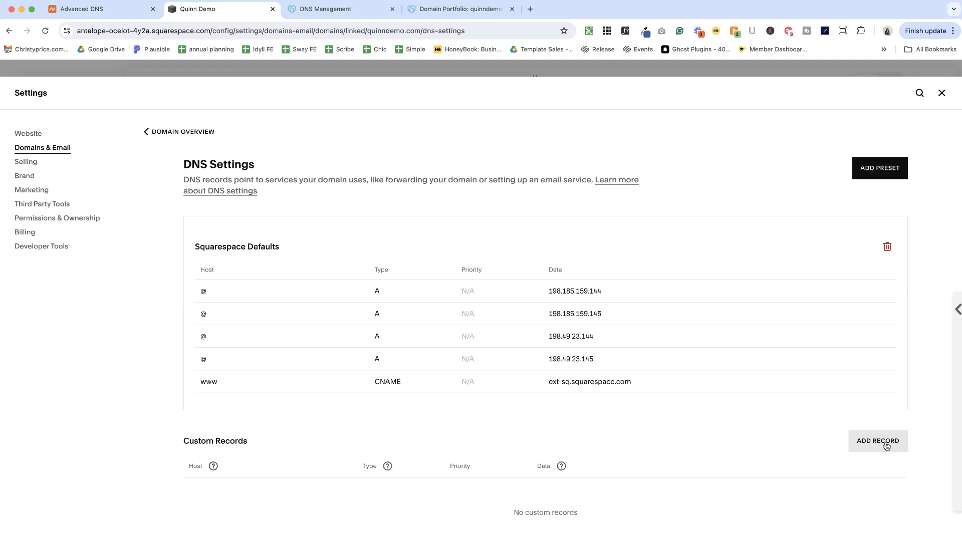
mouse_move(828, 430)
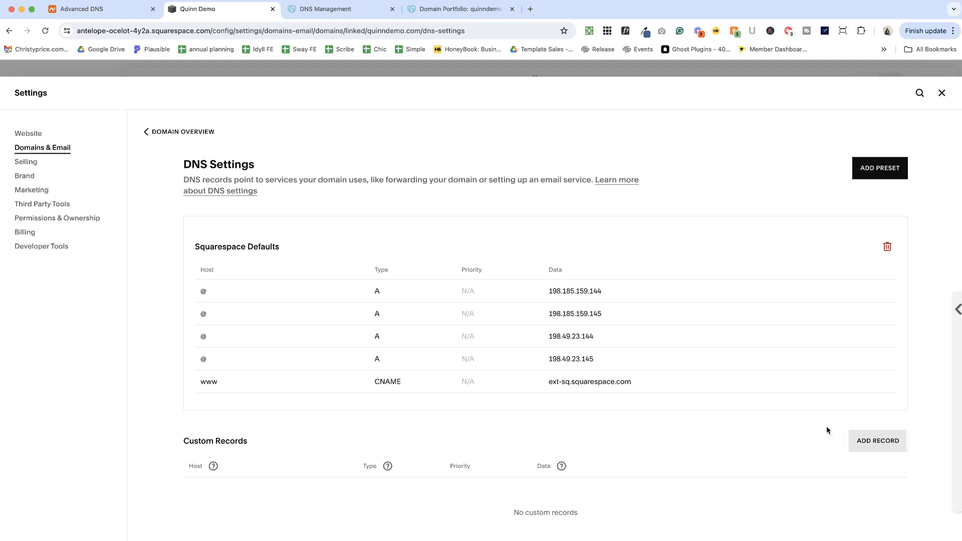
mouse_move(861, 448)
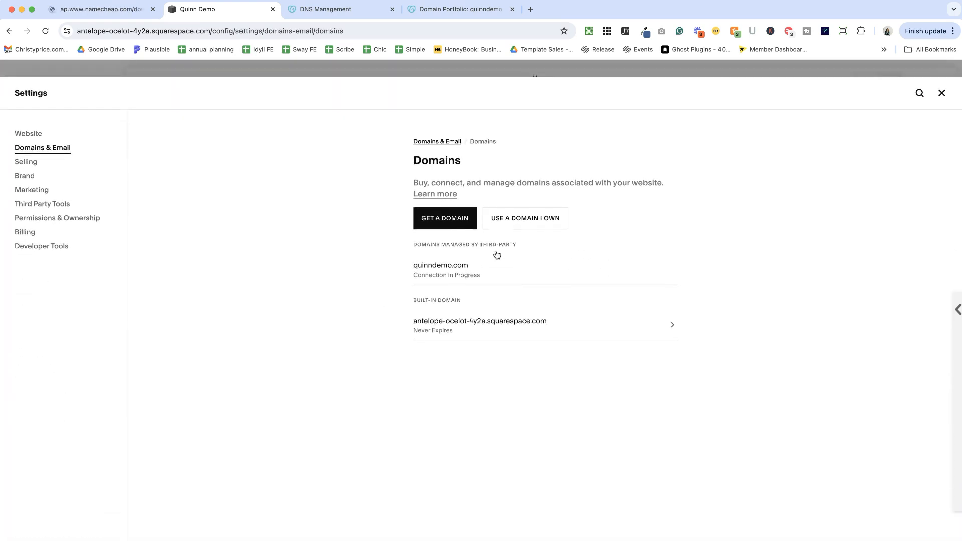
Start connecting another owned domain, entering quinndemo.xyz.
left_click(524, 218)
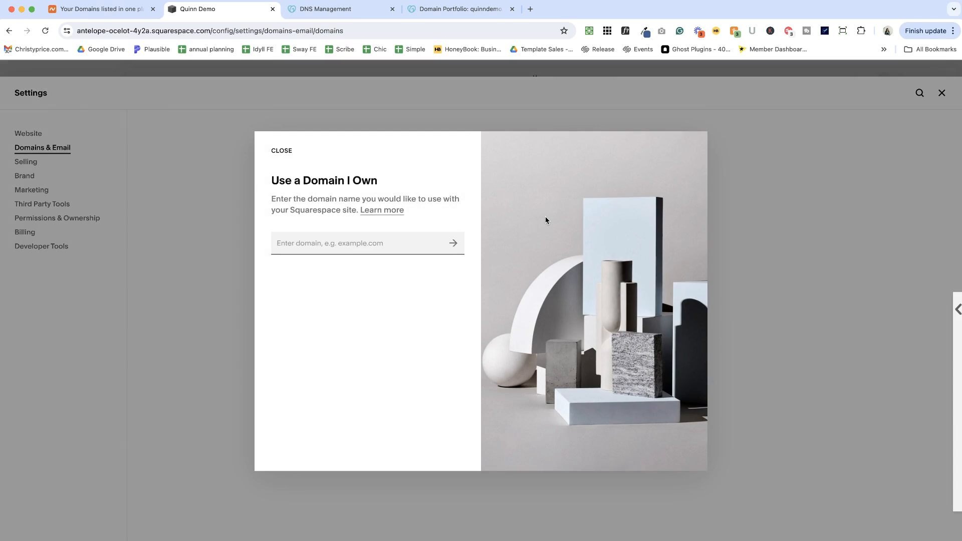
type("quinndemo.xyz")
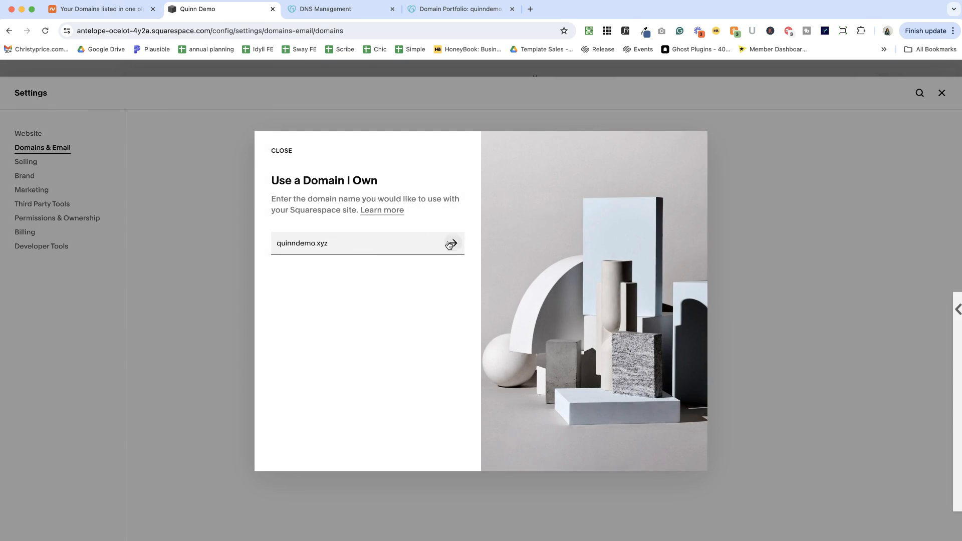
mouse_move(454, 247)
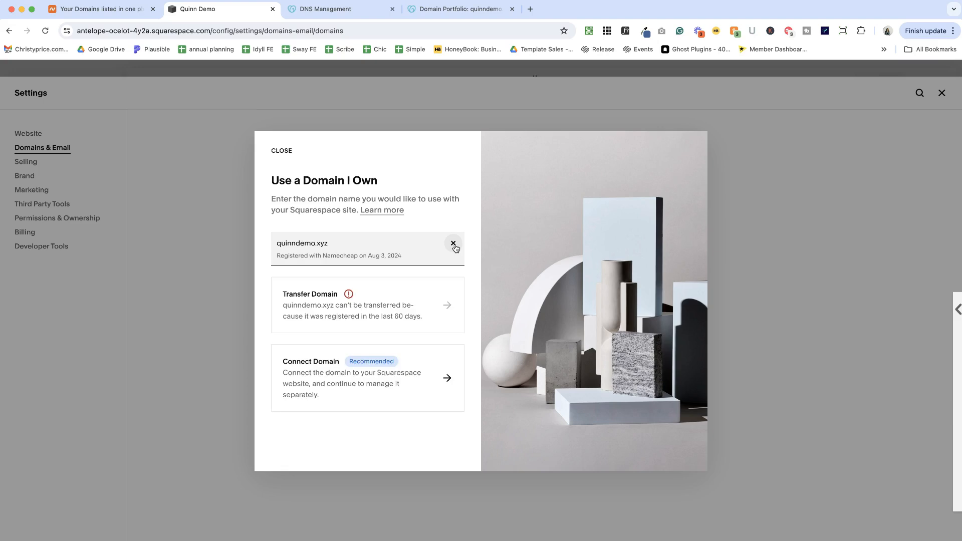
mouse_move(368, 316)
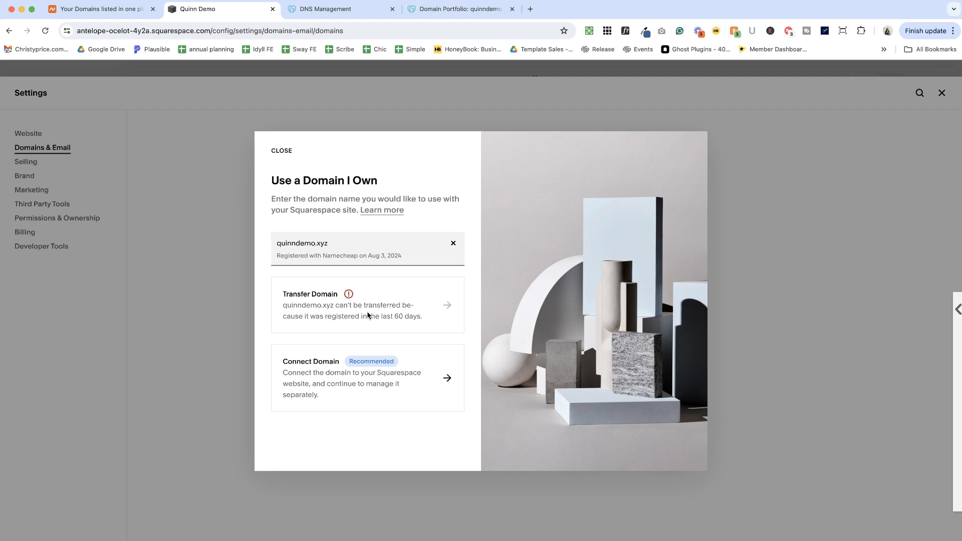
mouse_move(339, 383)
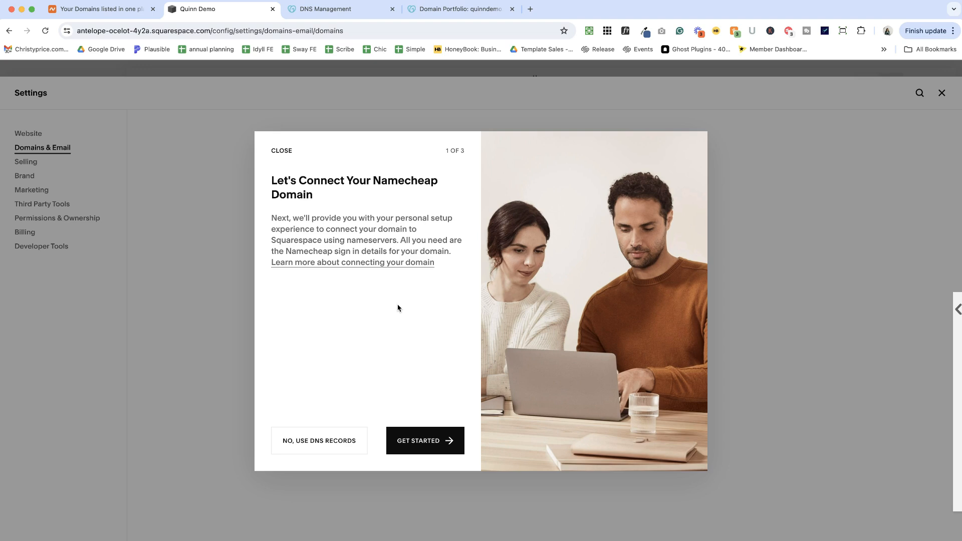
Connect quinndemo.xyz using DNS records, keeping Namecheap as the provider.
left_click(424, 441)
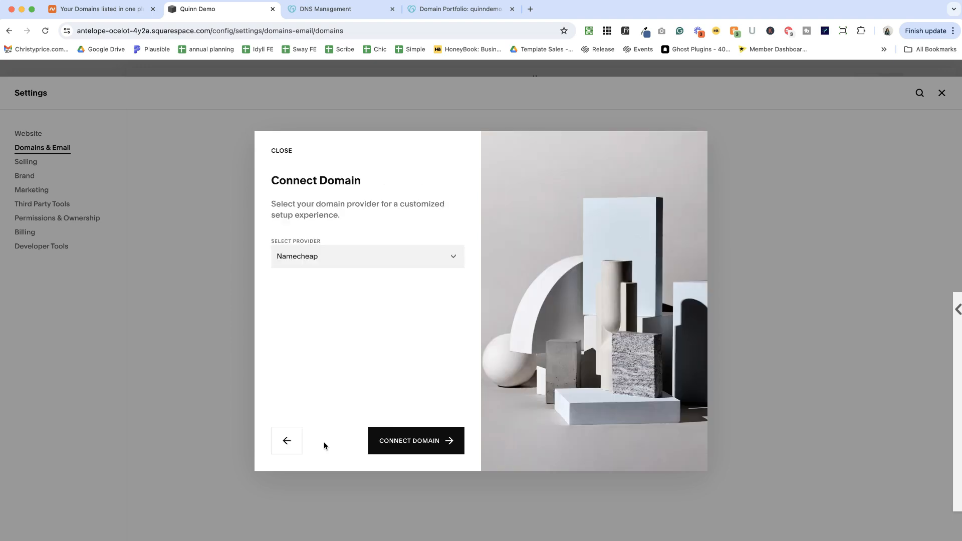
mouse_move(312, 256)
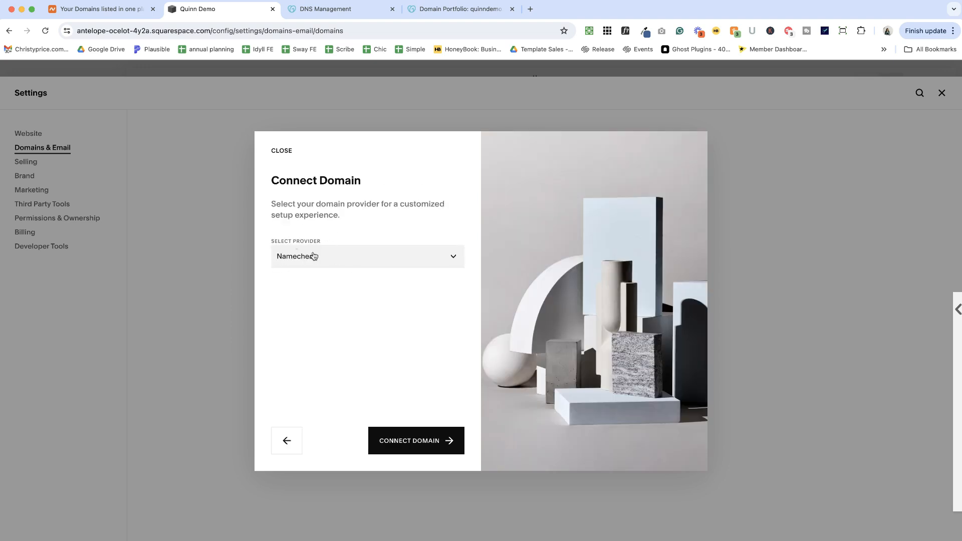
left_click(367, 256)
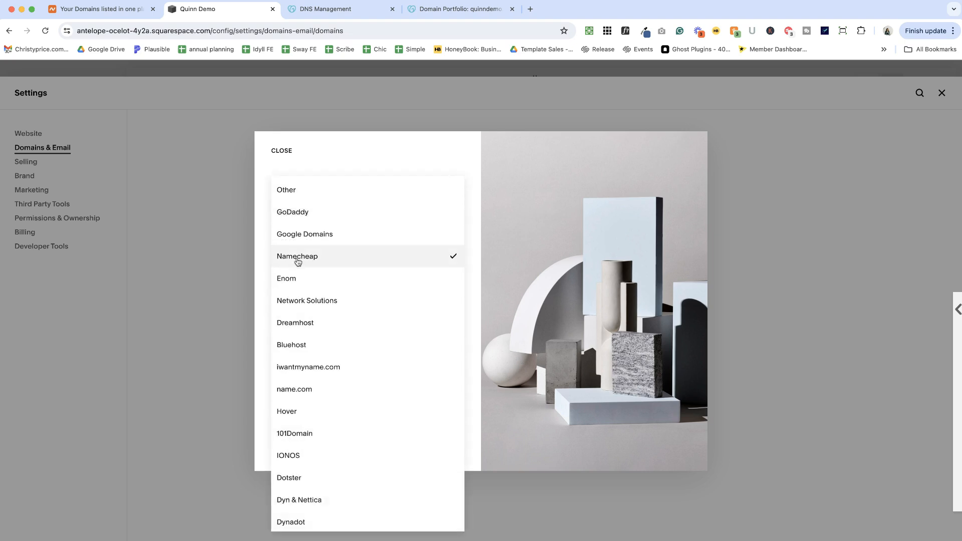
left_click(297, 256)
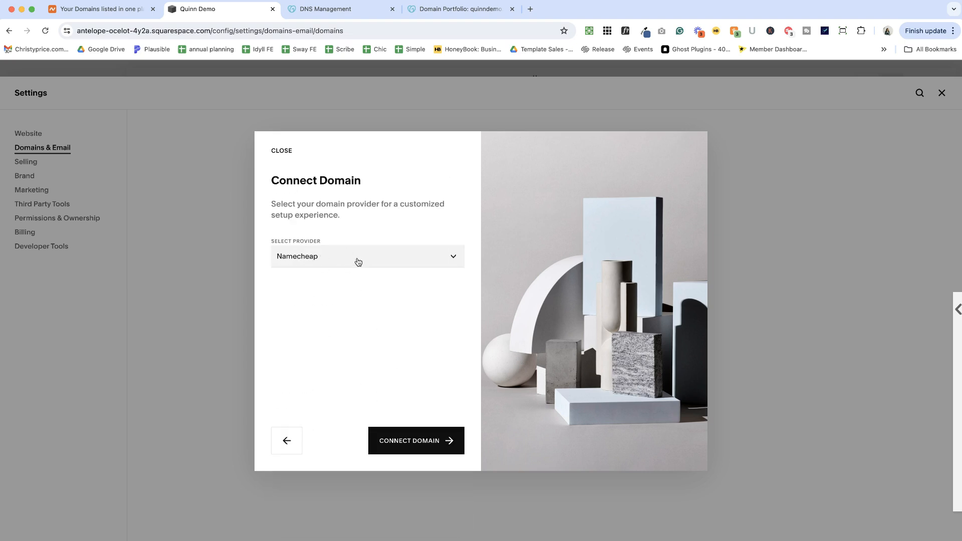
mouse_move(416, 440)
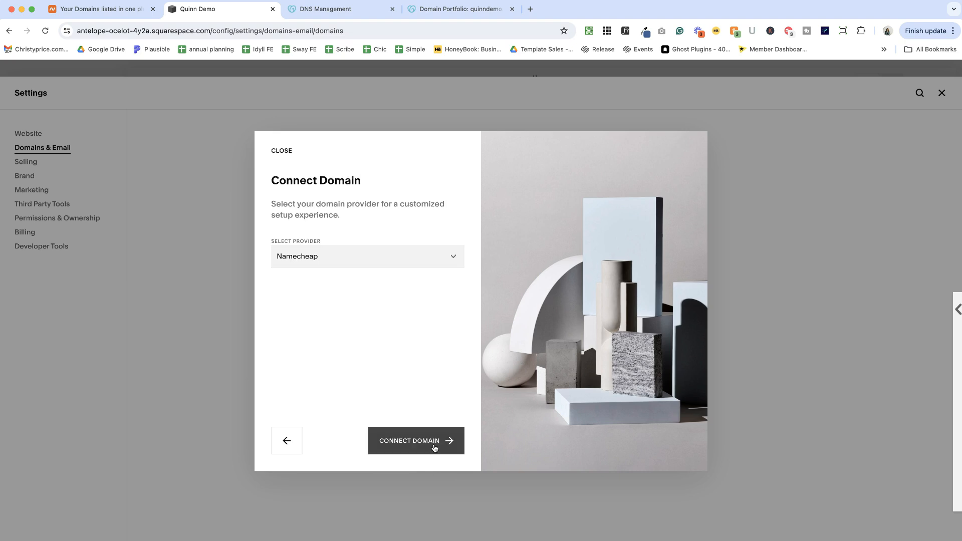
left_click(416, 441)
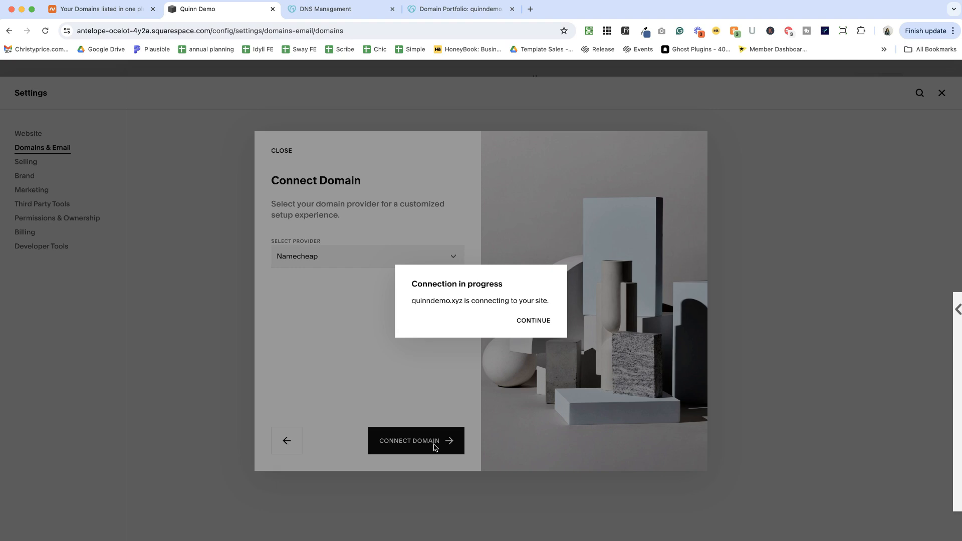
mouse_move(451, 426)
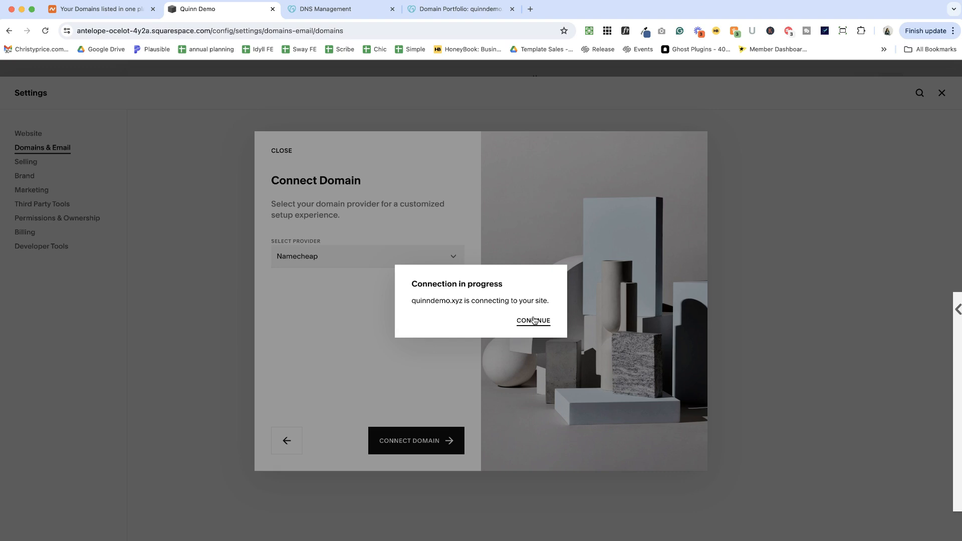
Continue past the Connection in progress popup to quinndemo.xyz's required DNS records.
left_click(532, 320)
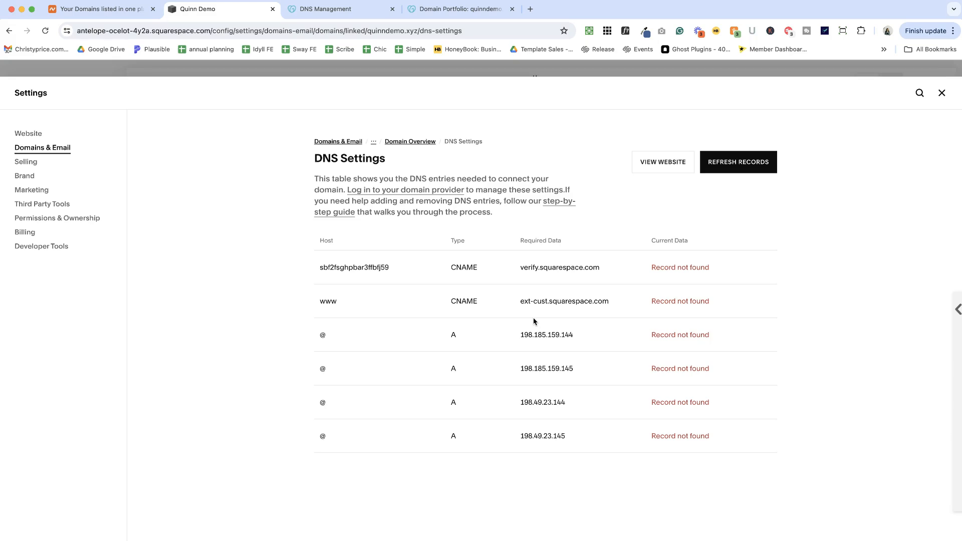
mouse_move(333, 284)
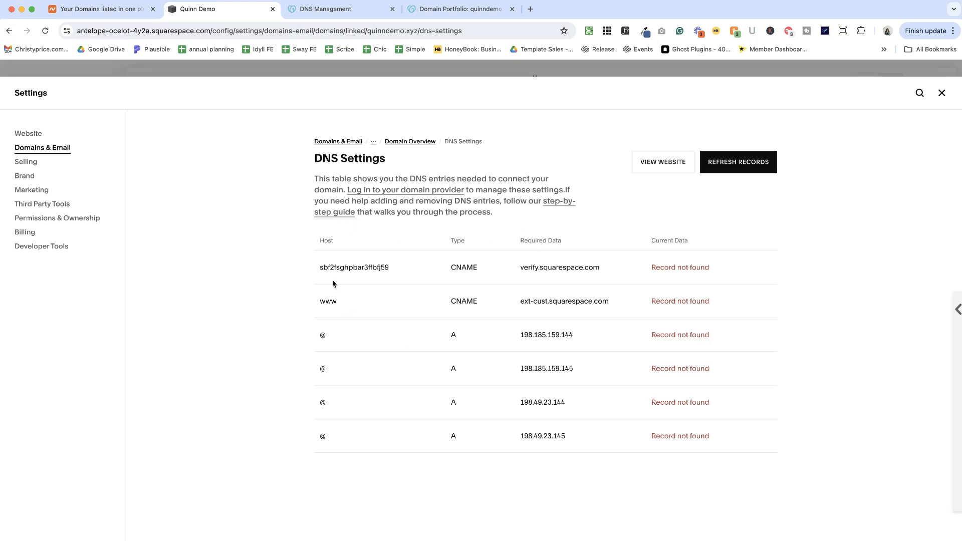
mouse_move(650, 440)
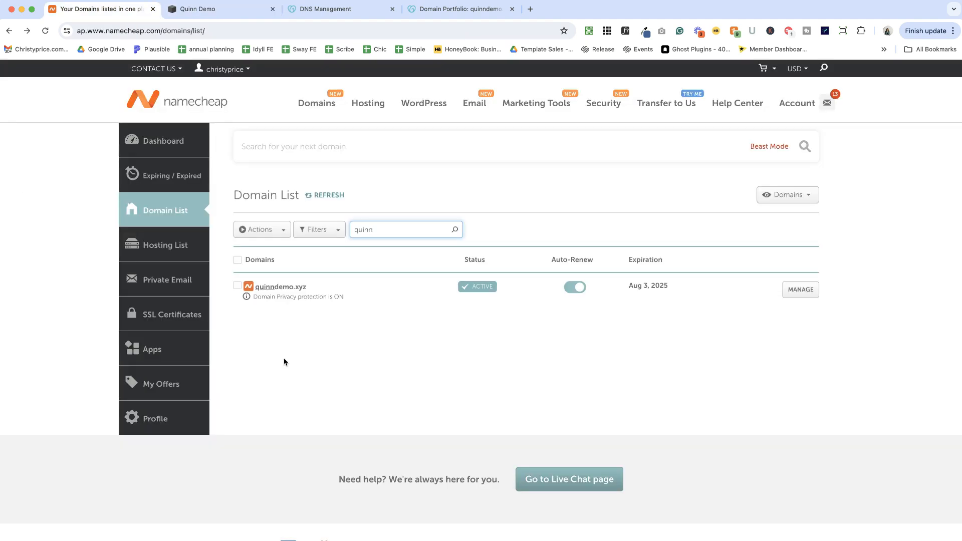
mouse_move(279, 292)
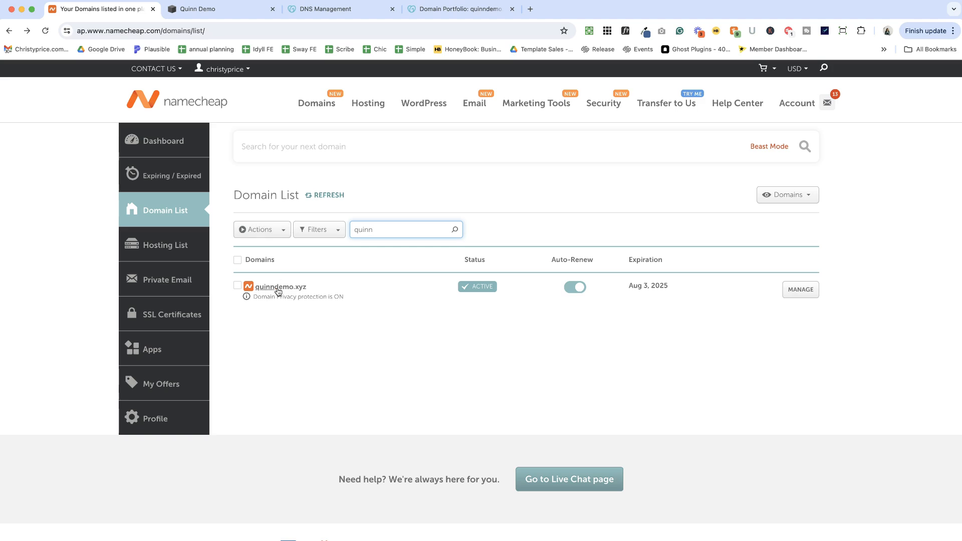
mouse_move(851, 320)
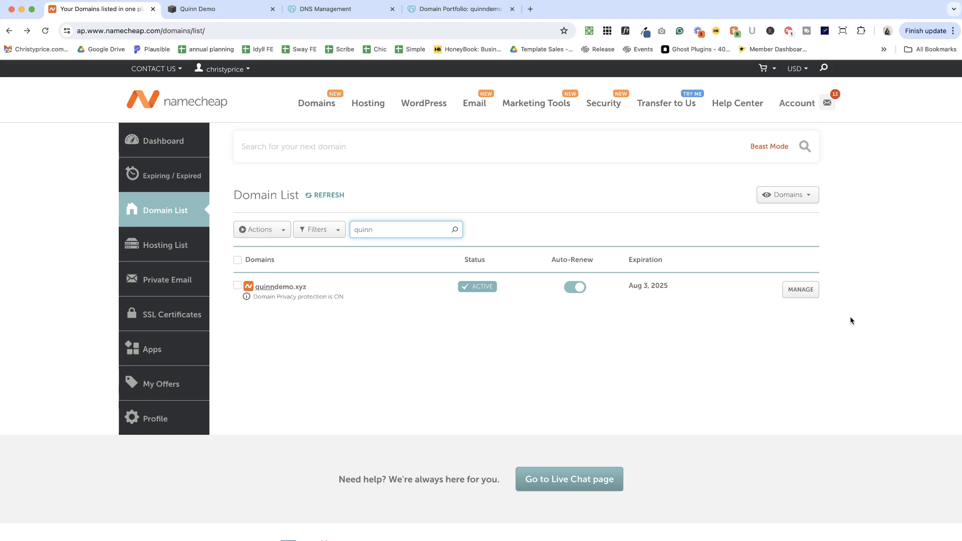
Open quinndemo.xyz's management page in Namecheap and bring up its Advanced DNS settings.
left_click(799, 289)
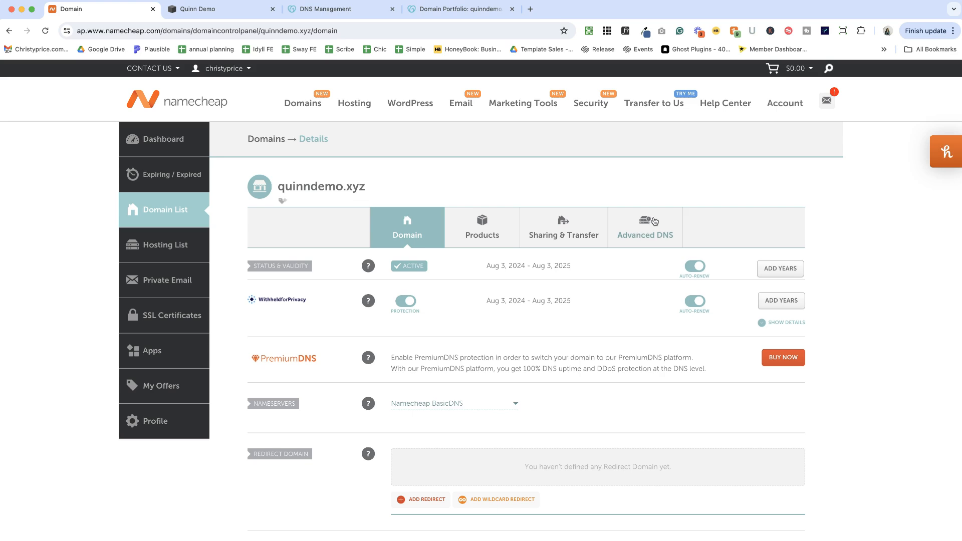
mouse_move(645, 235)
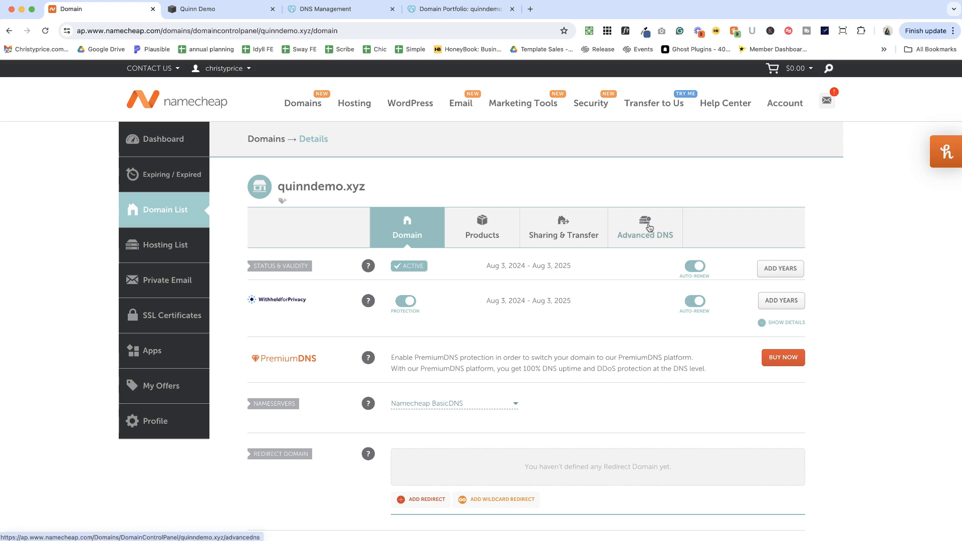
left_click(645, 235)
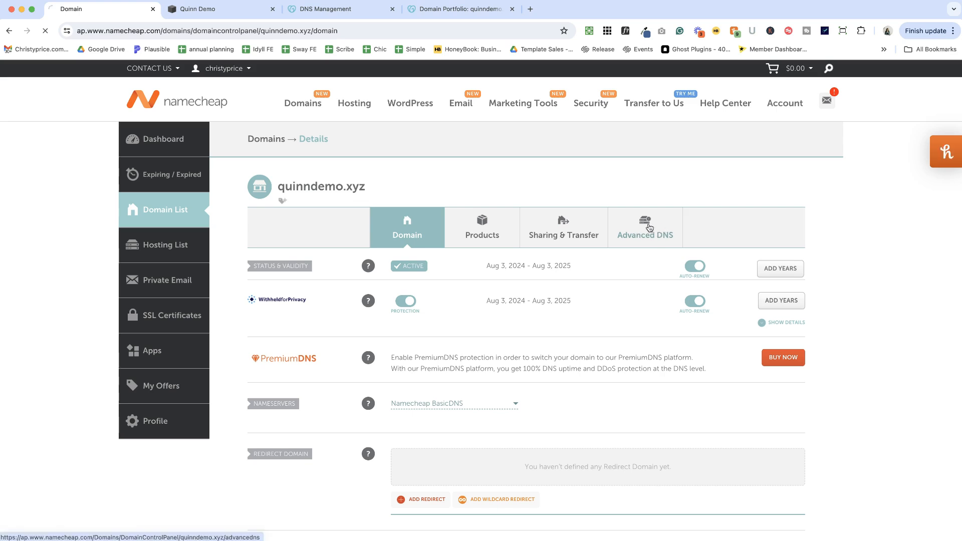
left_click(644, 226)
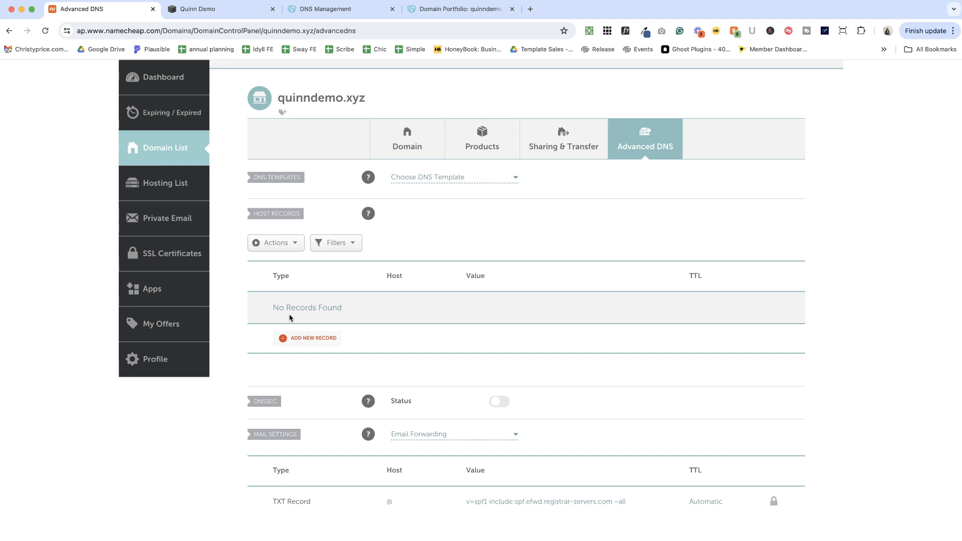
mouse_move(311, 131)
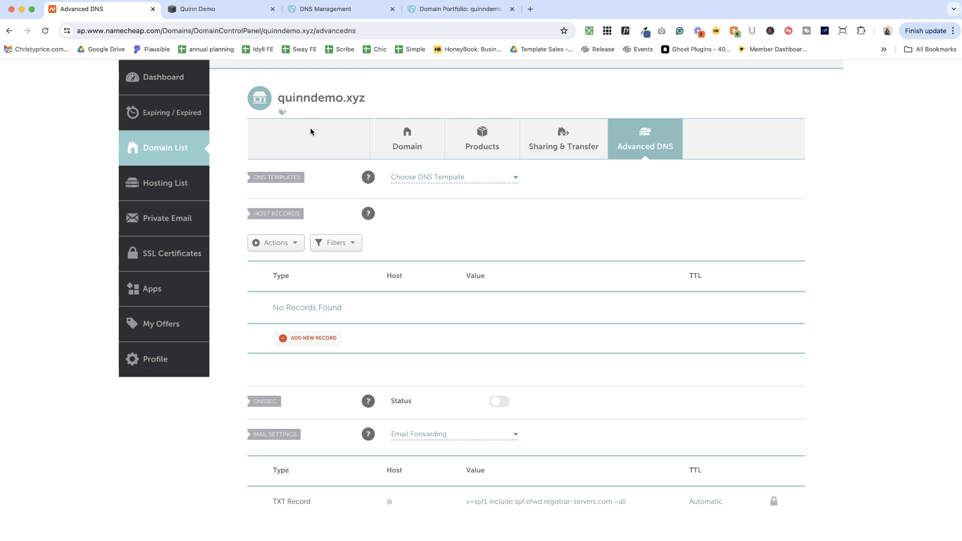
Back in Squarespace's DNS Settings, select the verification CNAME host name for copying.
left_click(221, 8)
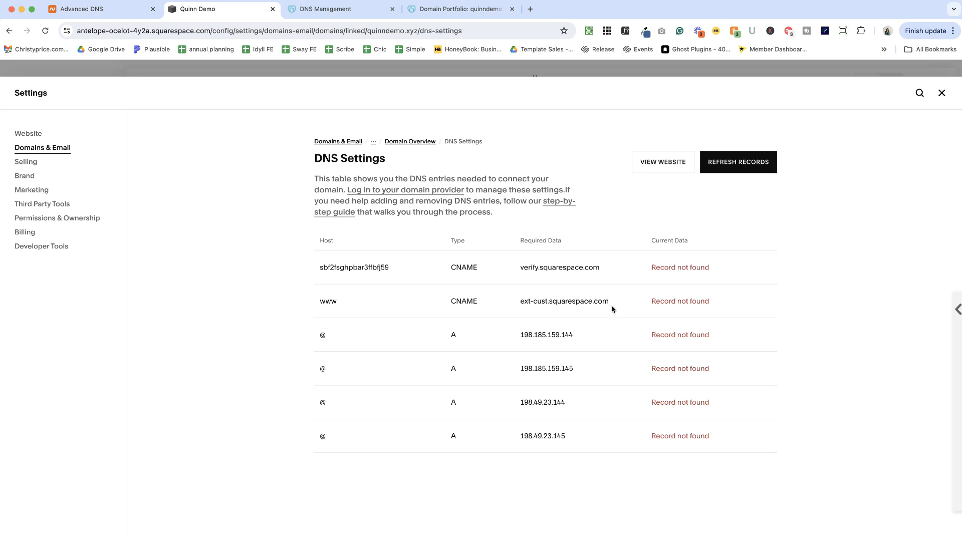
double_click(353, 267)
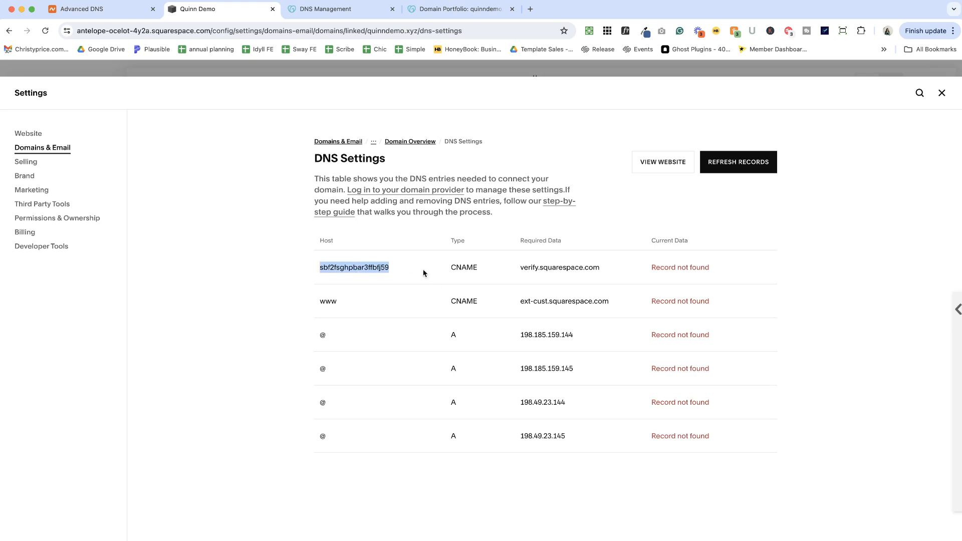
mouse_move(529, 255)
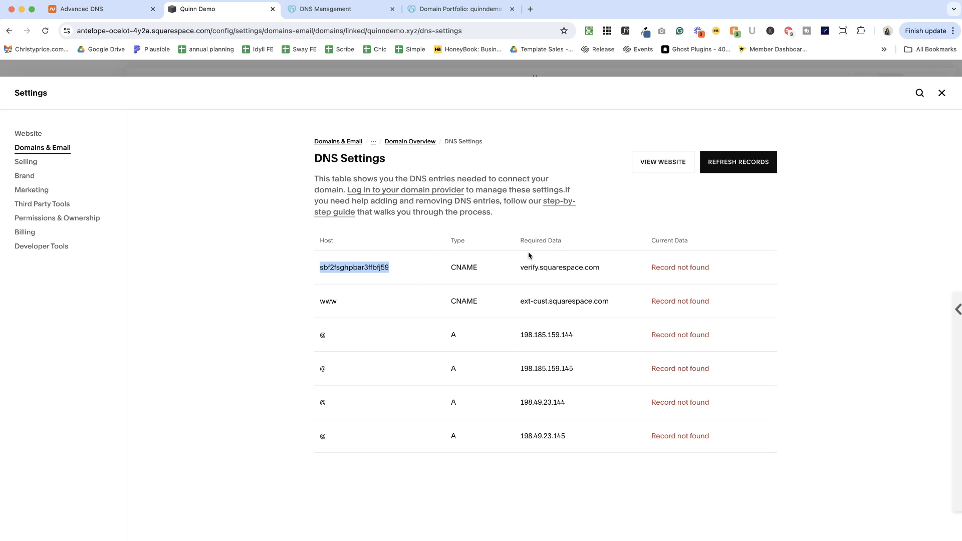
mouse_move(410, 202)
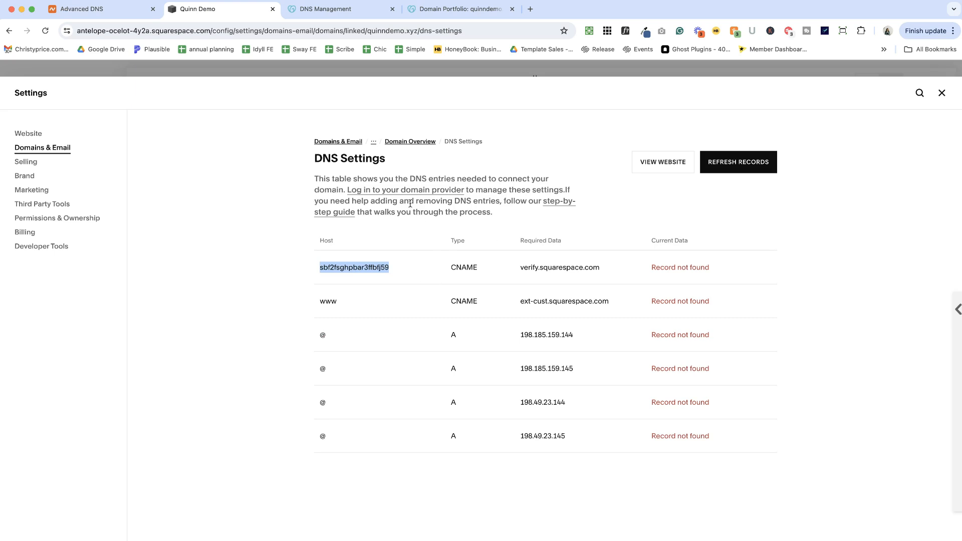
mouse_move(480, 276)
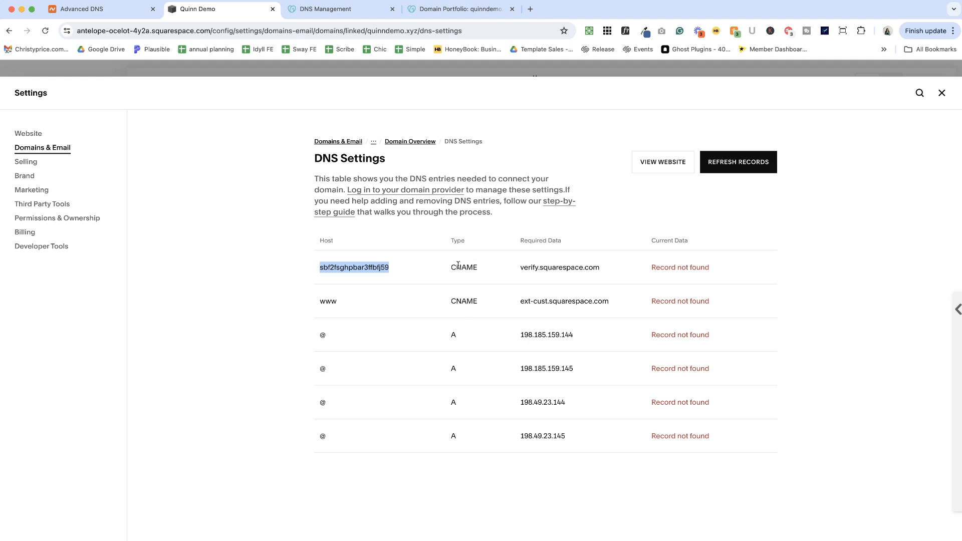
mouse_move(249, 128)
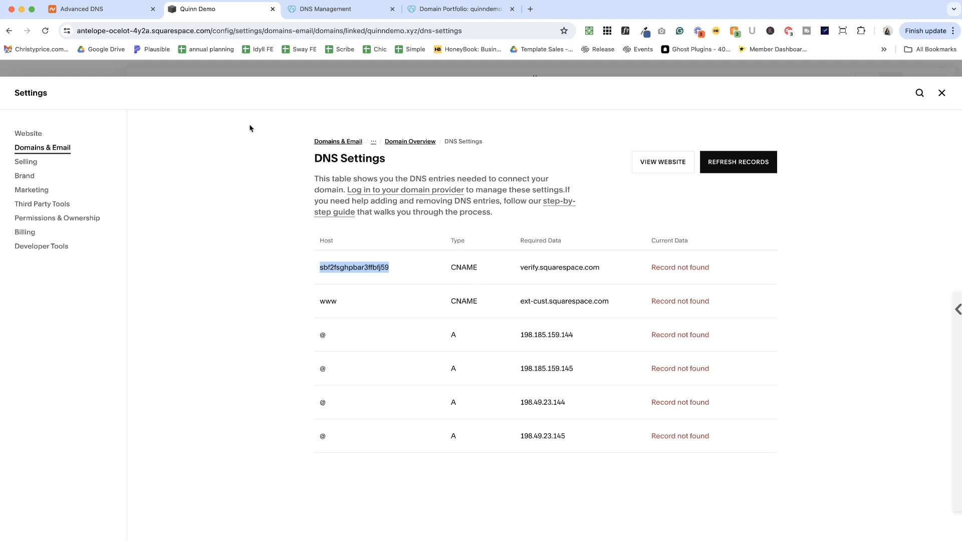
Add a CNAME record with host sbf2fsghpbar3ffbfj59 pointing to verify.squarespace.com.
left_click(98, 9)
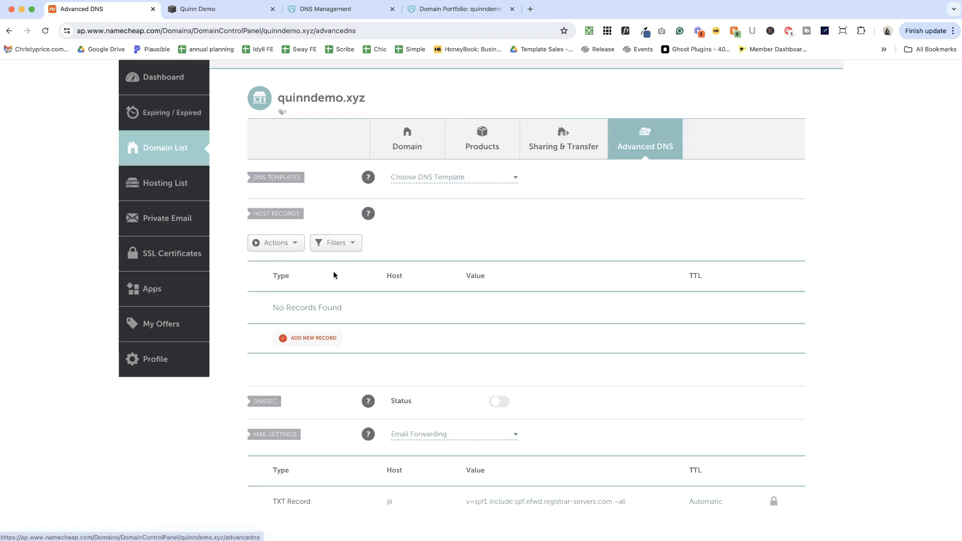
left_click(313, 337)
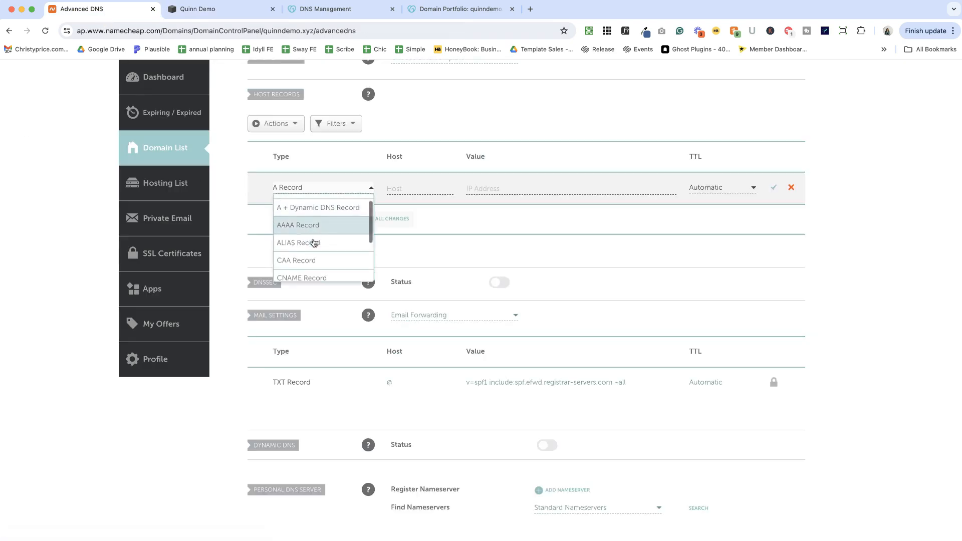
left_click(301, 277)
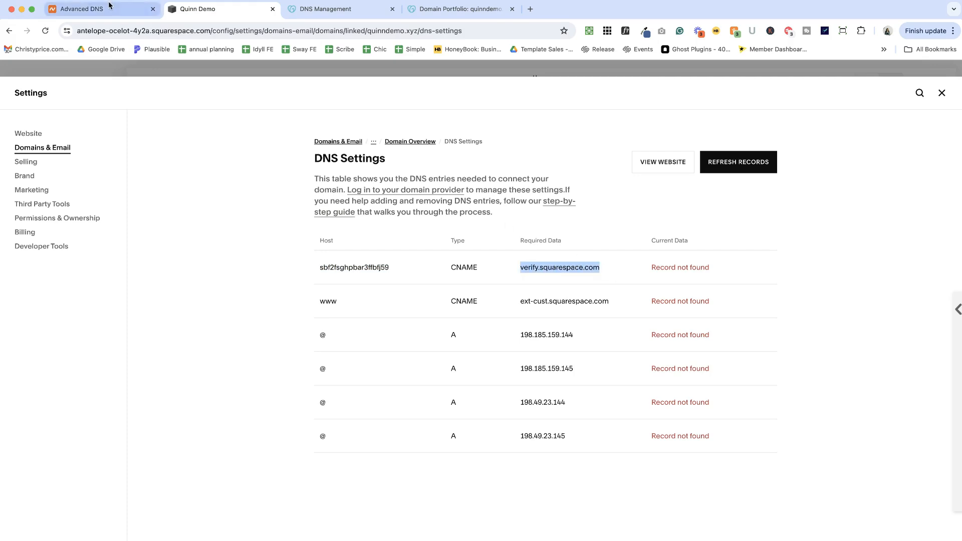
left_click(80, 9)
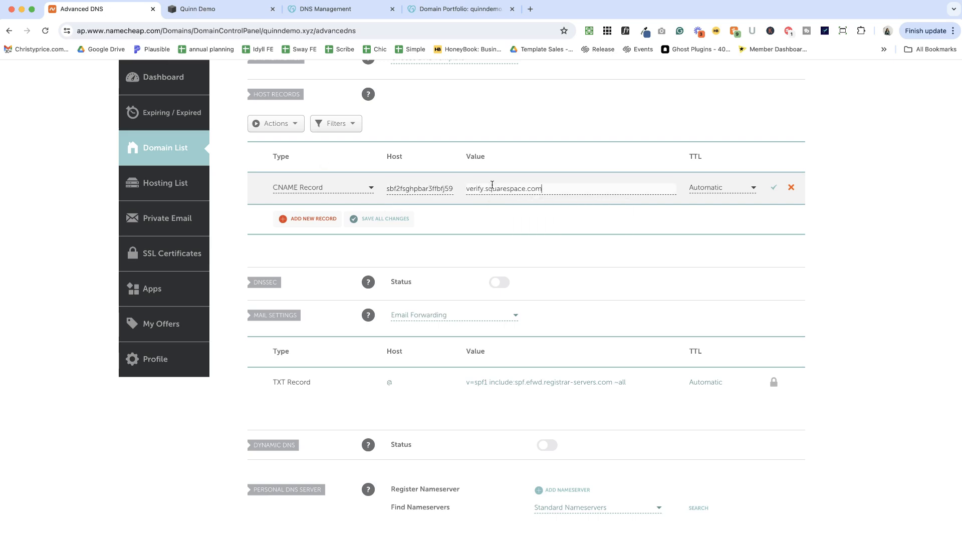
mouse_move(740, 185)
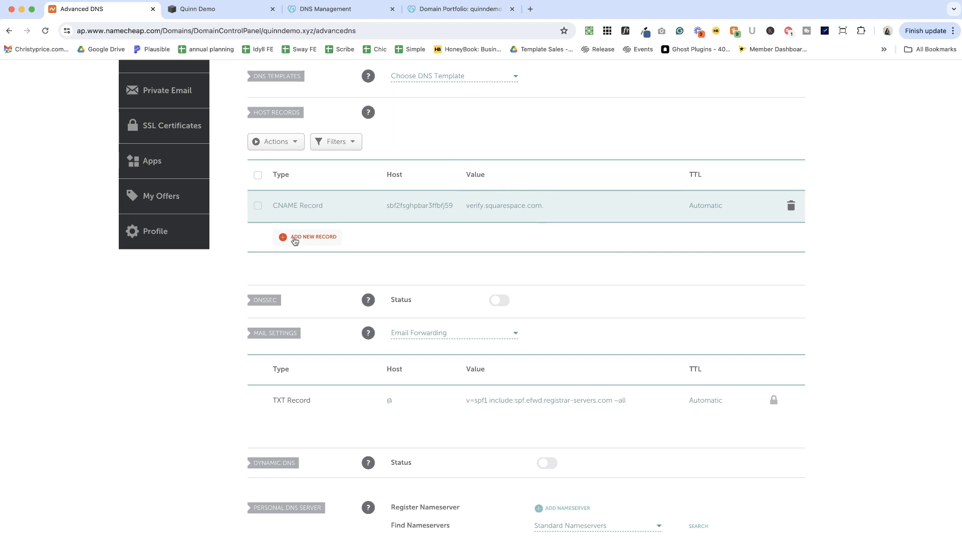
Add a www CNAME record pointing to ext-cust.squarespace.com.
left_click(314, 237)
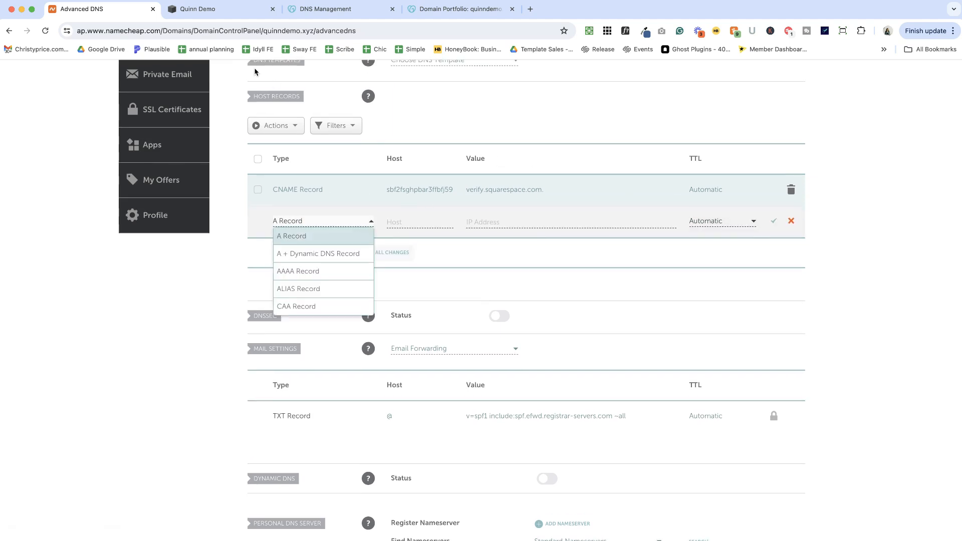
left_click(197, 9)
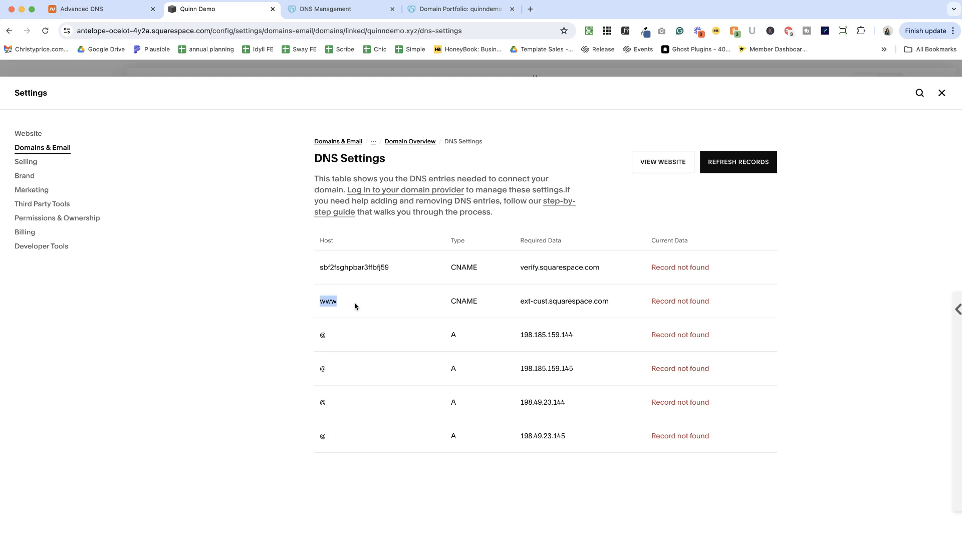
left_click(92, 8)
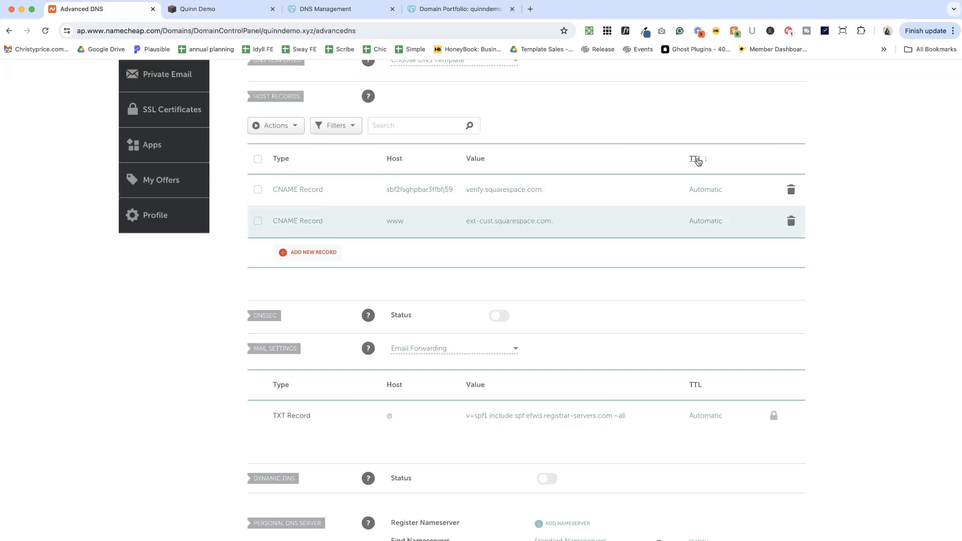
mouse_move(711, 216)
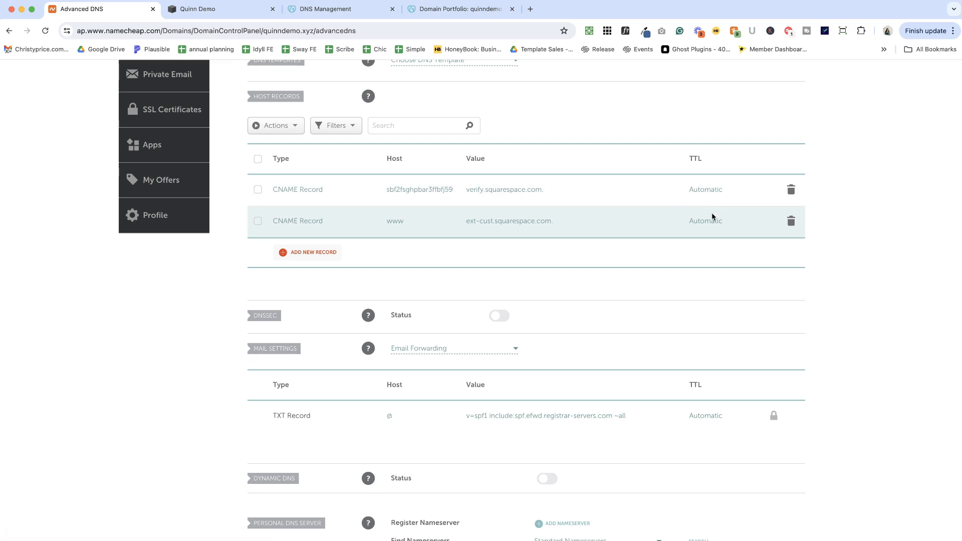
Add four @ A records with Squarespace's IP addresses.
left_click(312, 252)
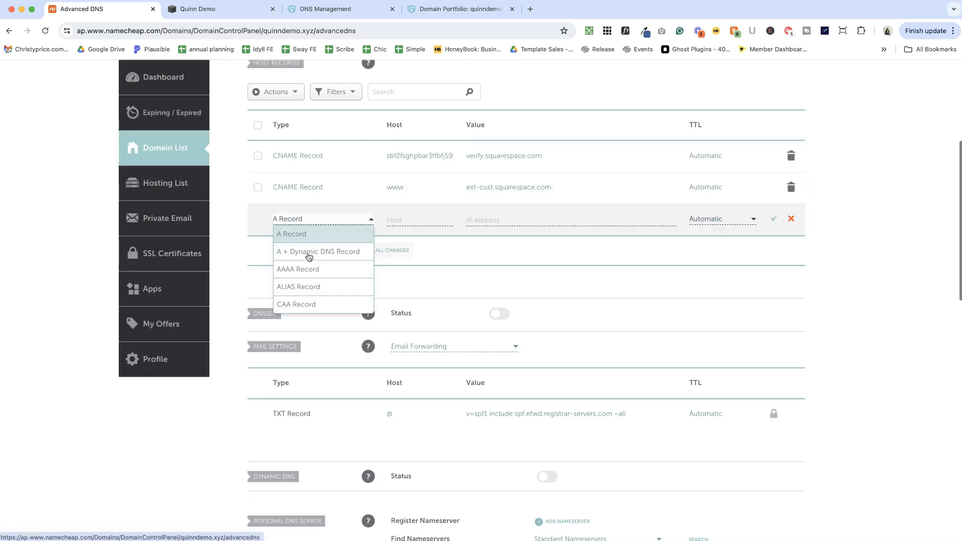
mouse_move(306, 238)
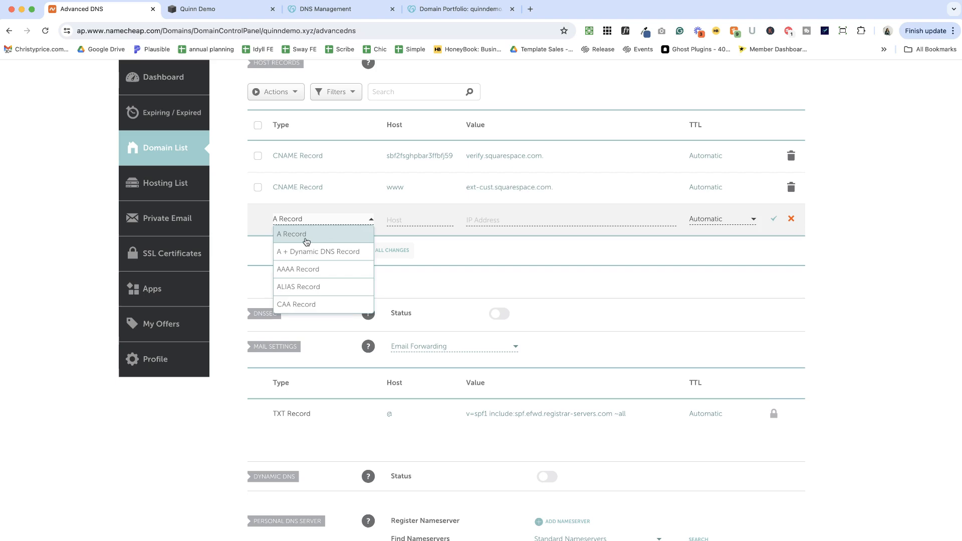
left_click(292, 233)
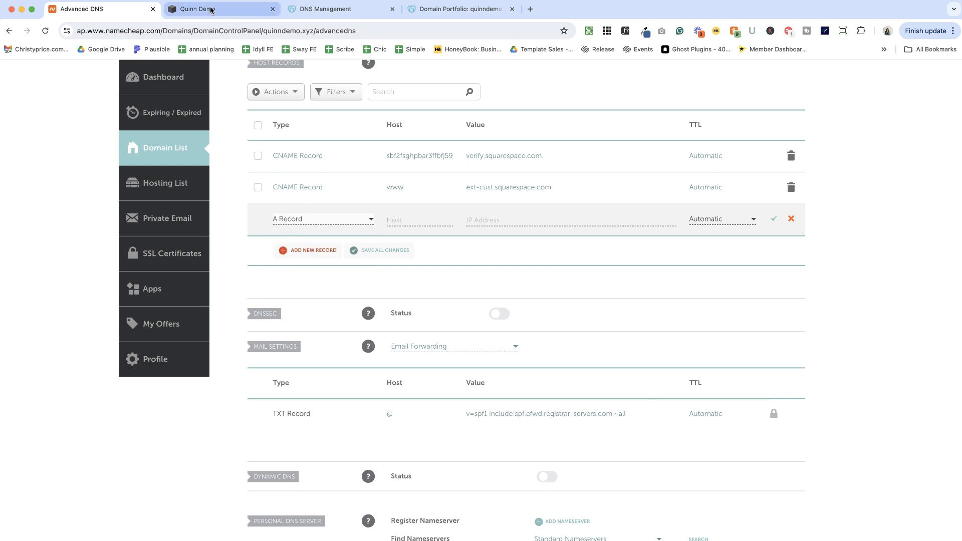
left_click(196, 8)
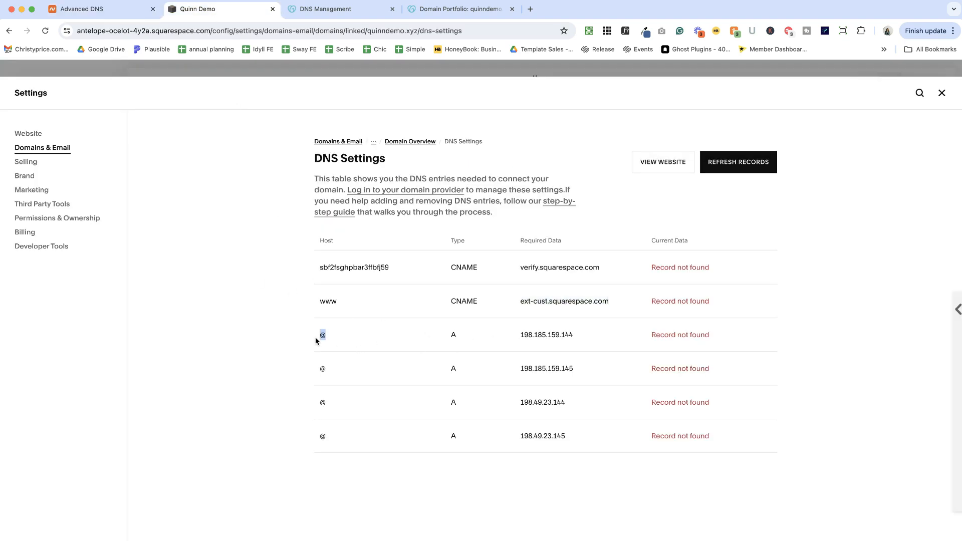
left_click(103, 8)
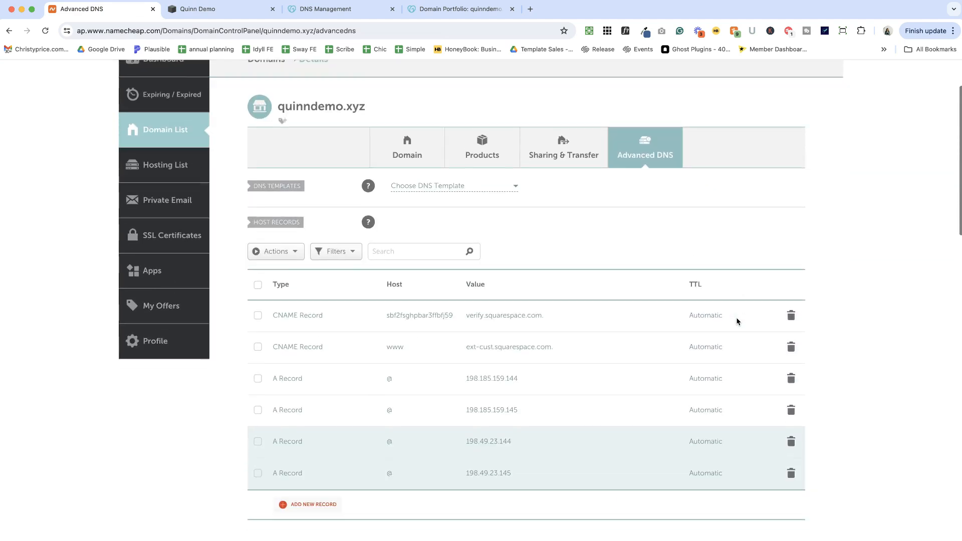
scroll("down", 3)
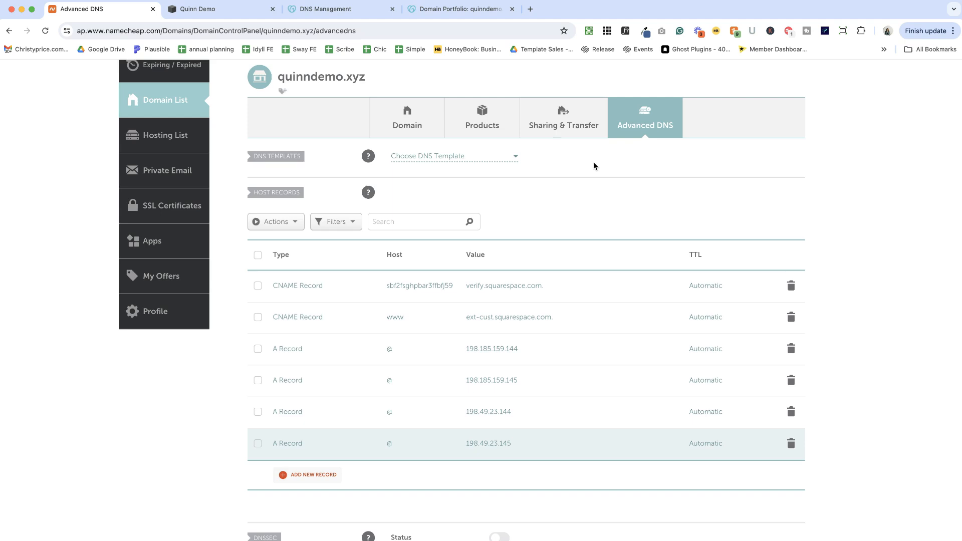
Refresh quinndemo.xyz's DNS record check repeatedly until all CNAME and A records are found.
left_click(198, 8)
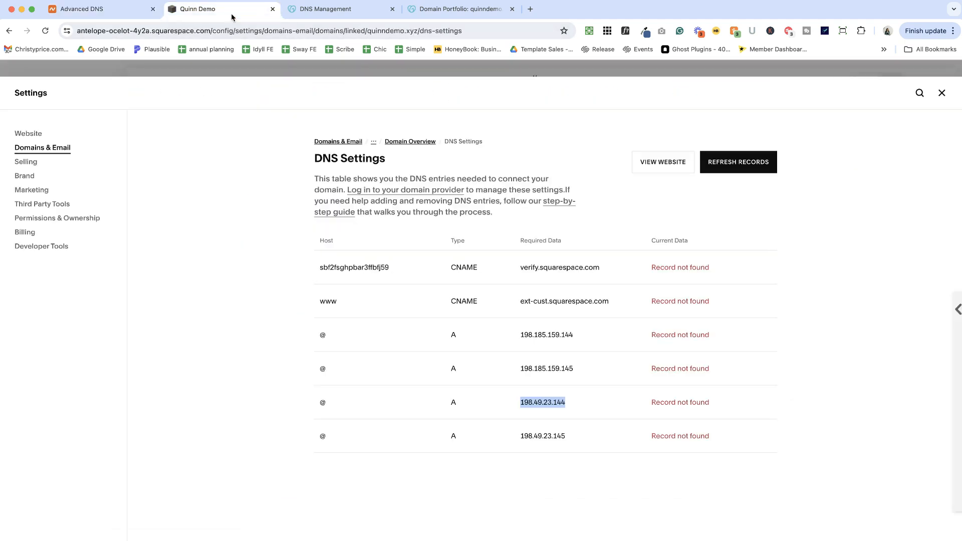
mouse_move(720, 178)
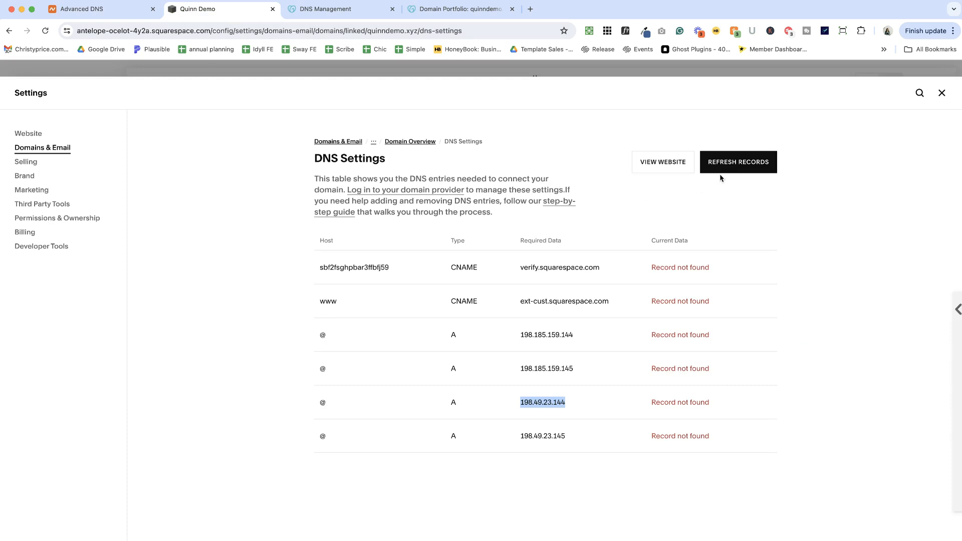
left_click(738, 161)
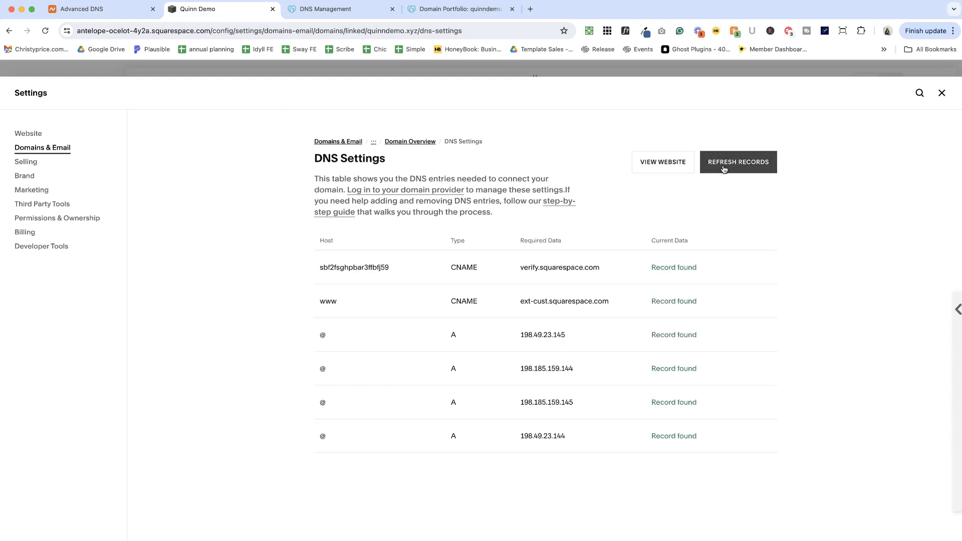
mouse_move(634, 301)
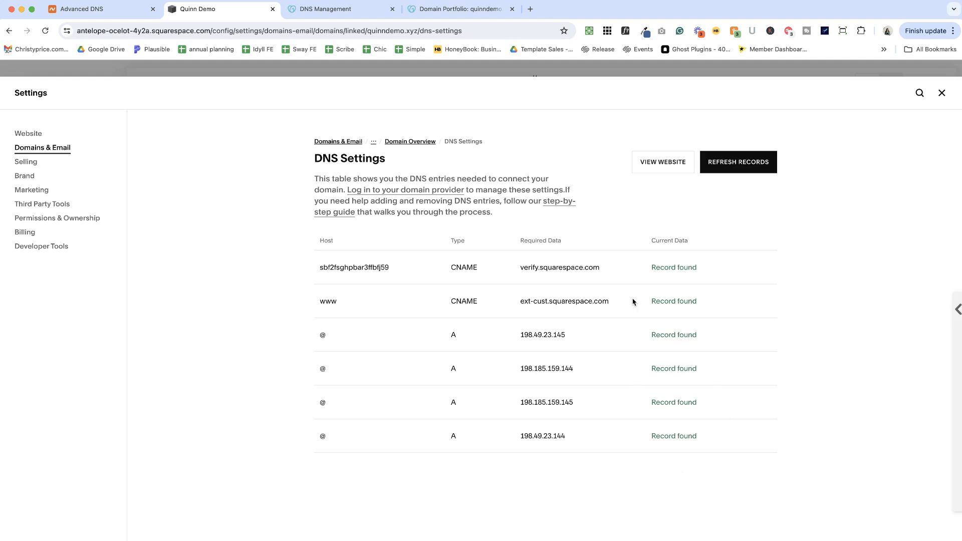
mouse_move(646, 354)
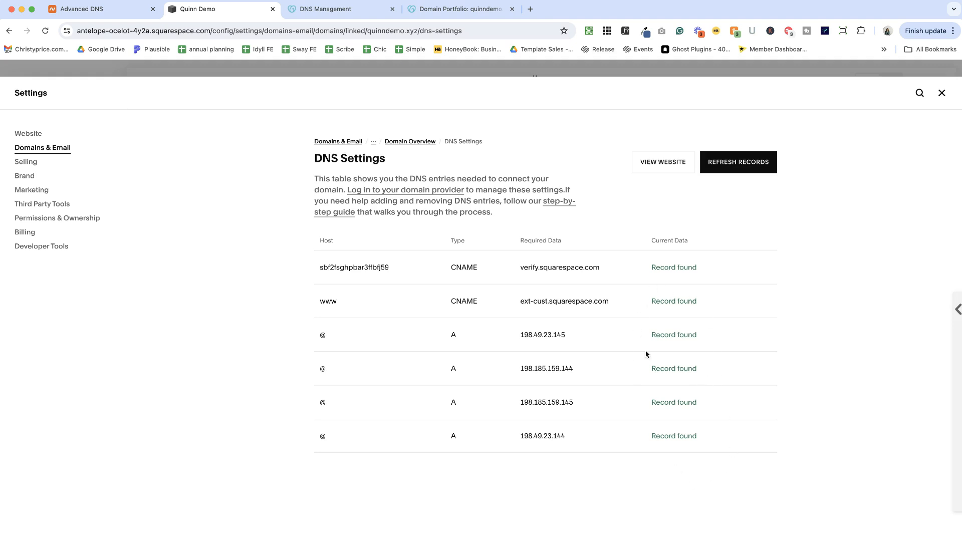
mouse_move(775, 187)
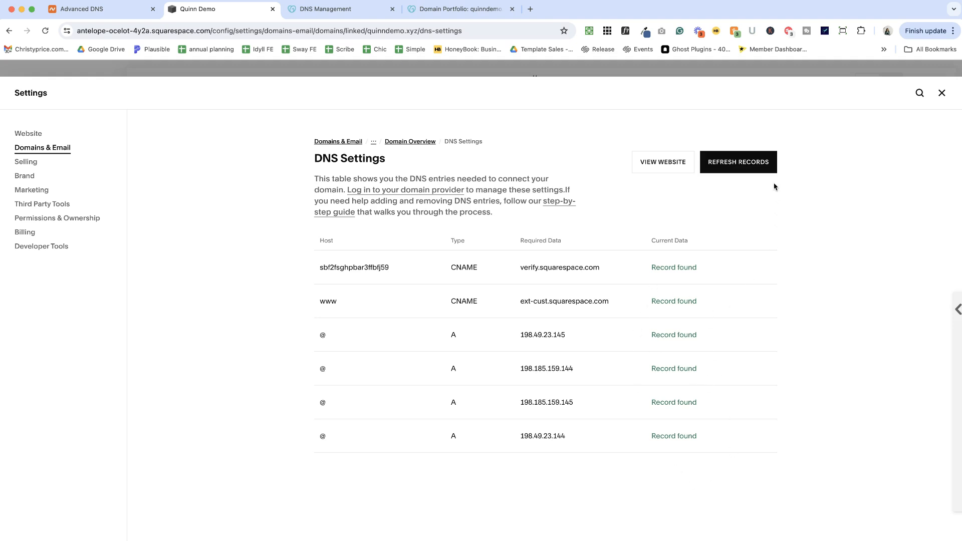
left_click(737, 162)
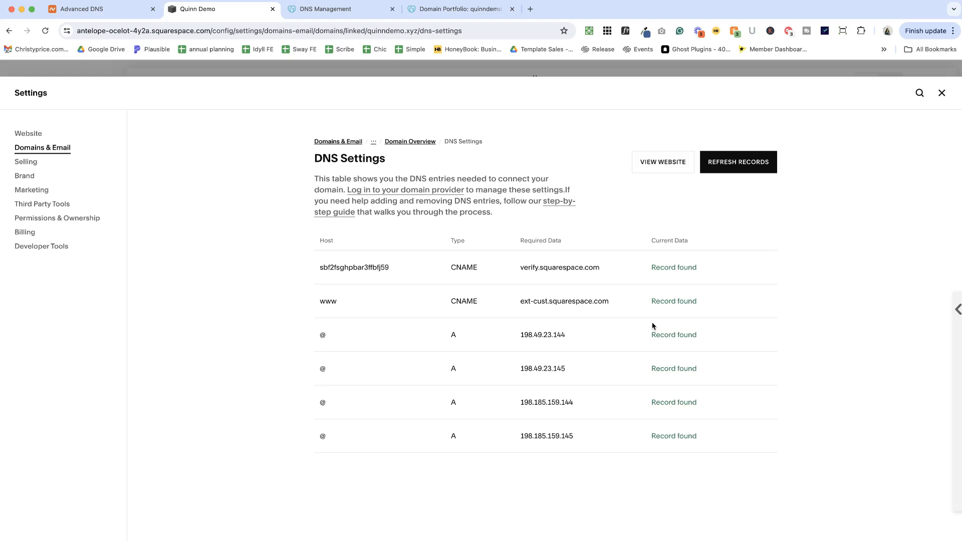
mouse_move(642, 294)
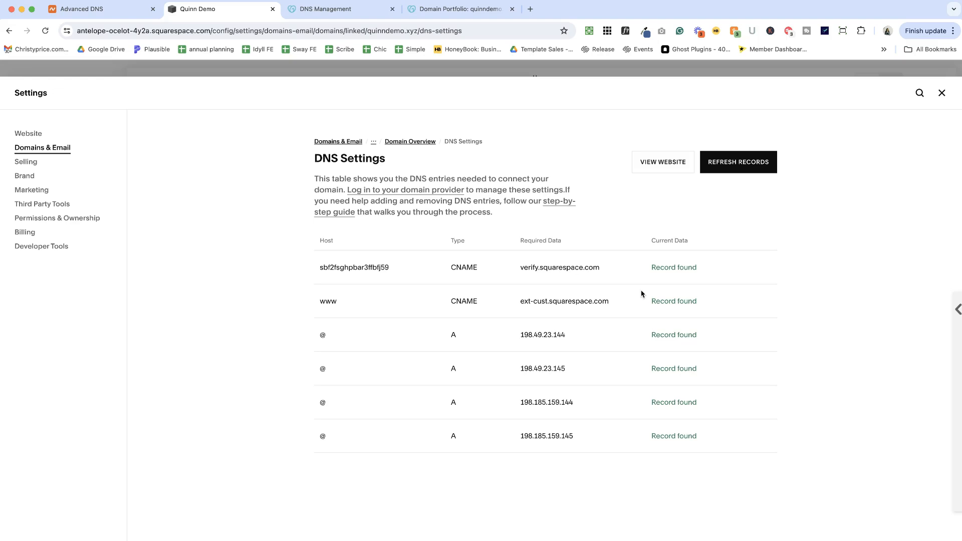
left_click(737, 161)
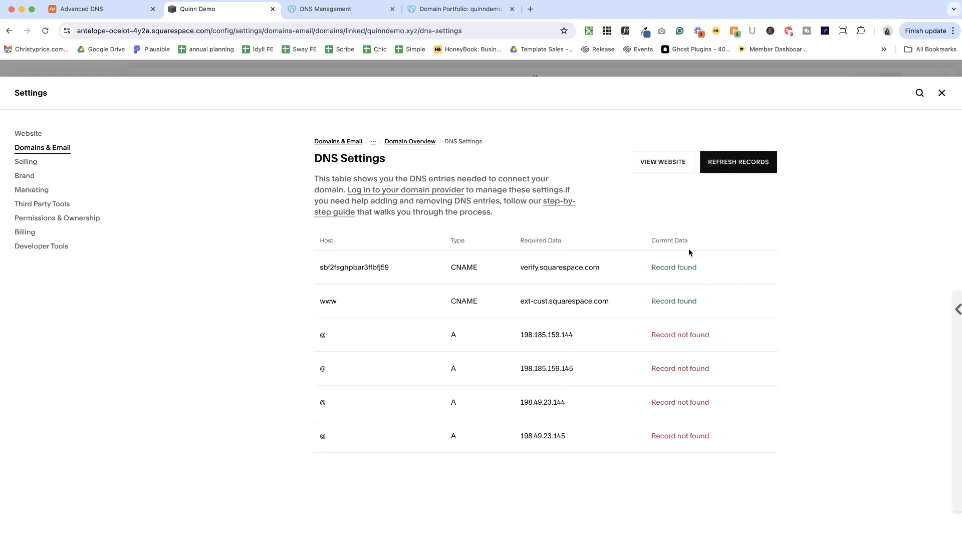
mouse_move(747, 396)
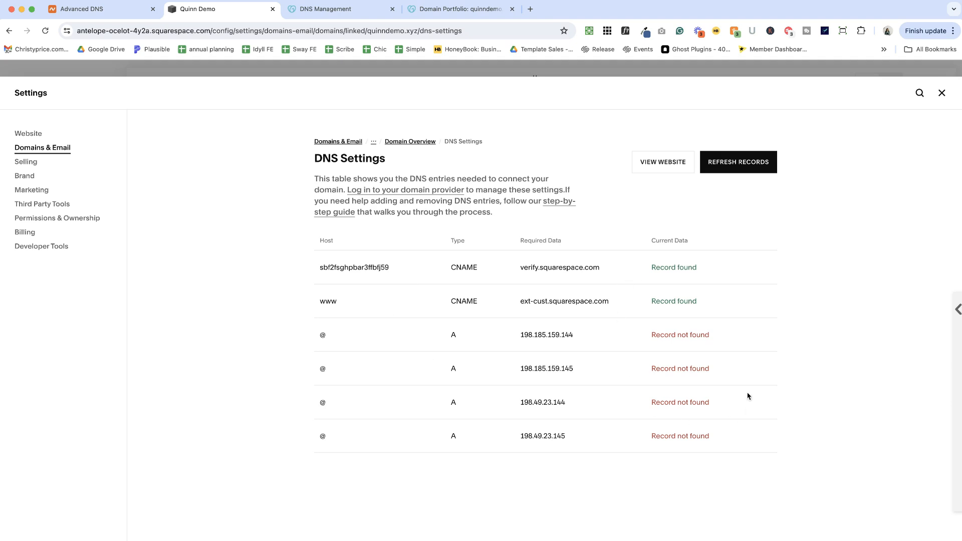
left_click(737, 161)
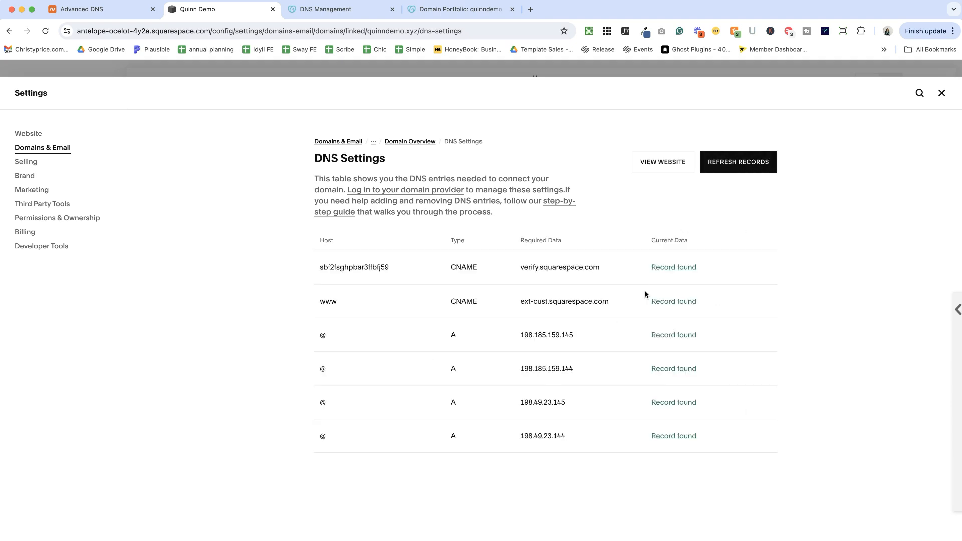
mouse_move(897, 157)
type("doma")
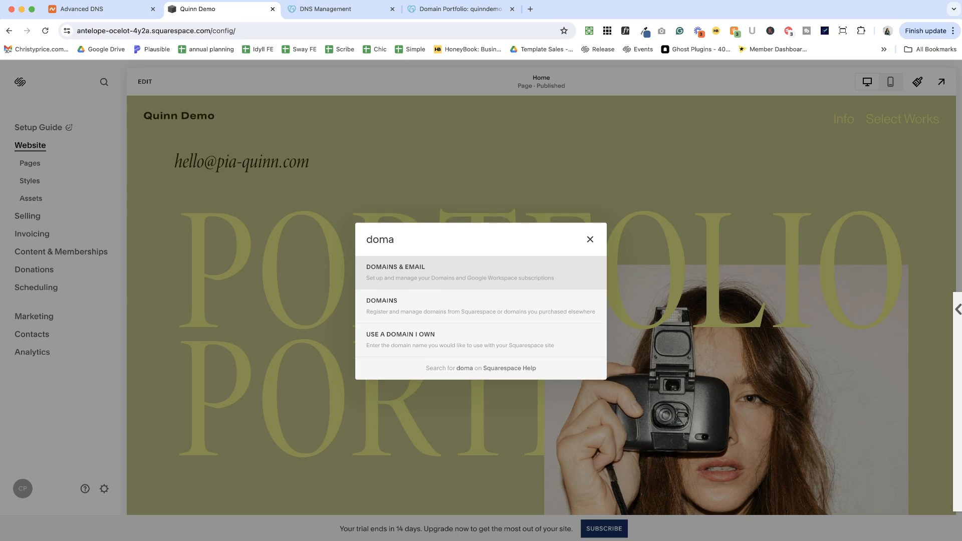
Open Domains, view quinndemo.xyz's overview, and check its SSL certificate status.
left_click(481, 306)
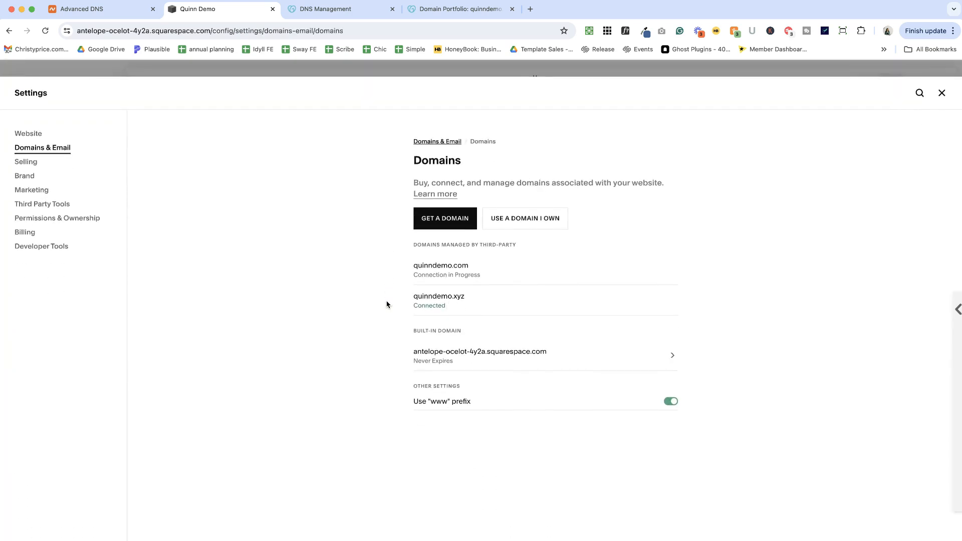
mouse_move(429, 304)
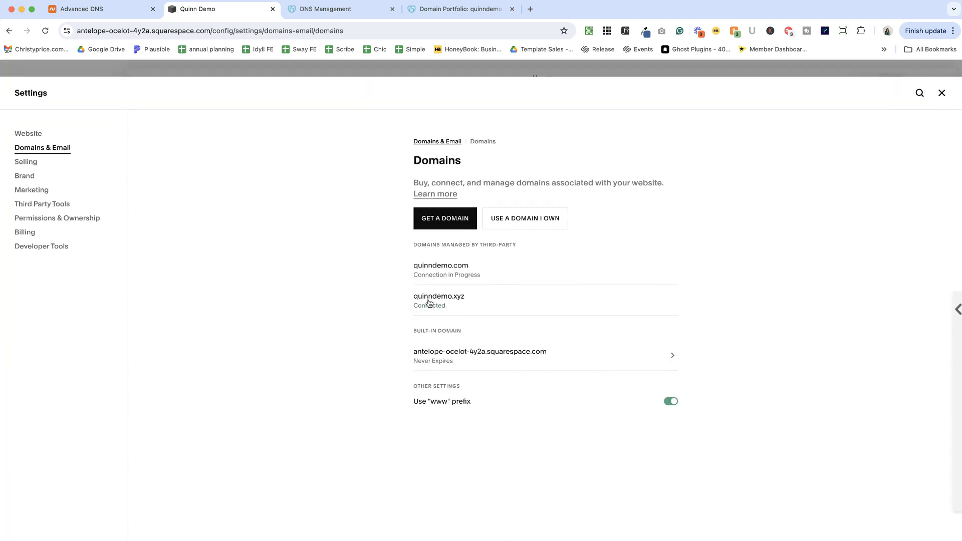
mouse_move(439, 300)
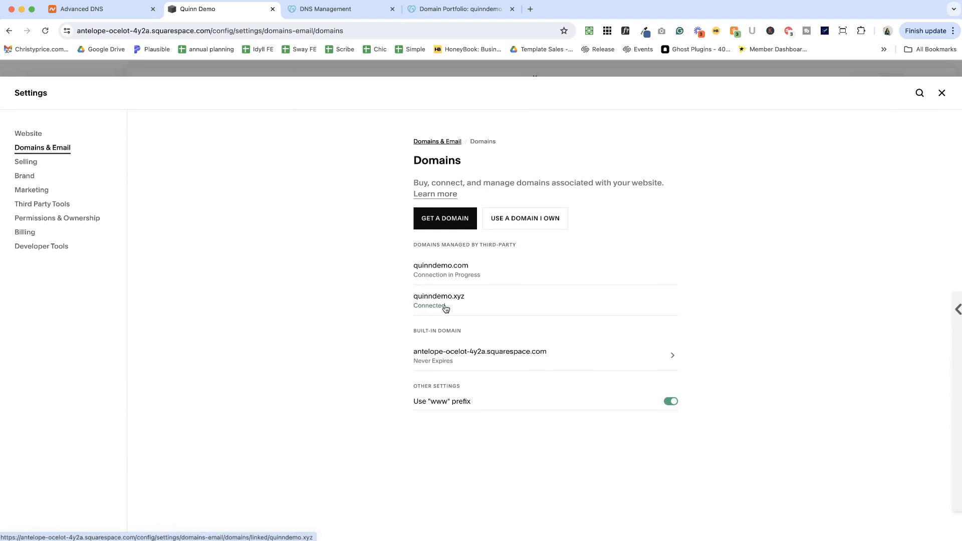
left_click(439, 295)
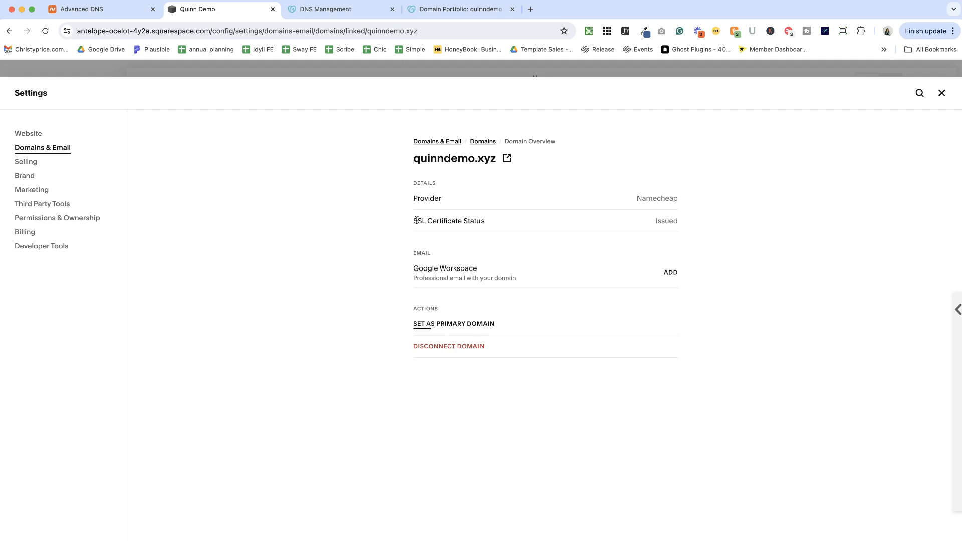
double_click(448, 221)
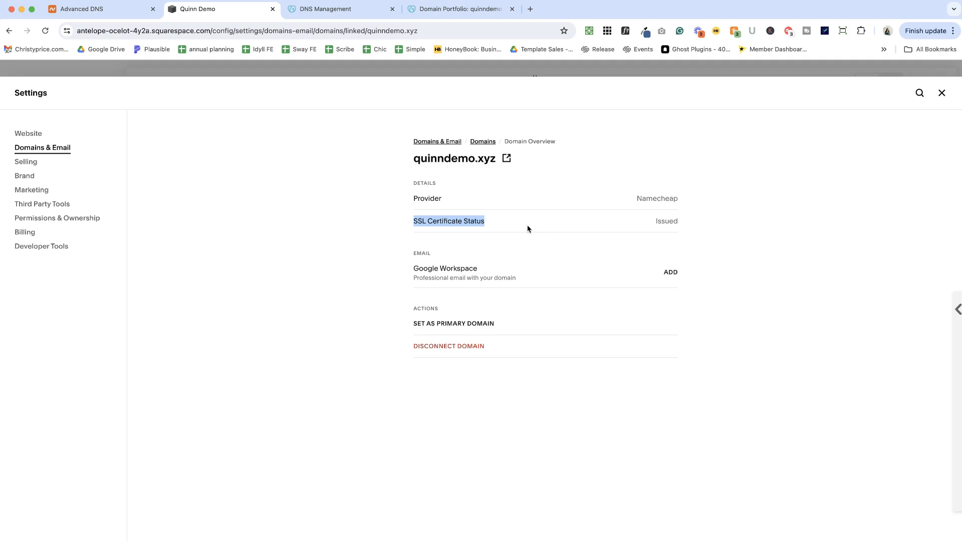
mouse_move(908, 106)
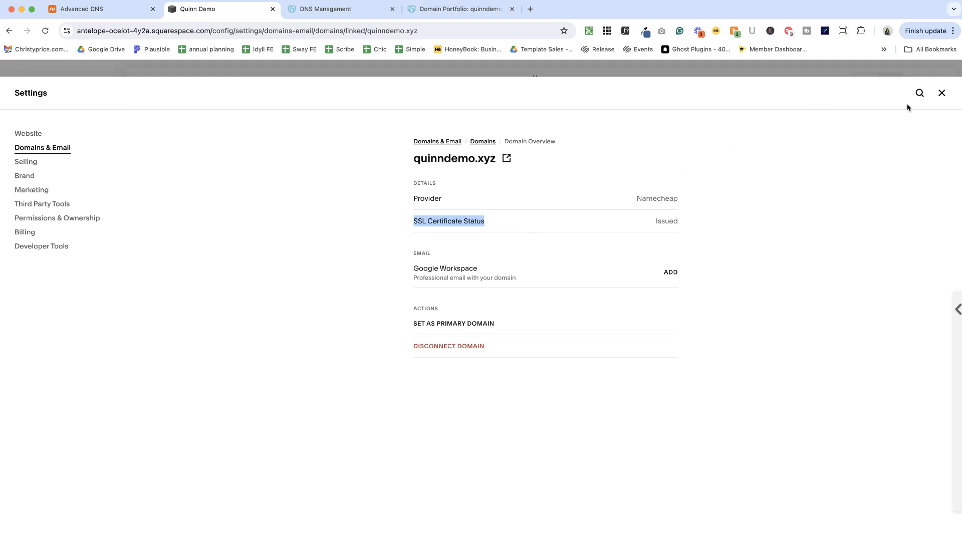
left_click(942, 93)
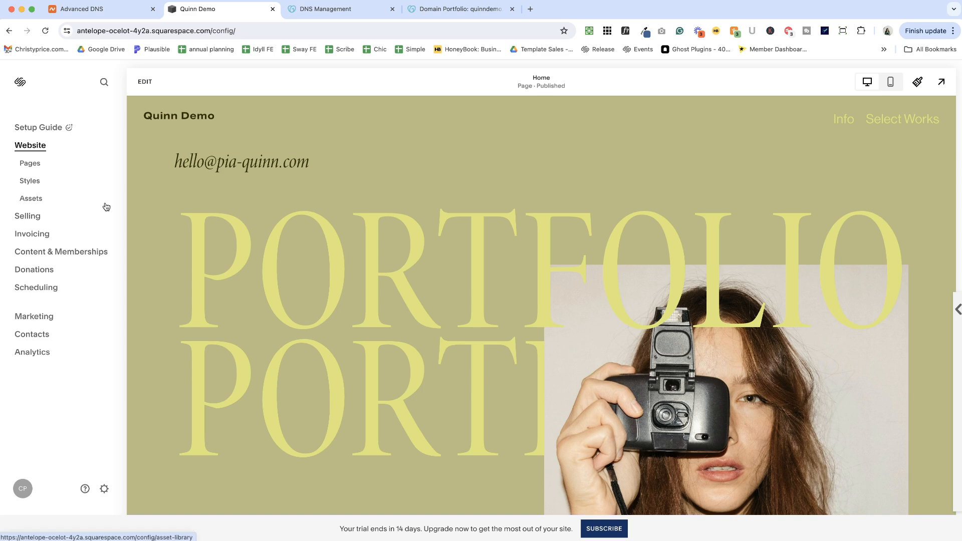
left_click(104, 489)
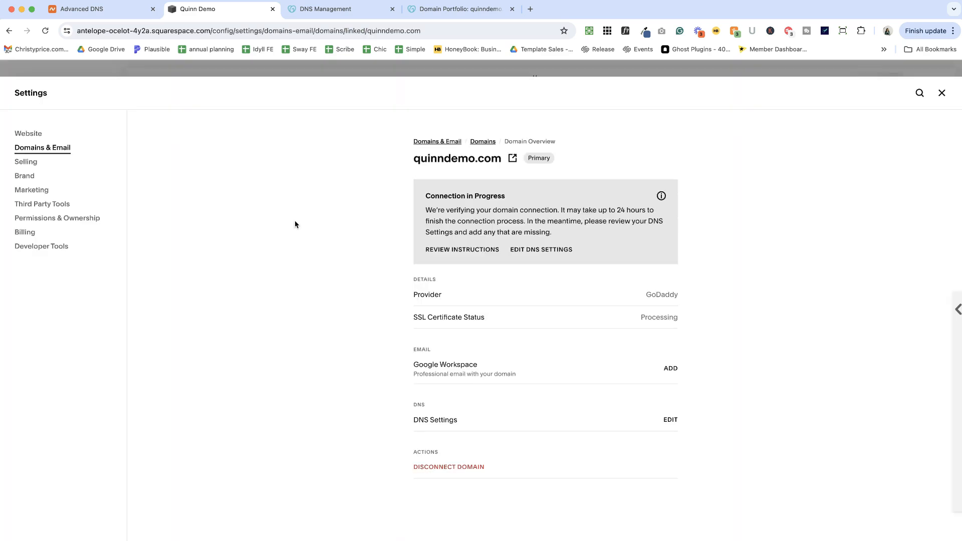
left_click(483, 141)
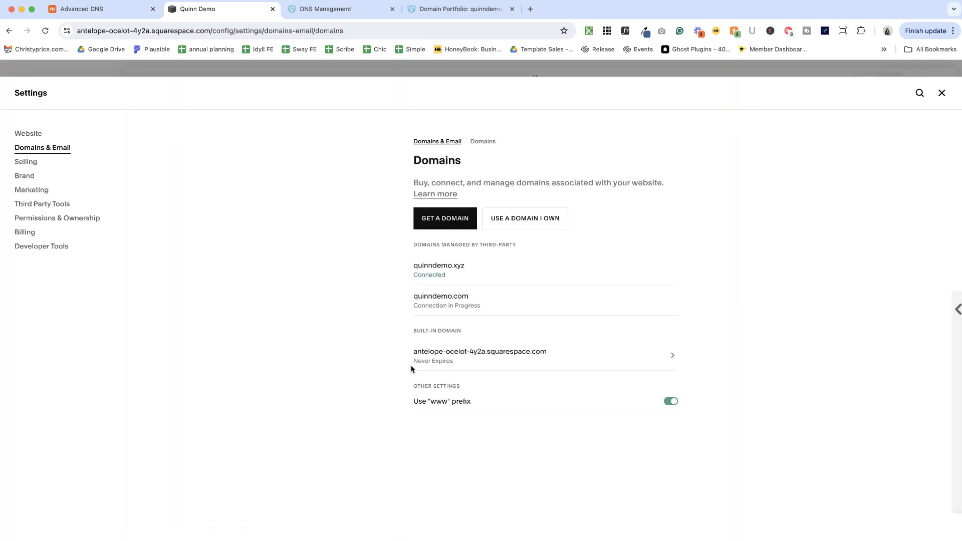
left_click(439, 266)
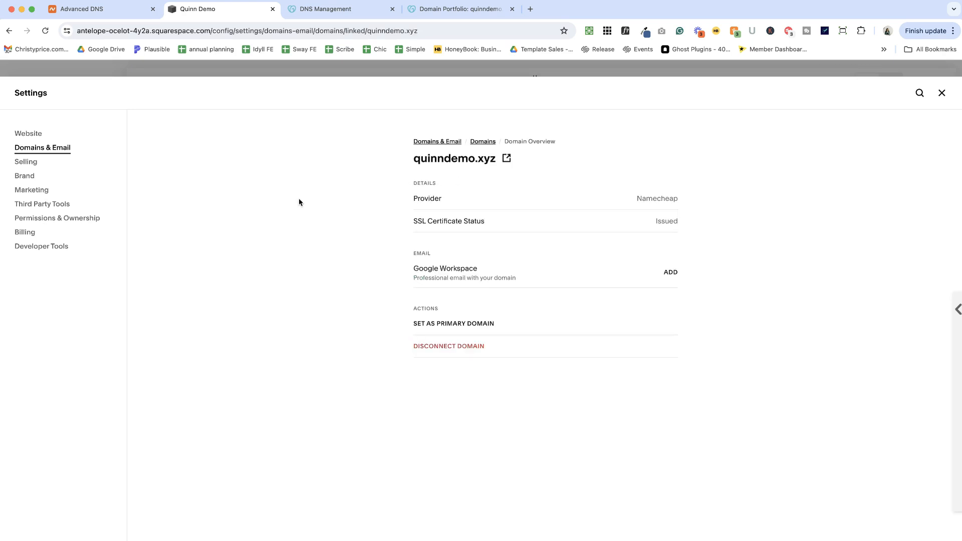
Set quinndemo.xyz as the primary domain and dismiss the confirmation.
left_click(453, 323)
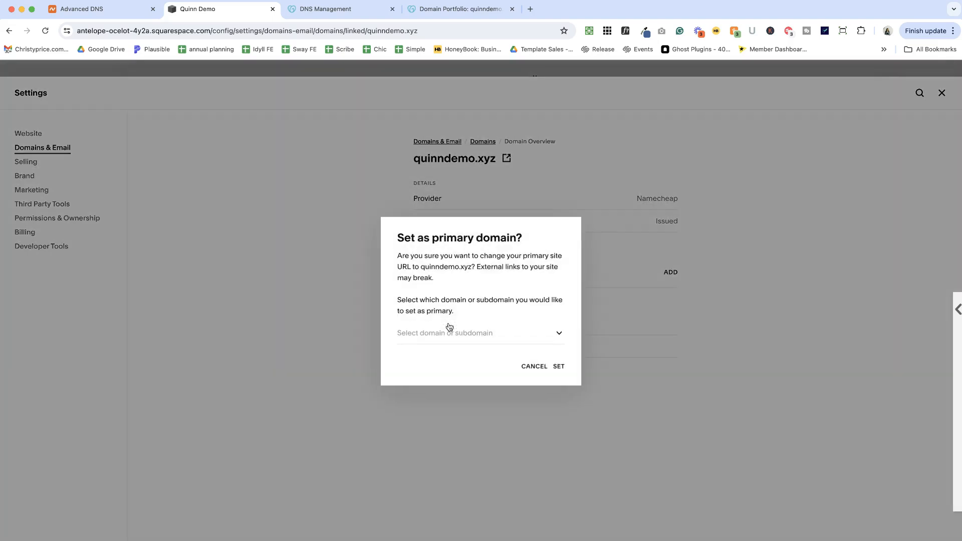
left_click(480, 334)
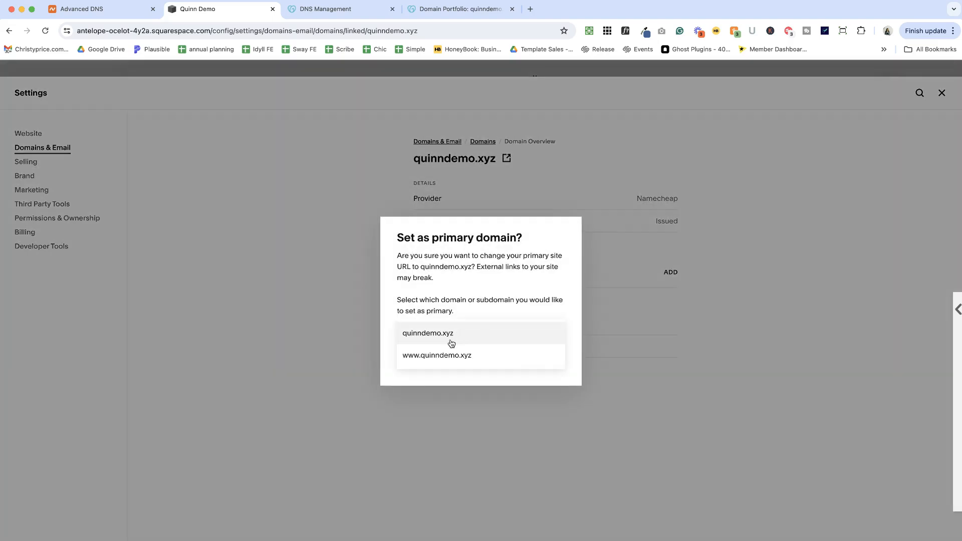
left_click(428, 333)
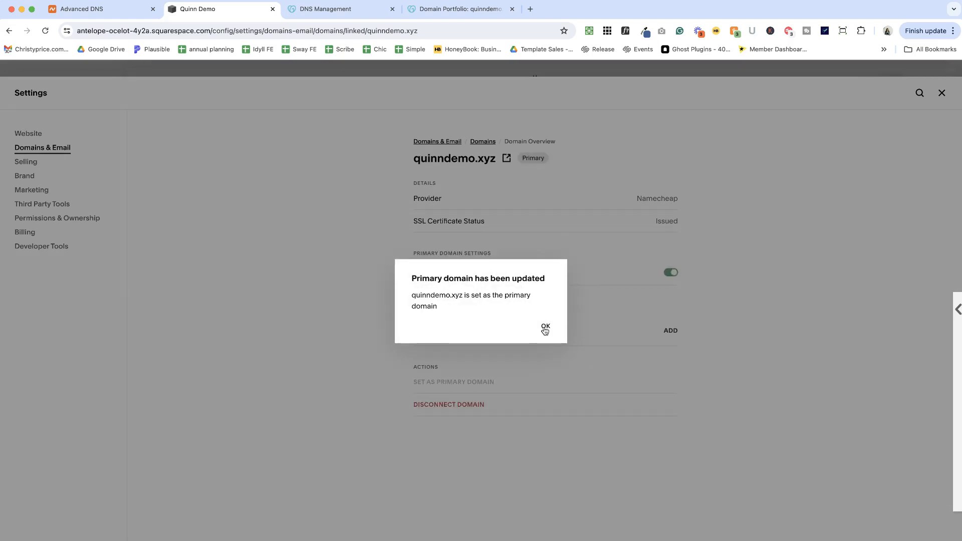
left_click(544, 325)
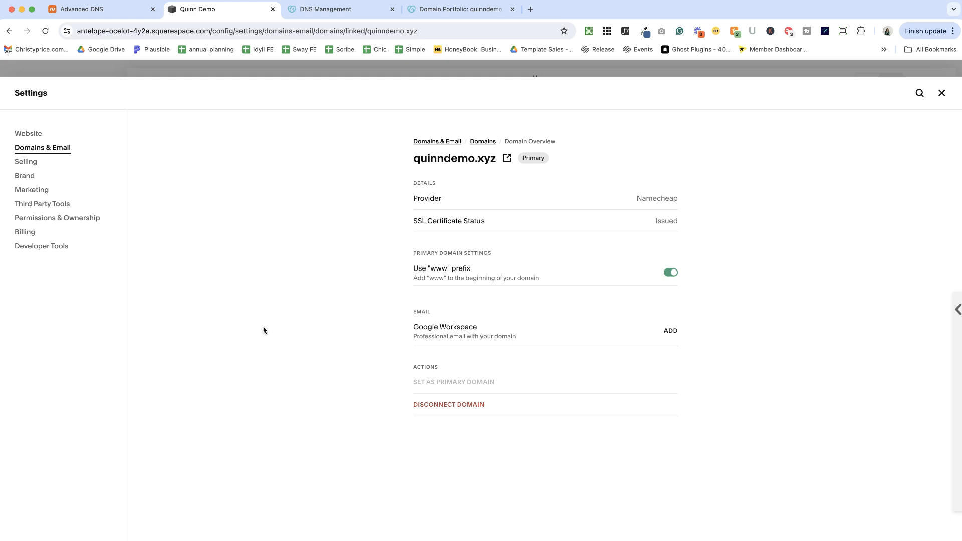